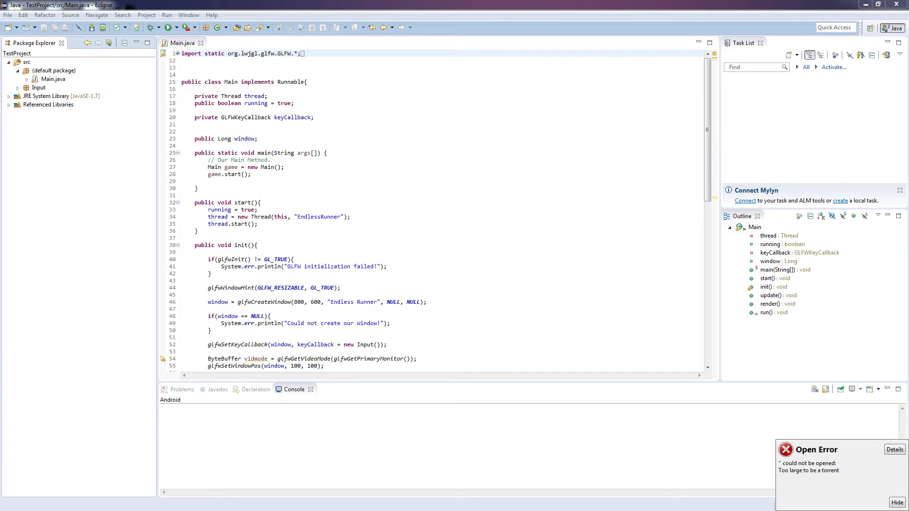
Create a class named Vector3f in a new Maths package under src
left_click(27, 63)
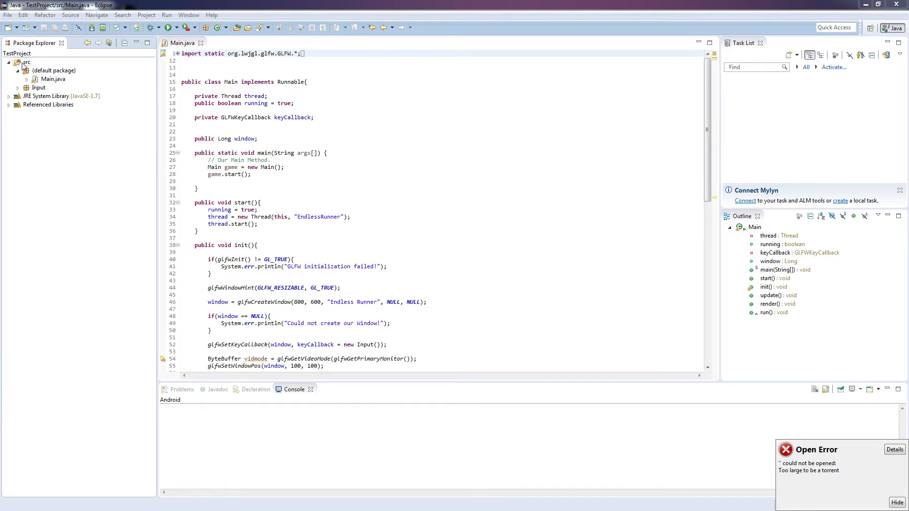
right_click(26, 62)
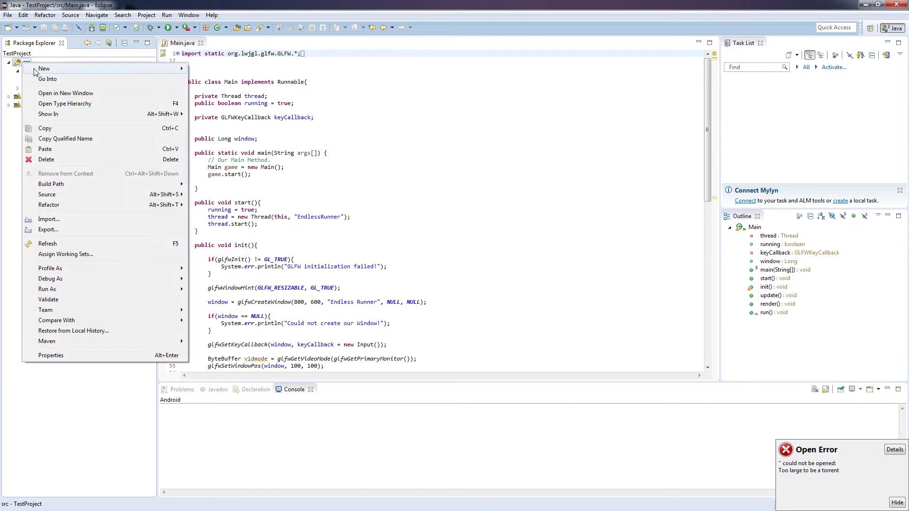
left_click(44, 69)
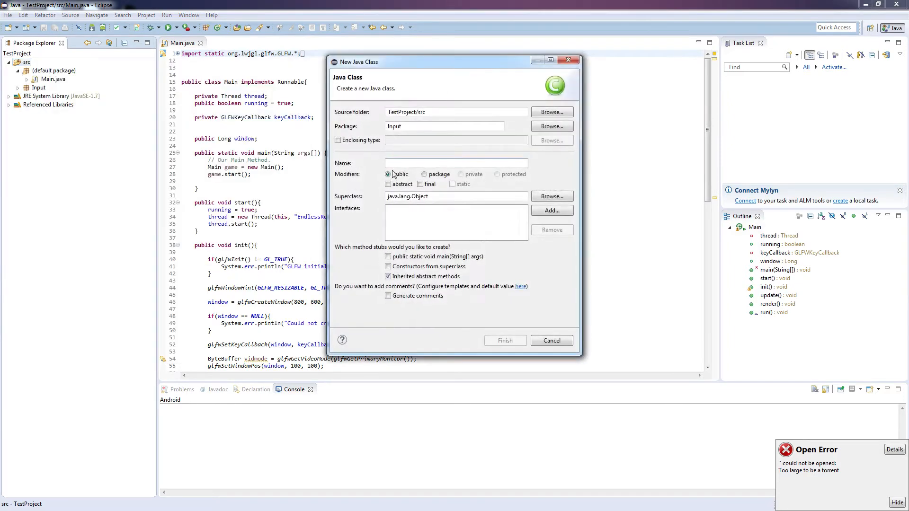
type("v")
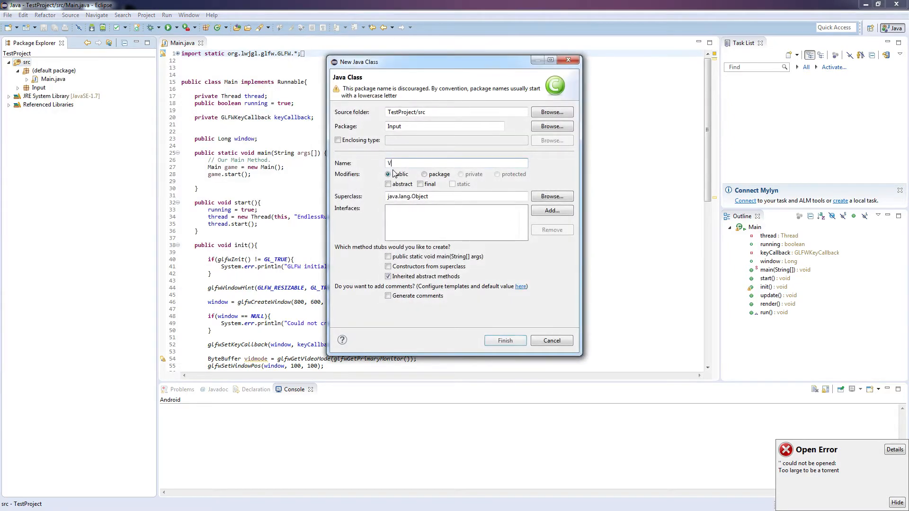
type("Vector3f")
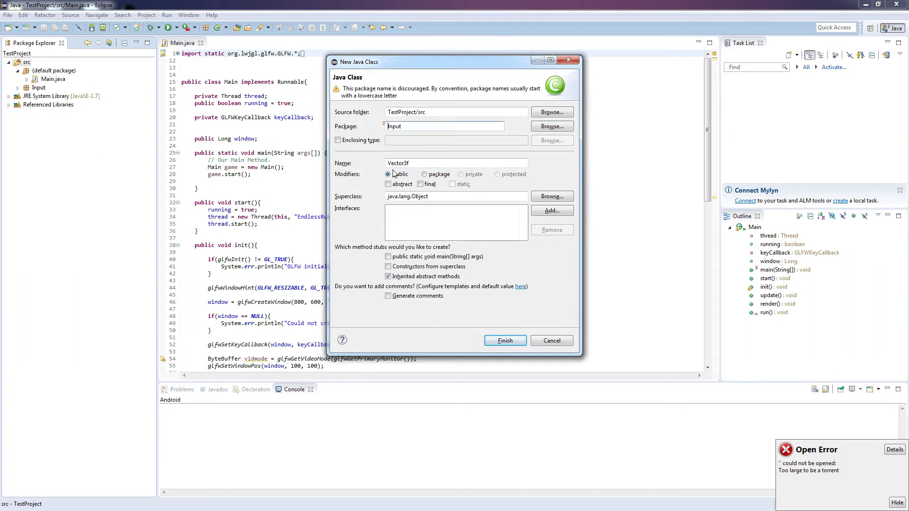
type("Maths")
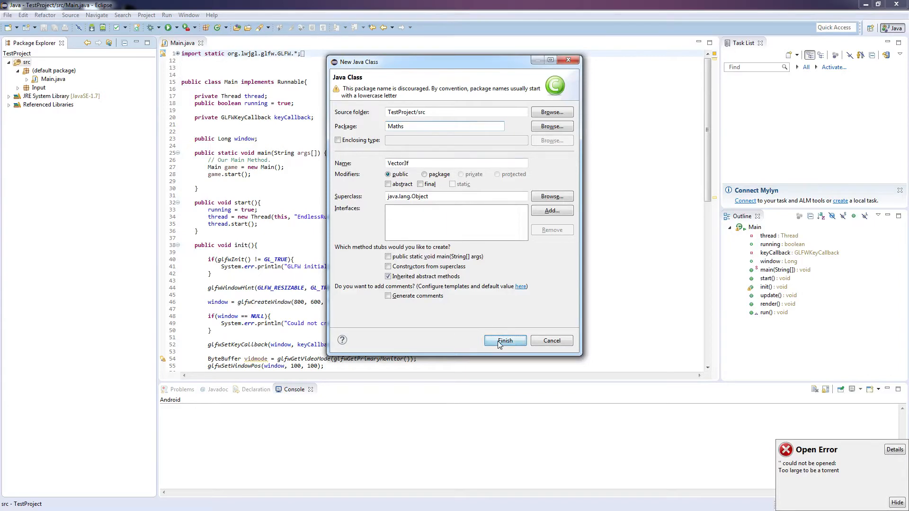
left_click(503, 341)
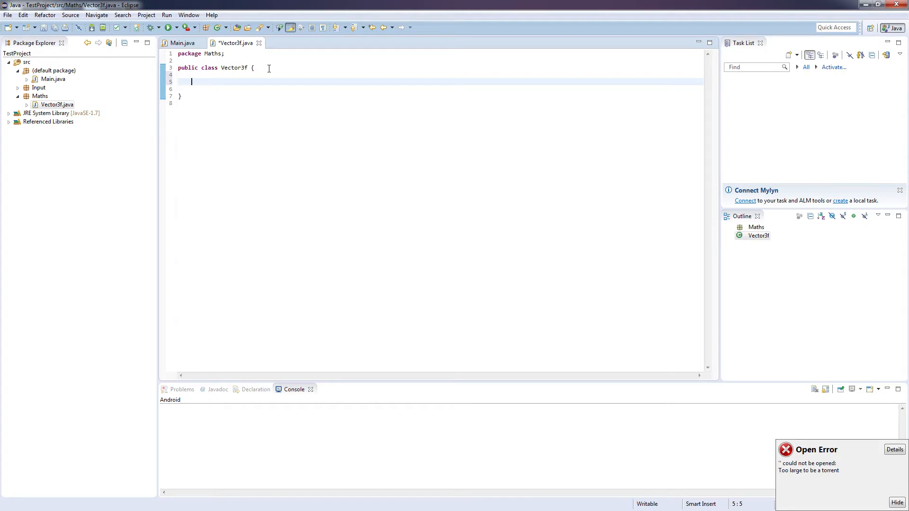
Declare public float fields x, y and z, each initialised to 0.0f
type("public fl")
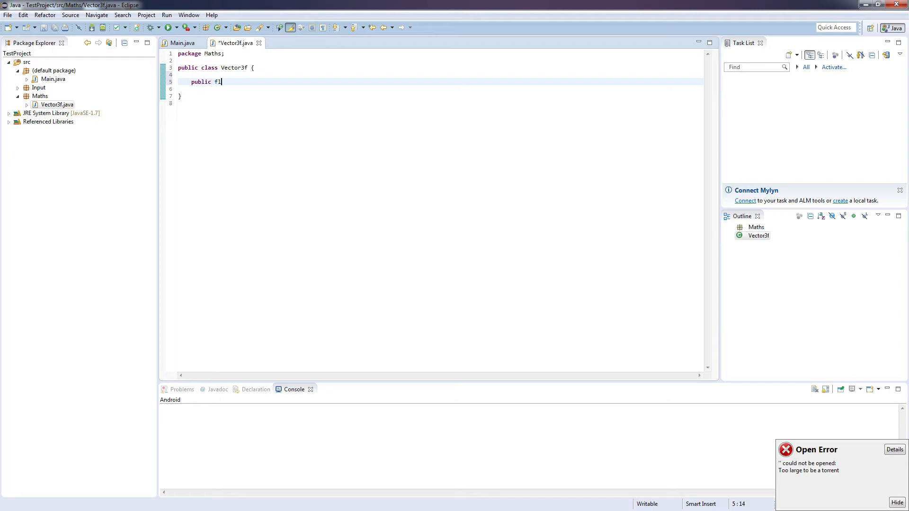
type("oat x")
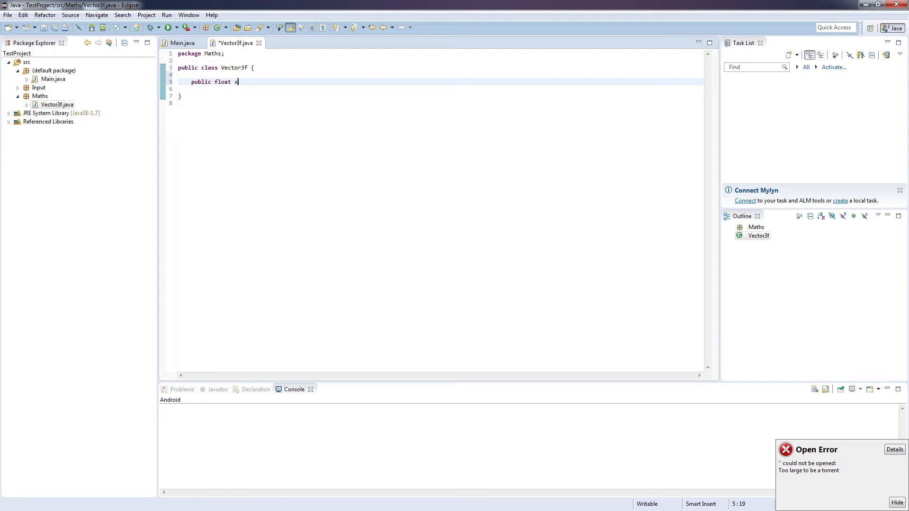
type("= 0.0f;")
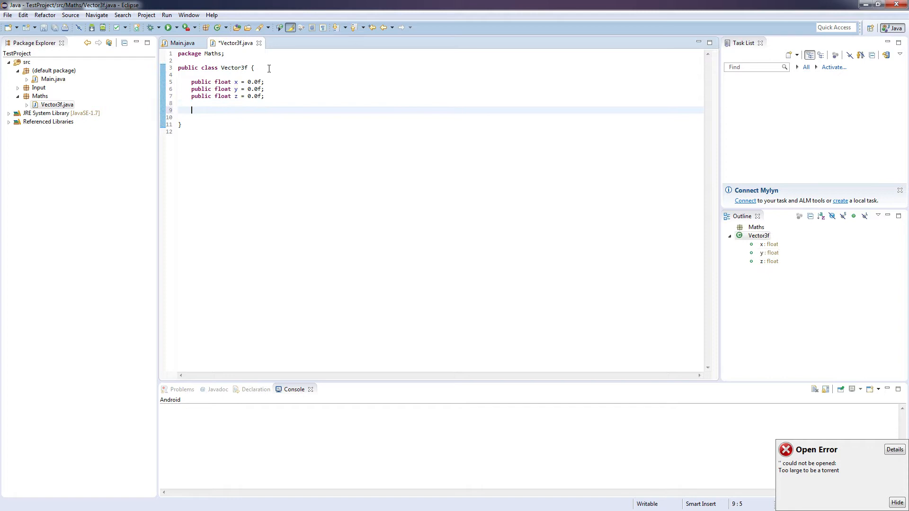
type("public Vec")
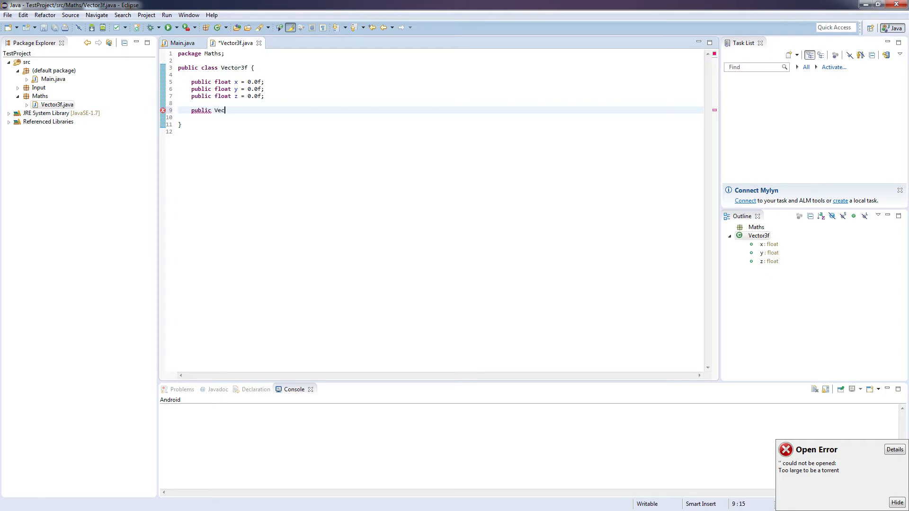
Write a Vector3f(float x, float y, float z) constructor assigning this.x, this.y and this.z
type("tor")
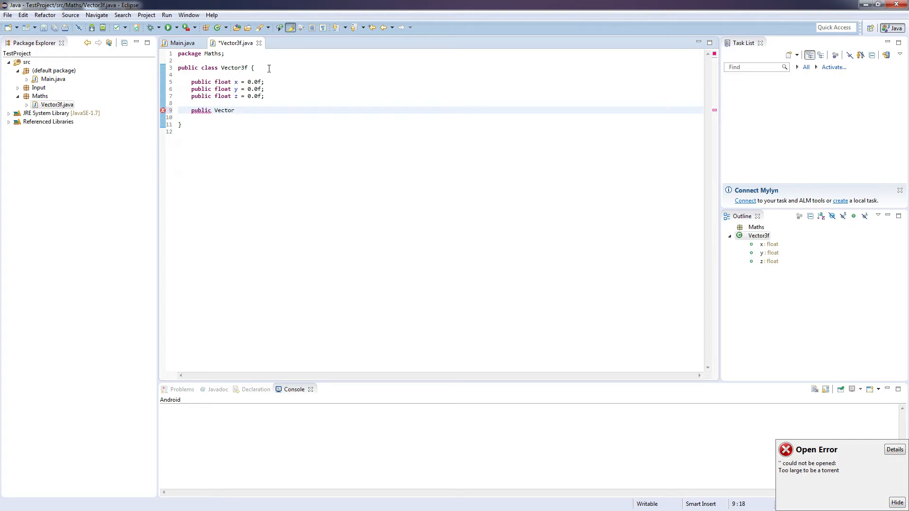
type("3f(float")
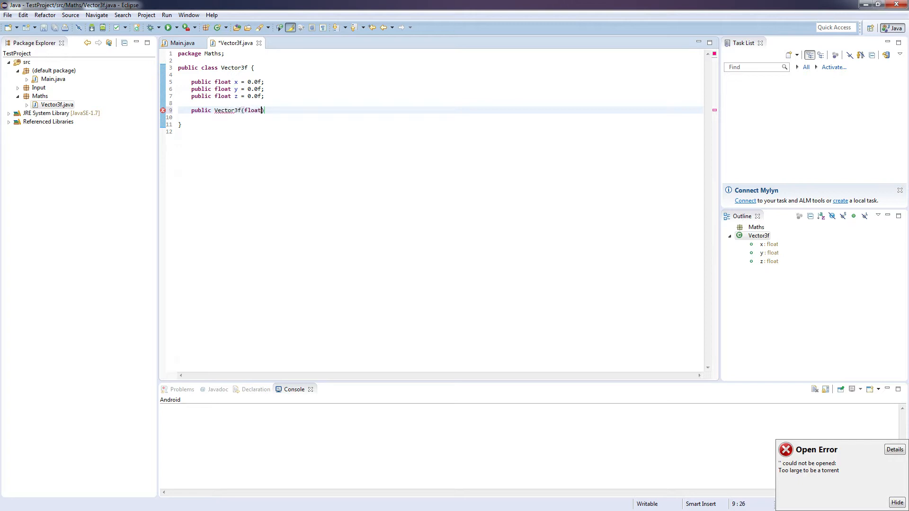
type("x, float y, float z")
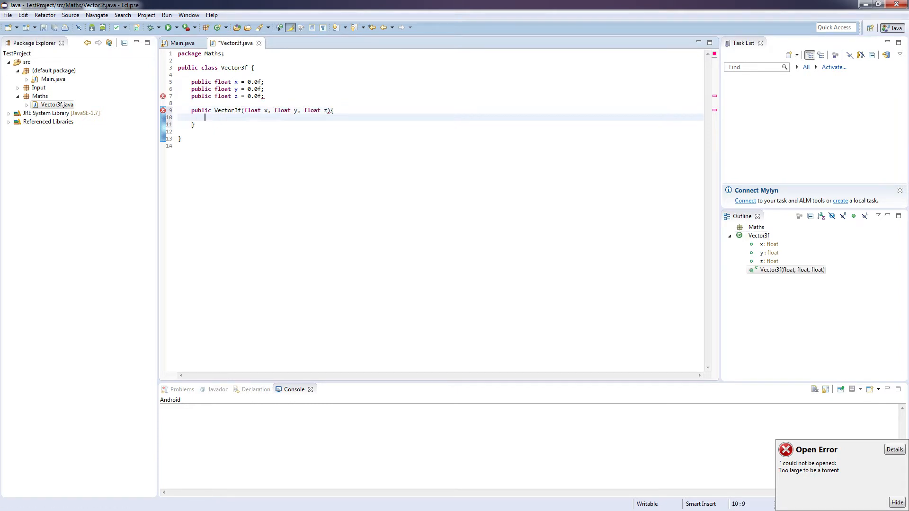
type("this.x =")
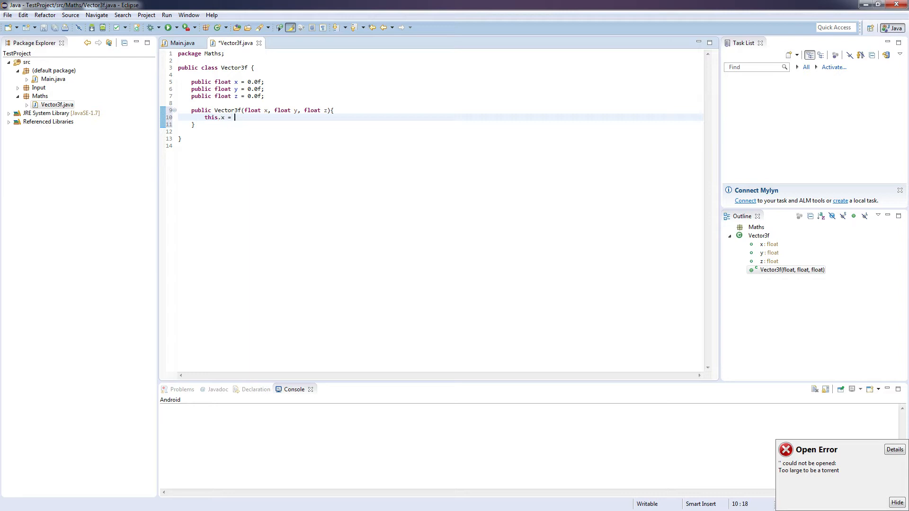
type("x;")
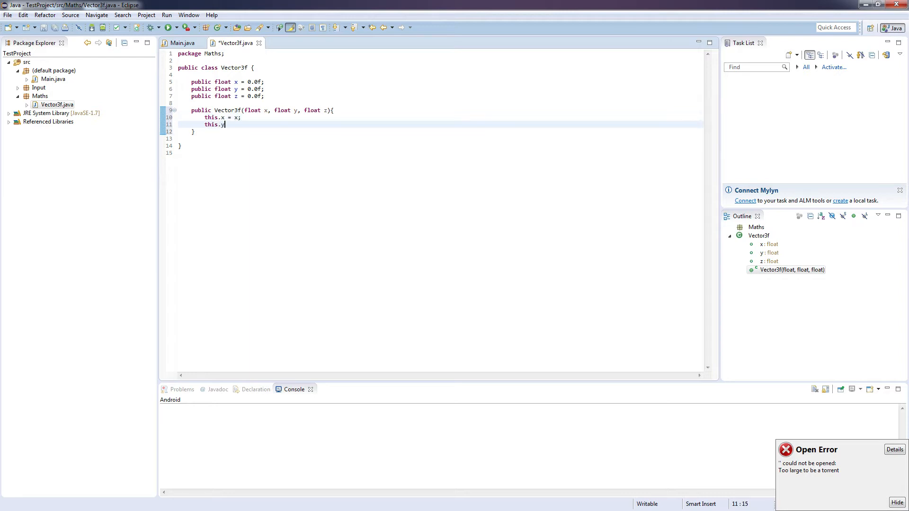
type("= y;")
type("this.z = z;")
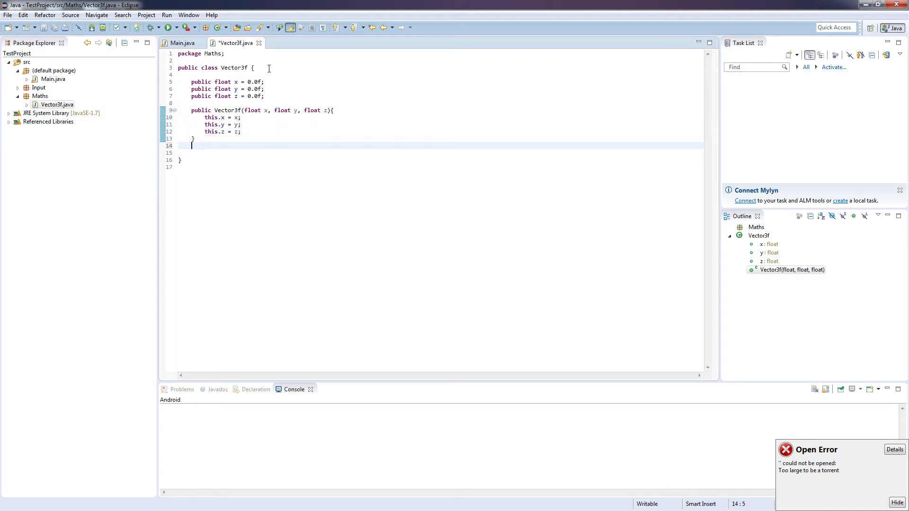
Add an empty public Vector3f() constructor and save the file
type("pu")
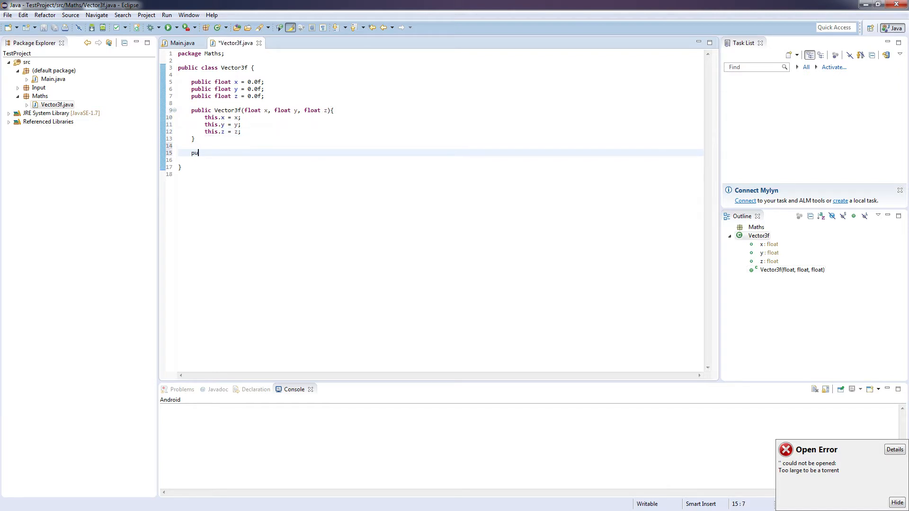
type("blic")
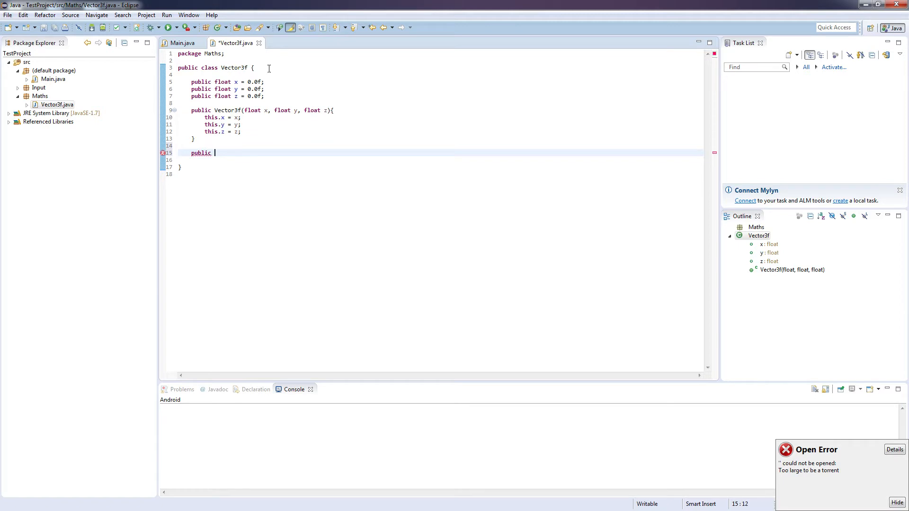
type("Vector3f")
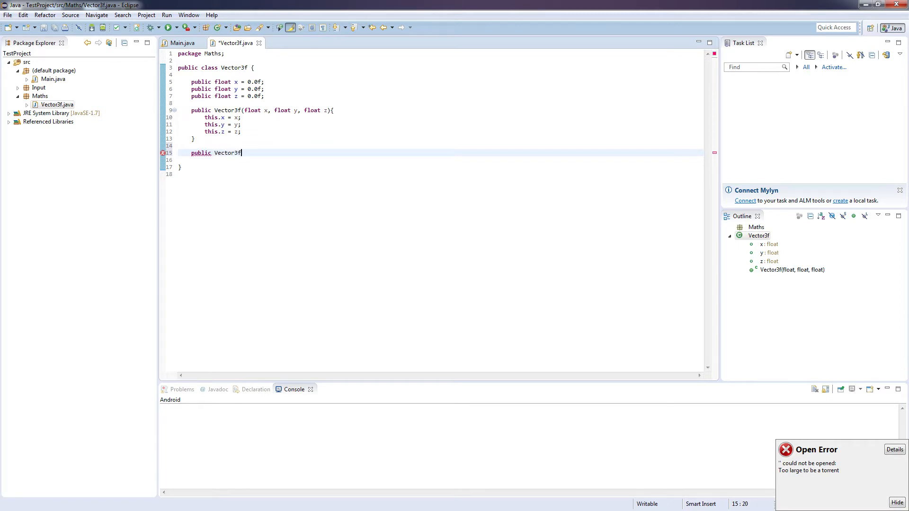
type("(){")
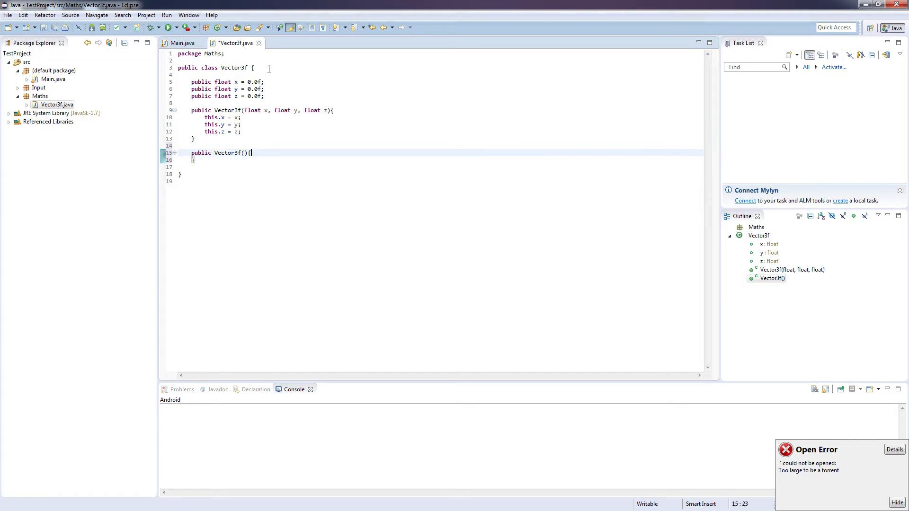
key("ctrl+s")
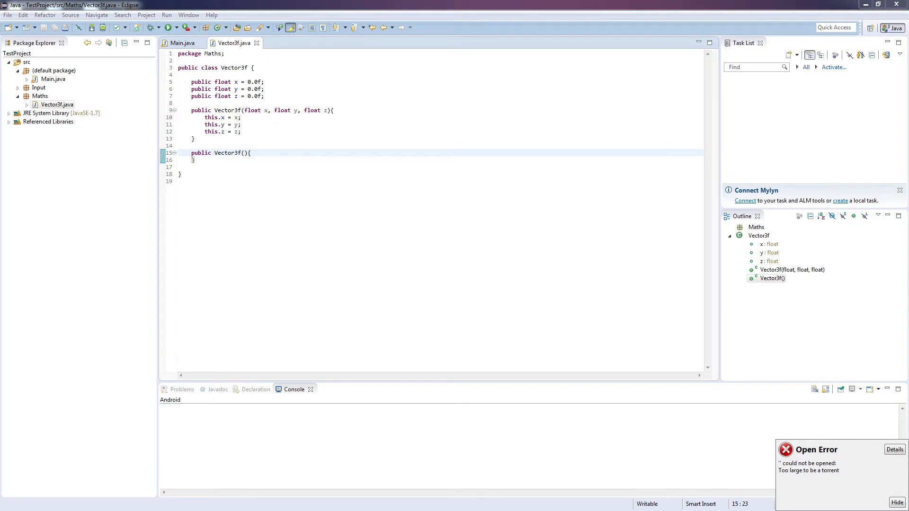
Create a new class named Matrix4f in the Maths package
left_click(39, 96)
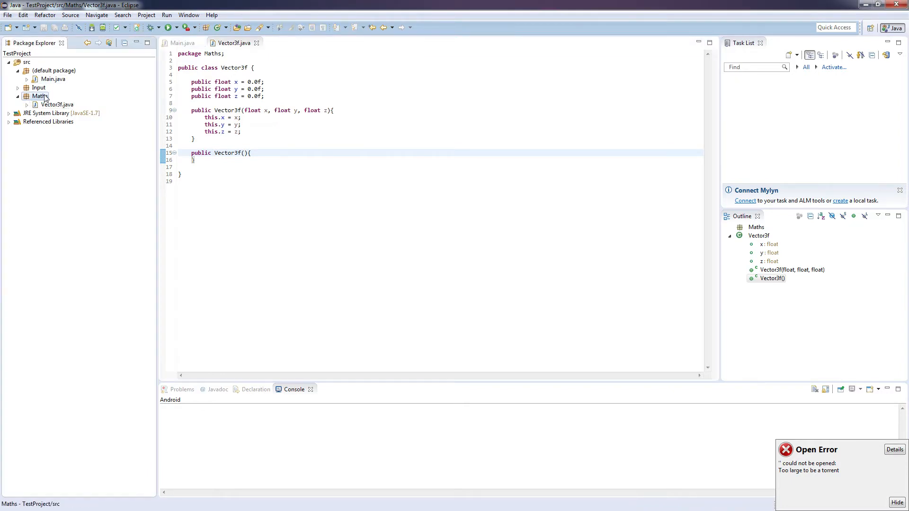
right_click(41, 95)
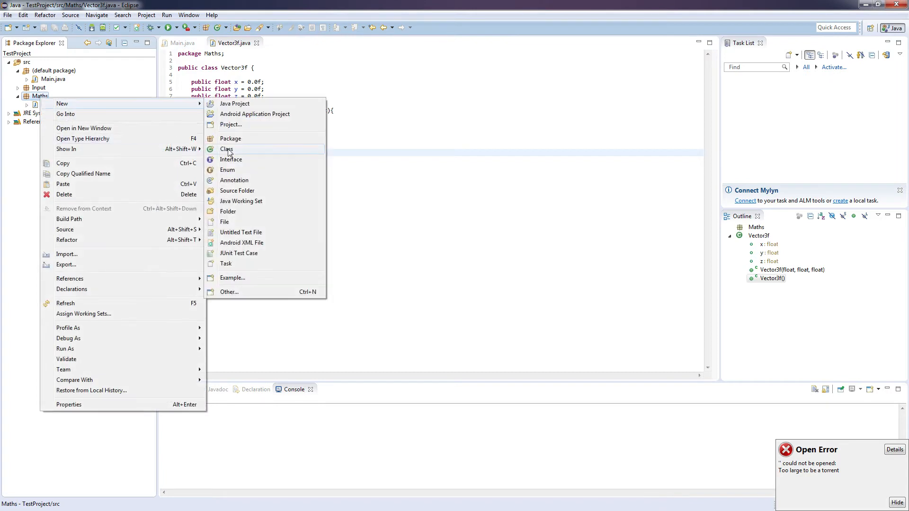
left_click(226, 149)
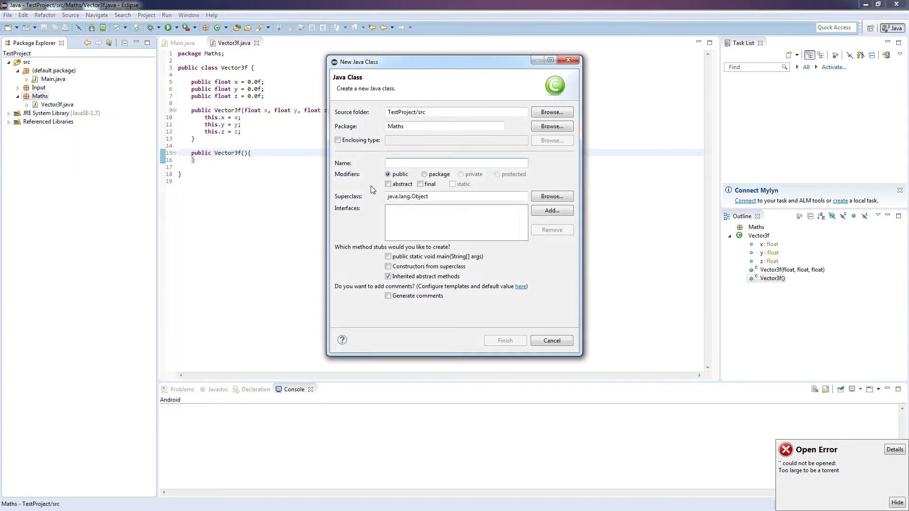
type("Matrix4f")
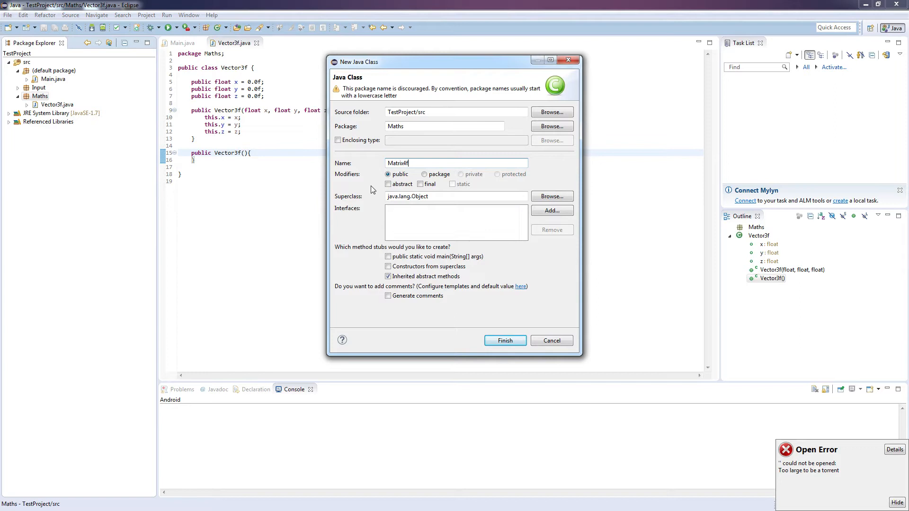
left_click(503, 341)
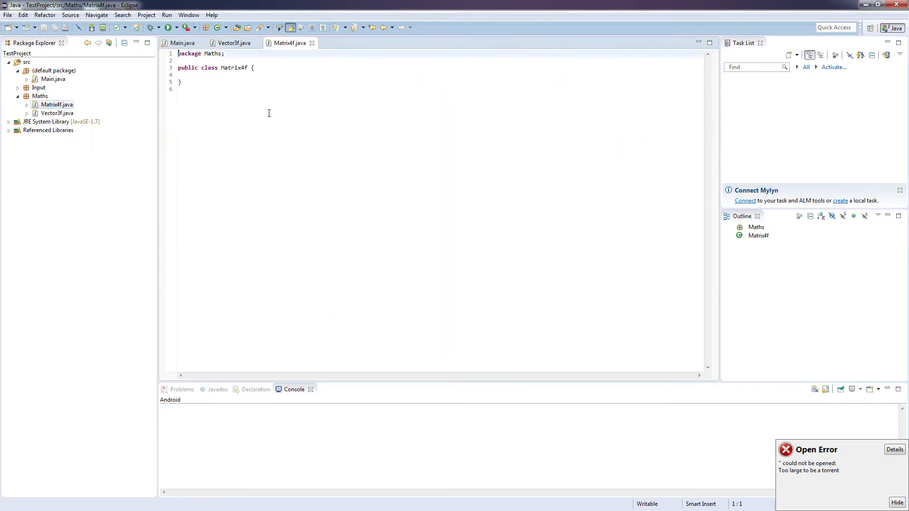
Insert a blank line inside the Matrix4f class braces
key("enter")
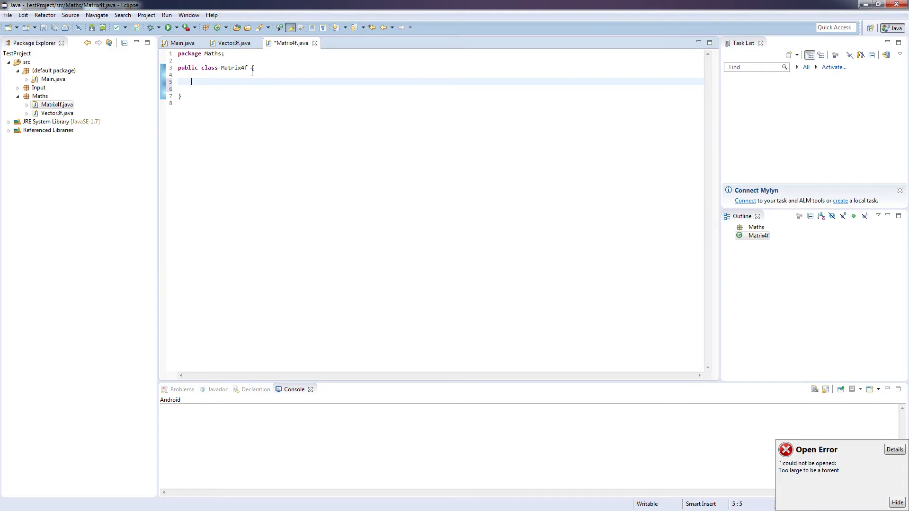
Declare the constant public static final int SIZE = 4 * 4
type("p")
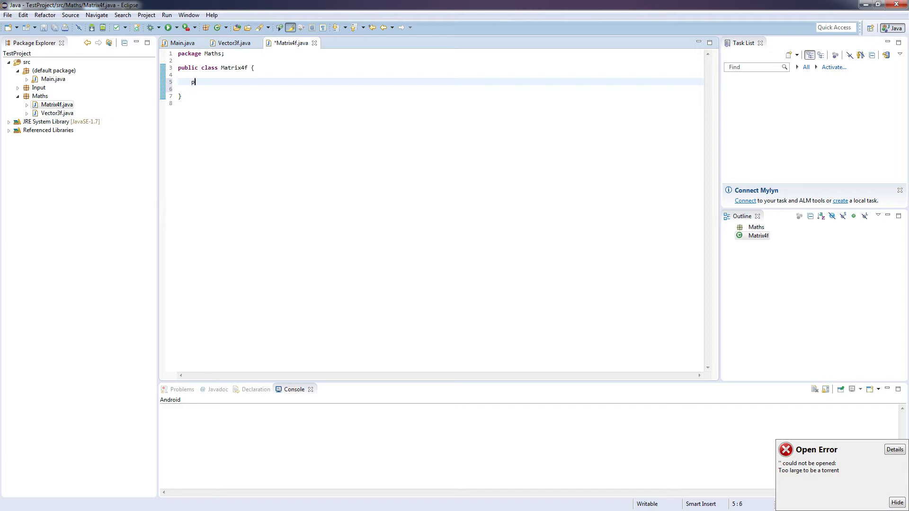
type("ublic f")
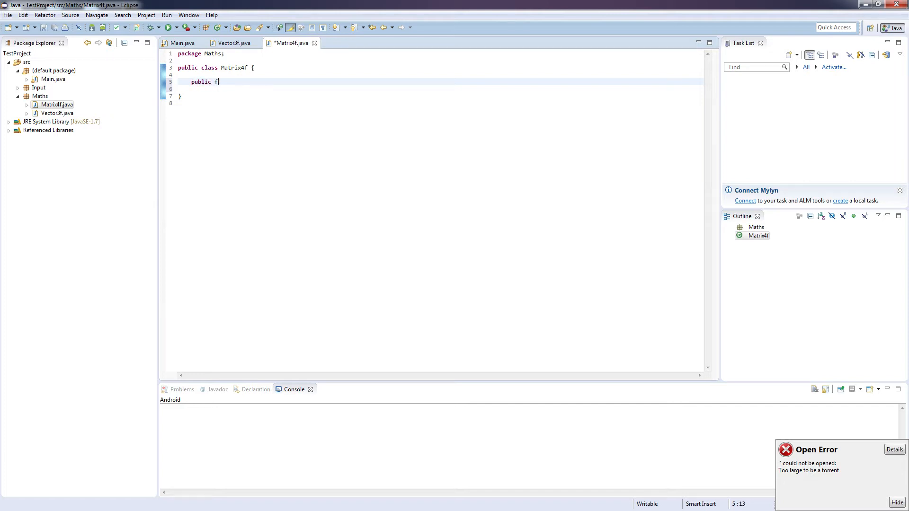
type("static final int SIZE")
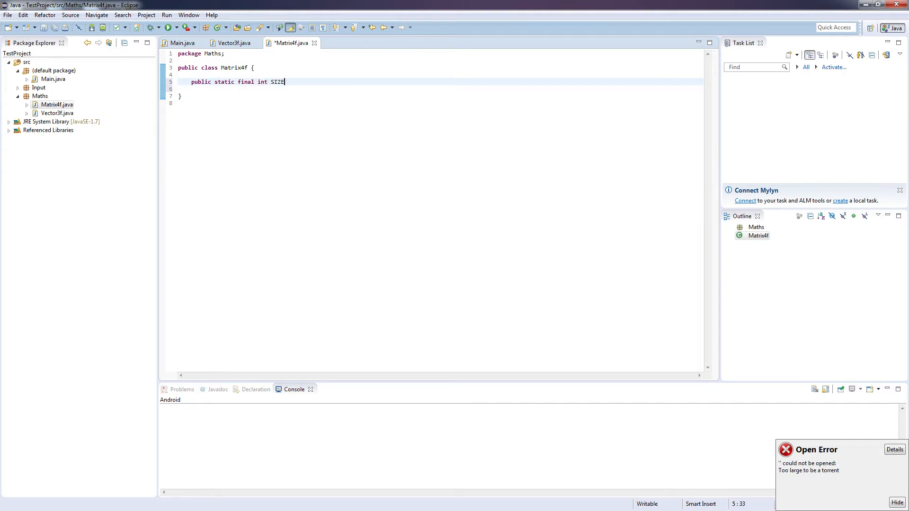
type("= 4 \"")
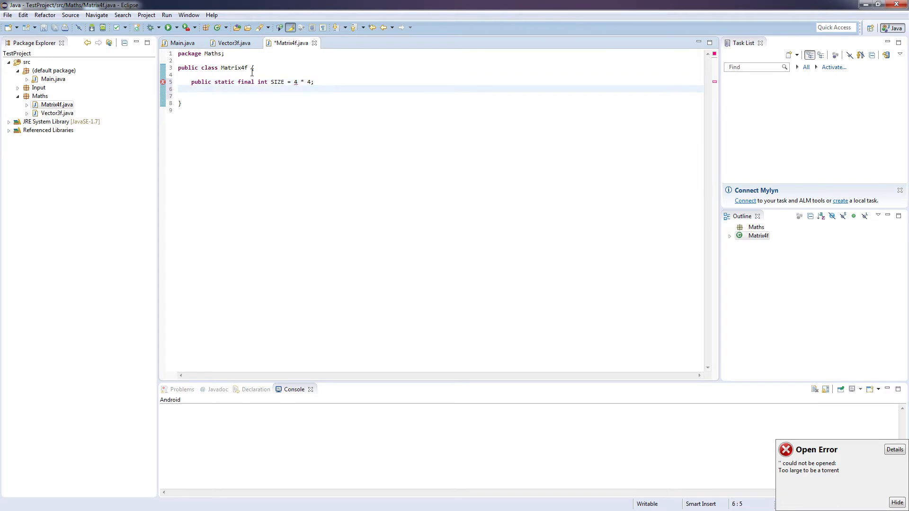
Declare the field public float[] matrix = new float[SIZE]
type("public")
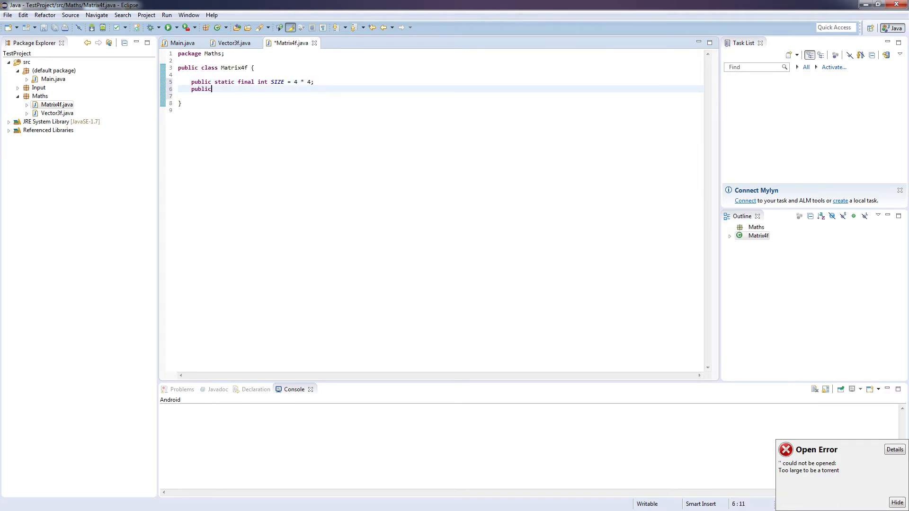
type("float[] matrix =")
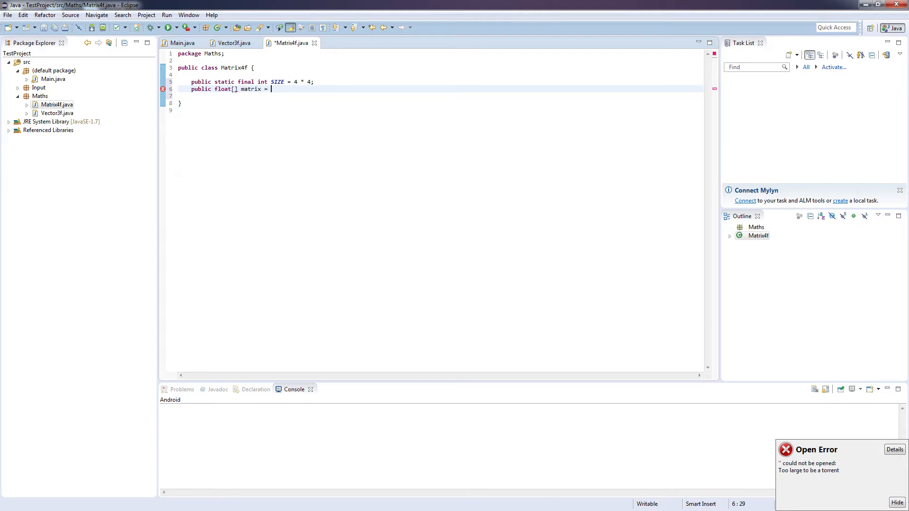
type("new float[]")
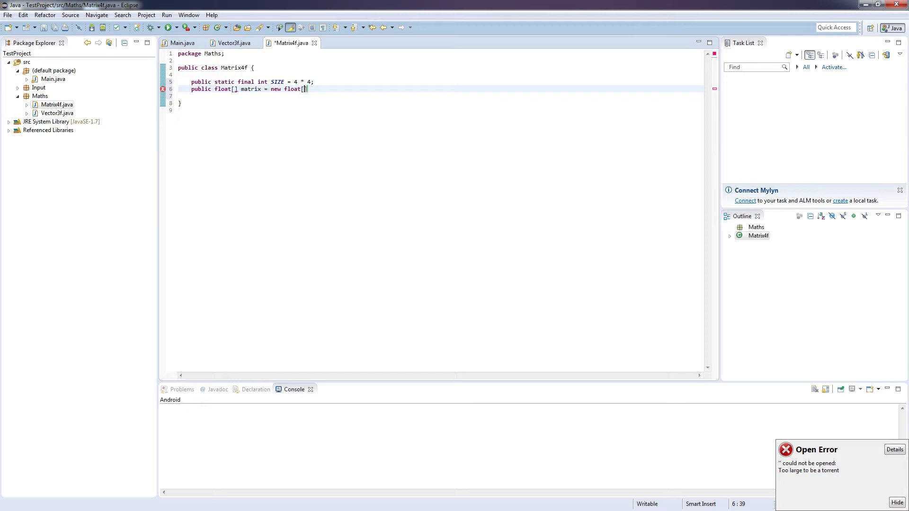
type("SIZE];")
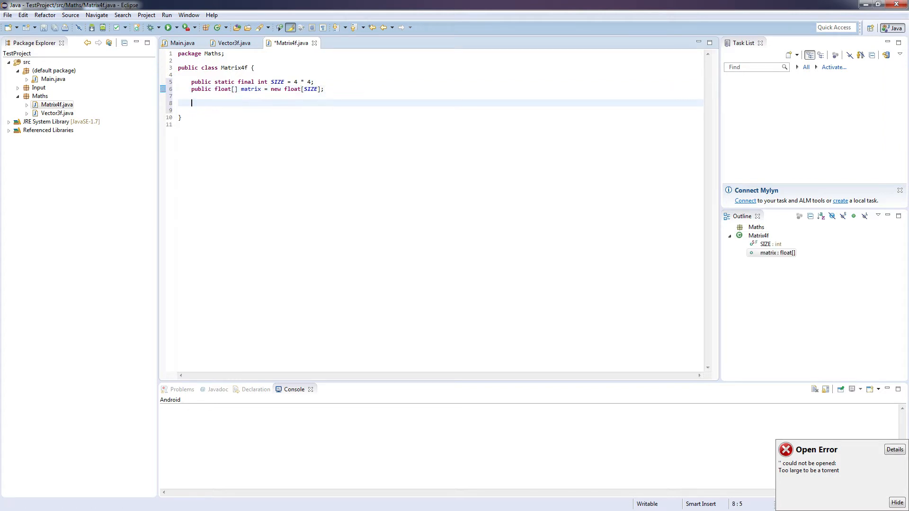
Add an empty public Matrix4f() constructor and save the file
type("p")
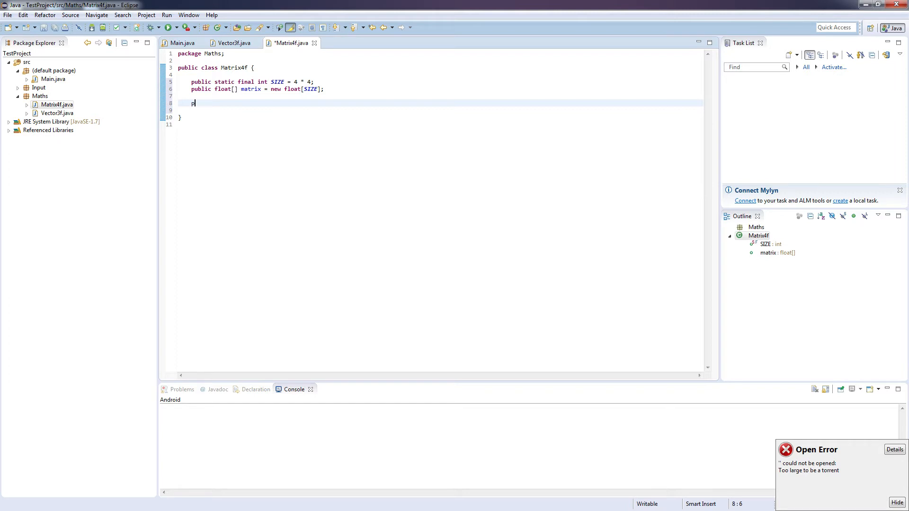
type("ublic M")
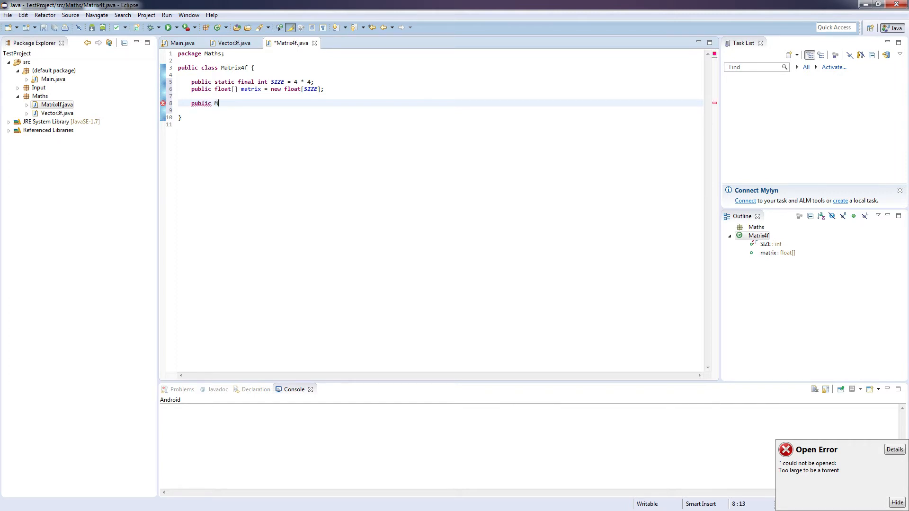
type("atrix4f(){")
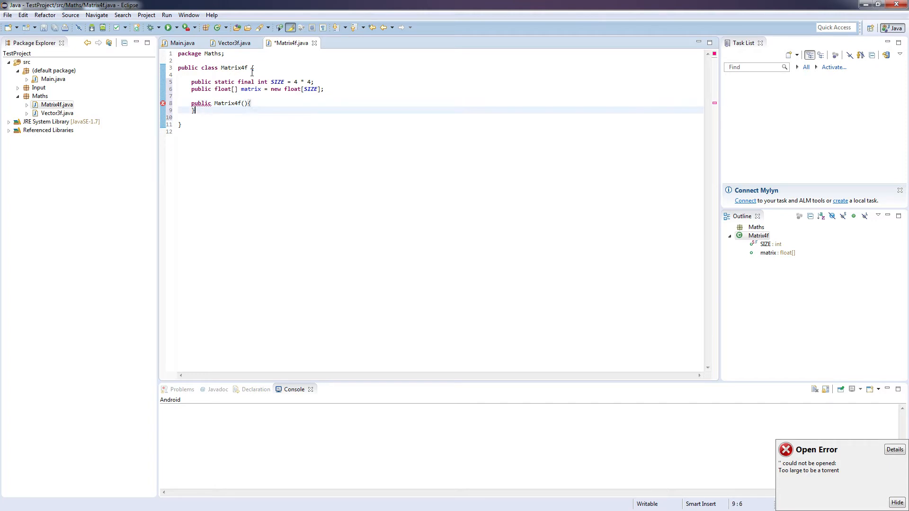
key("ctrl+s")
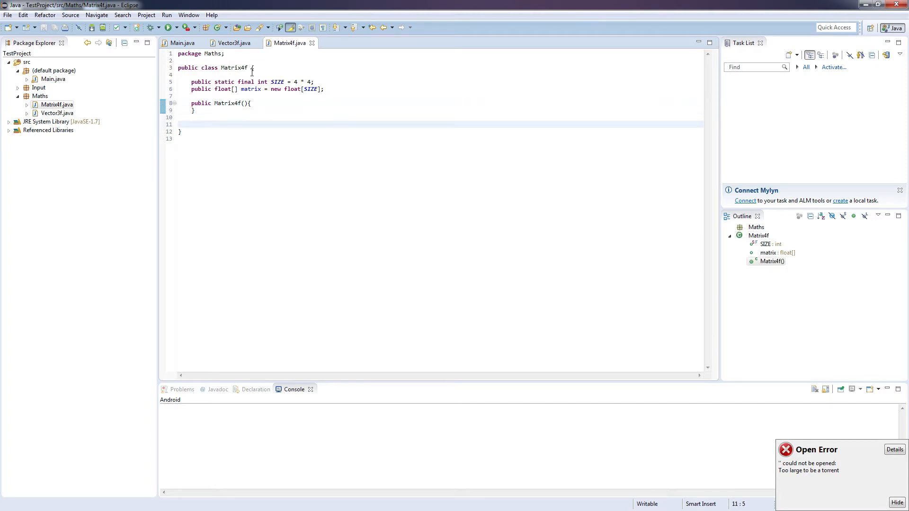
Declare public static Matrix4f indentity() with comments laying out the identity matrix
type("public static")
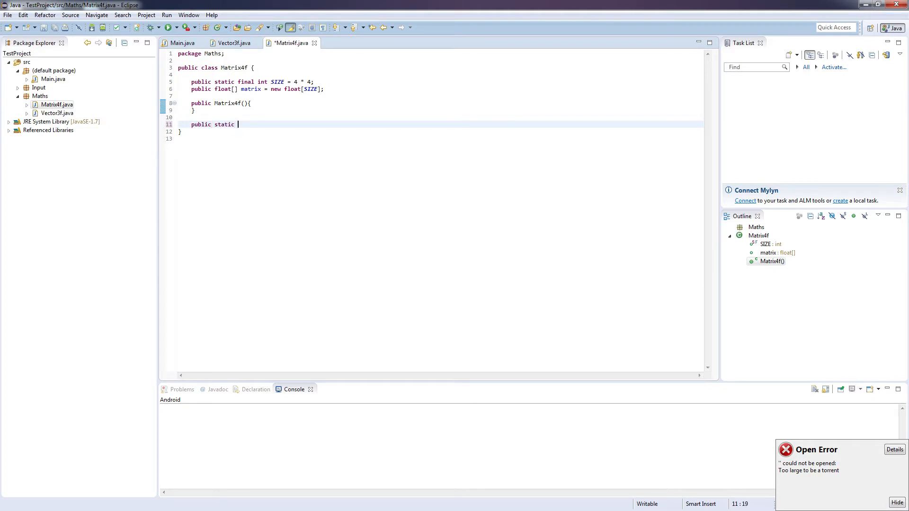
type("Matrix4")
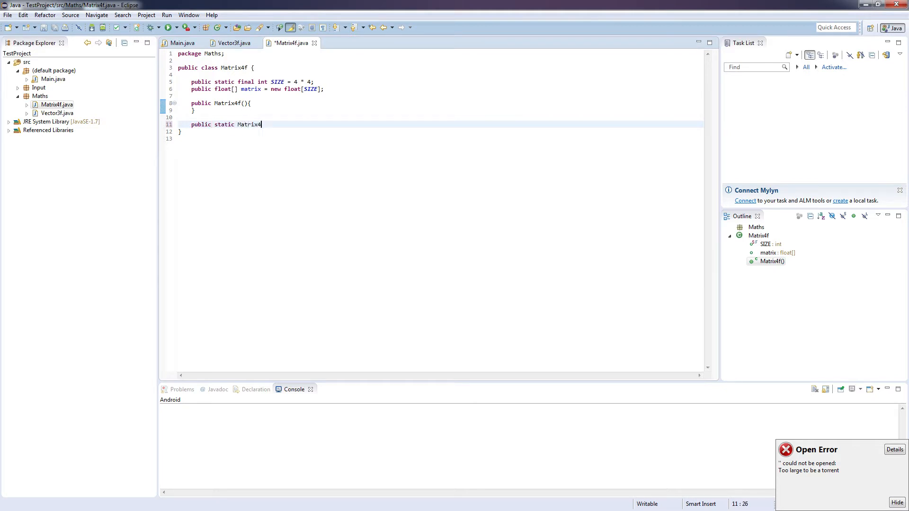
type("inden")
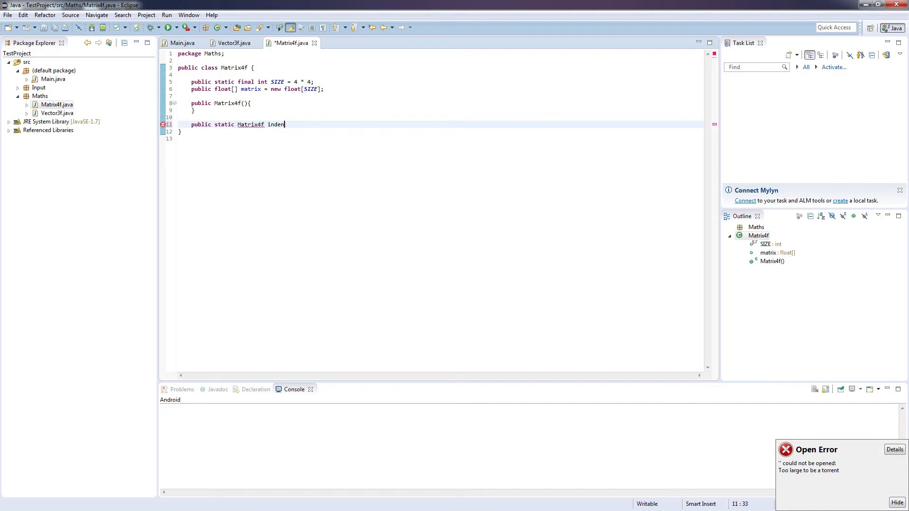
key("Backspace")
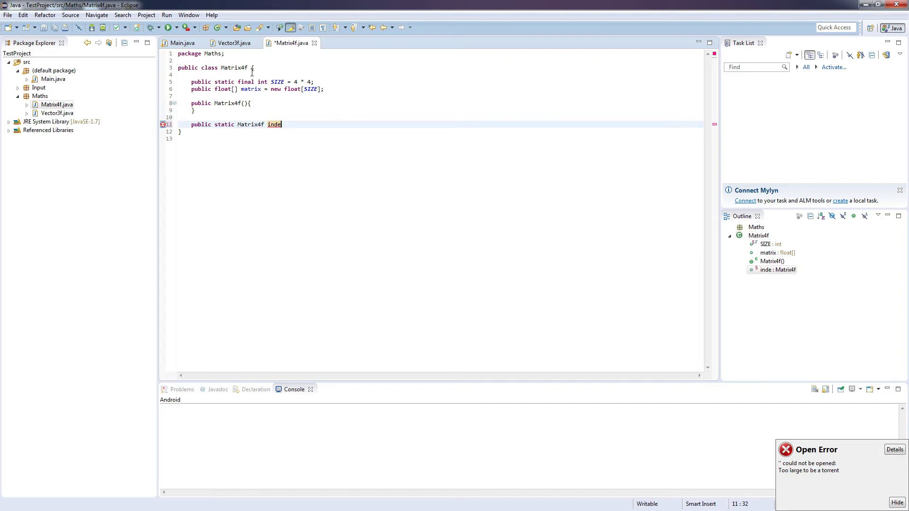
type("ntity(){")
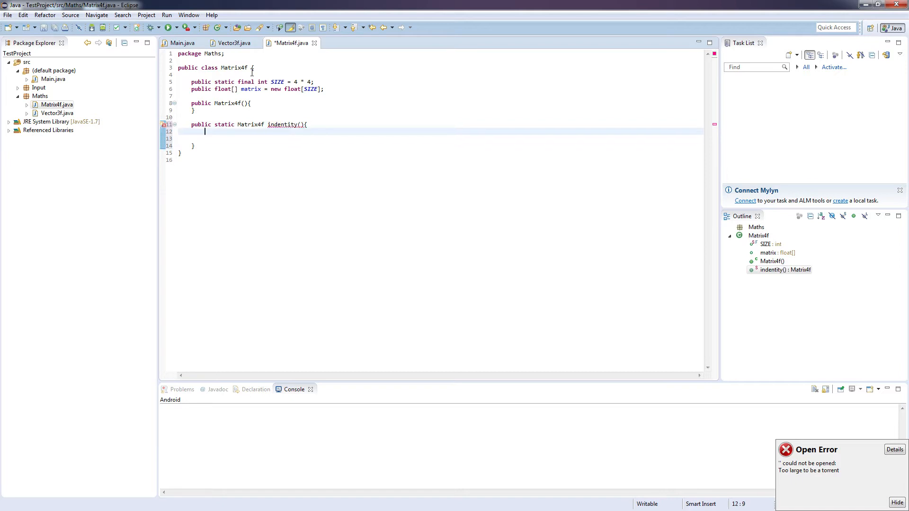
key("ctrl+s")
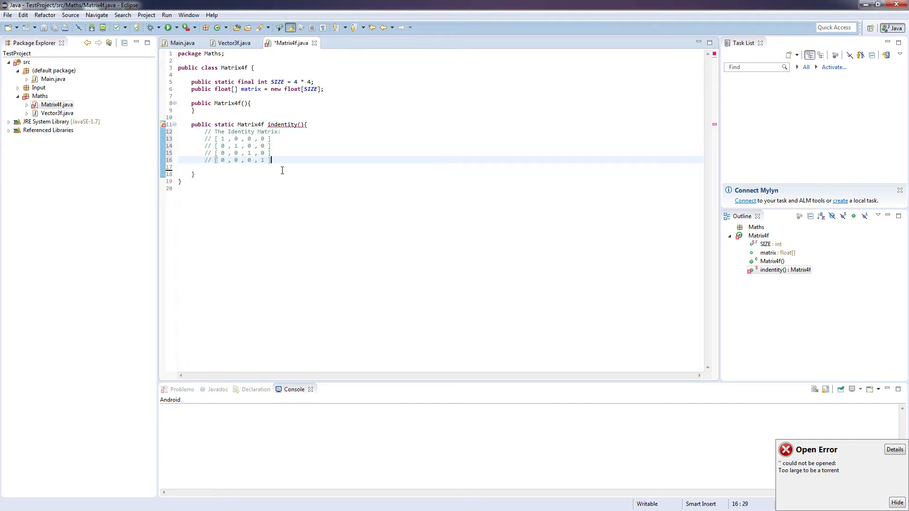
left_click(224, 139)
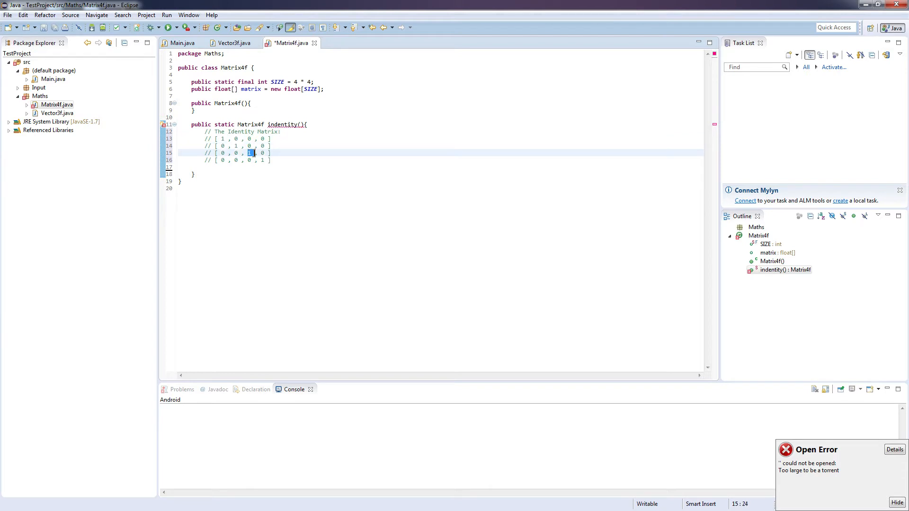
left_click(272, 160)
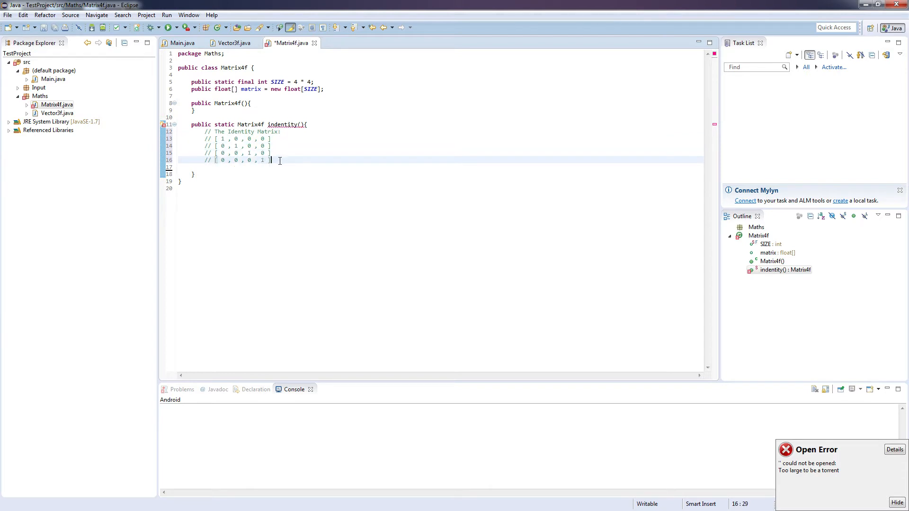
left_click(328, 124)
type("Matrix4f matrix")
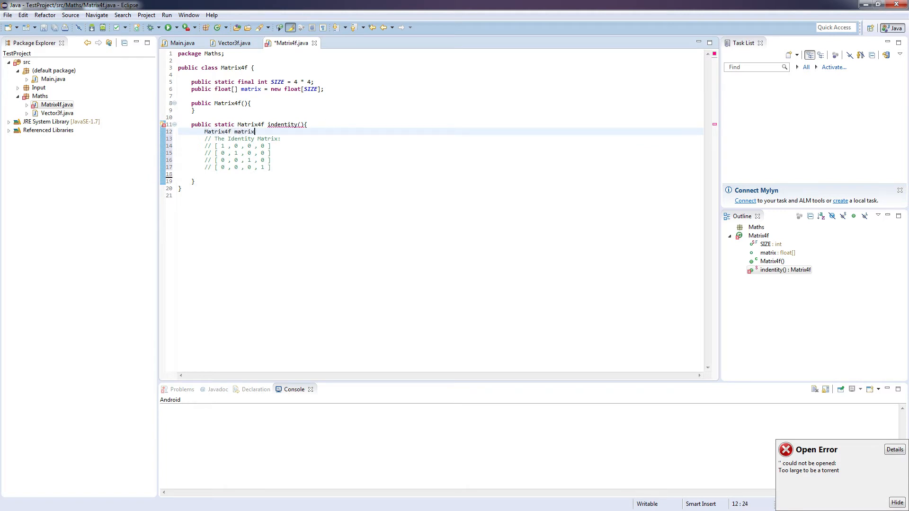
Create a local Matrix4f returnMat = new Matrix4f() at the top of the method
type("= new Ma")
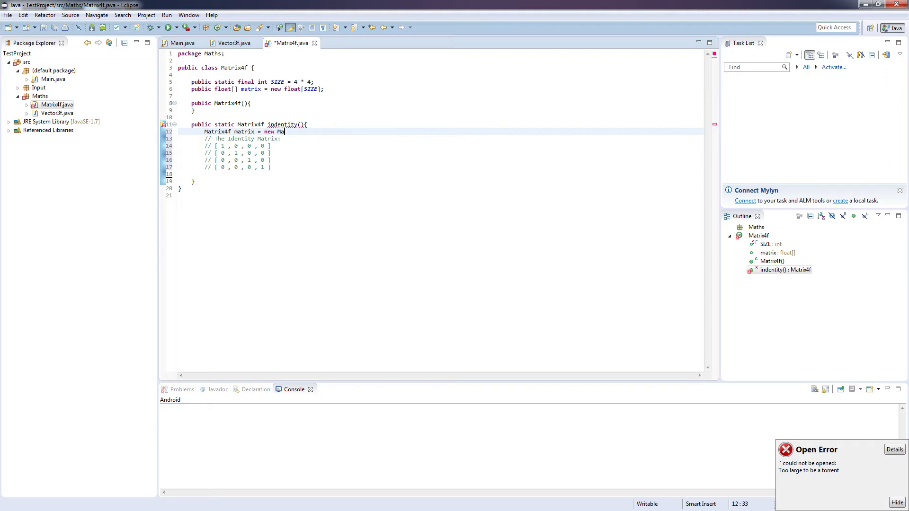
type("trix4f();")
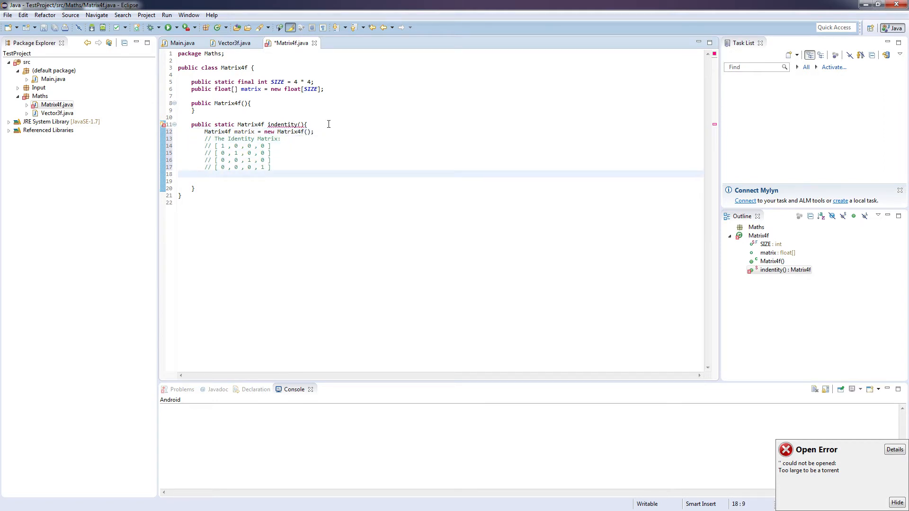
type("matrix.")
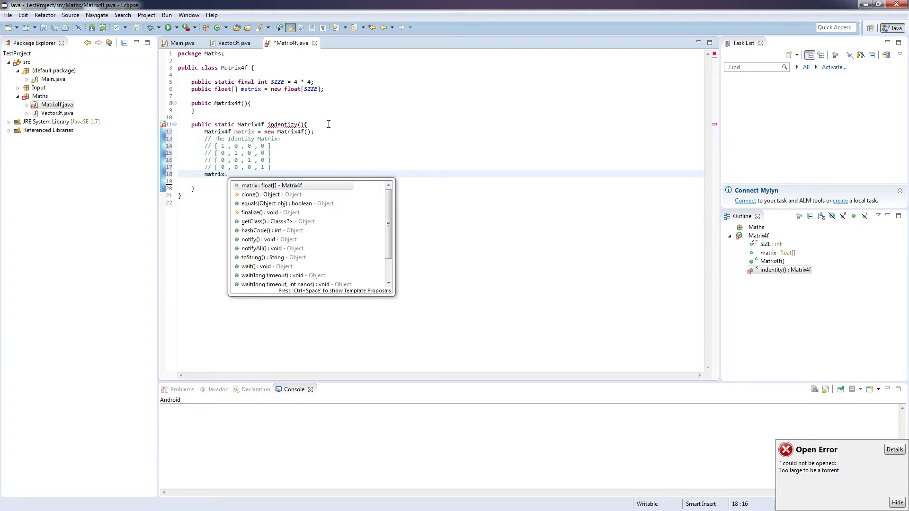
type("matr")
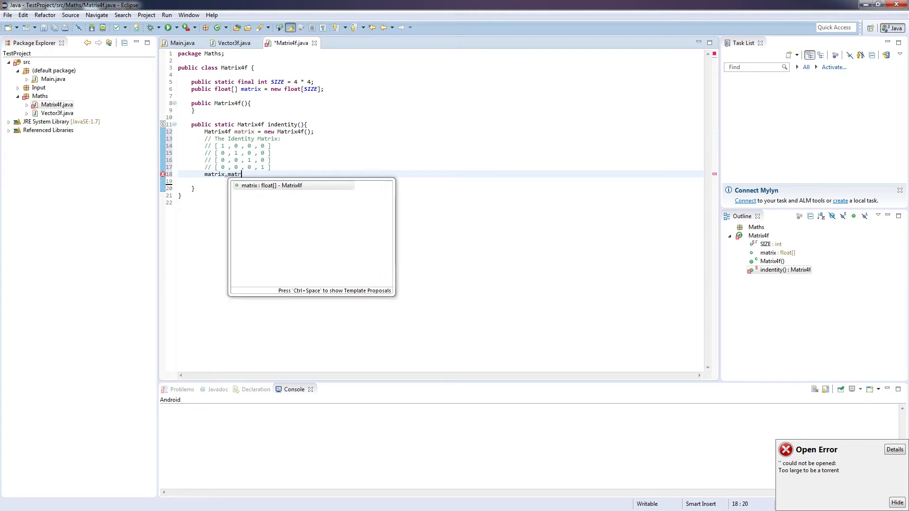
key("BackSpace")
type("returnM")
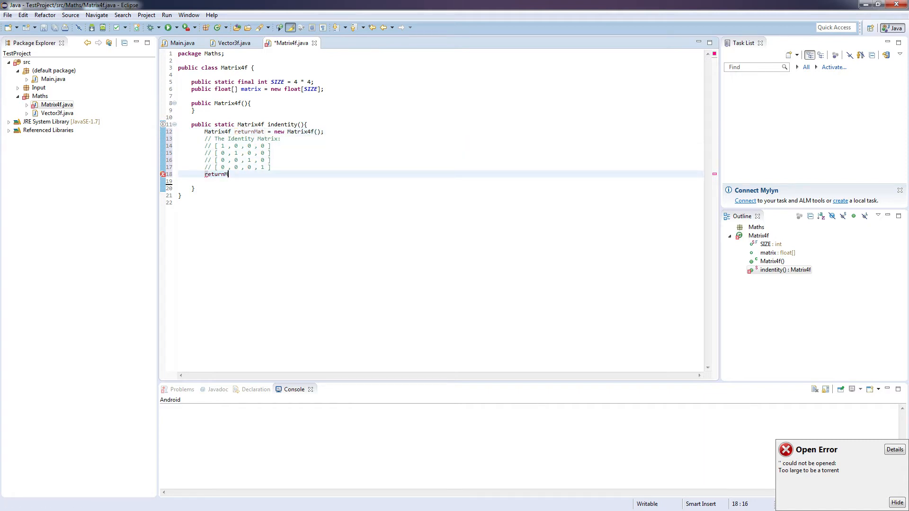
Begin setting diagonal entries to 1.0f, starting with returnMat.matrix[0 + 0 * 4]
type("at.")
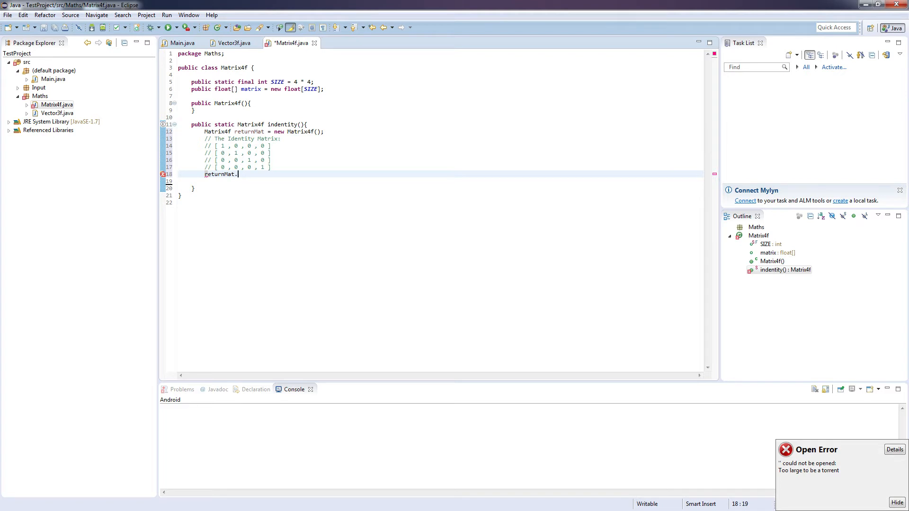
type("matrix[]")
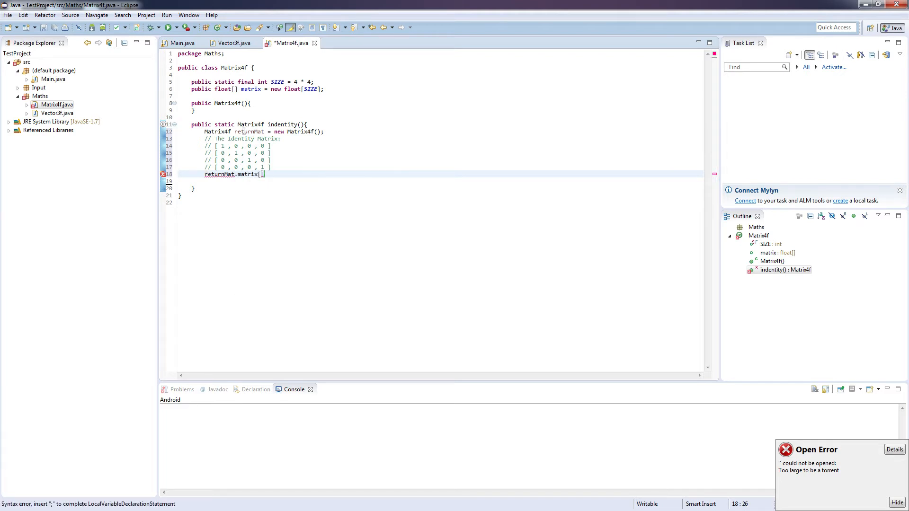
type("0")
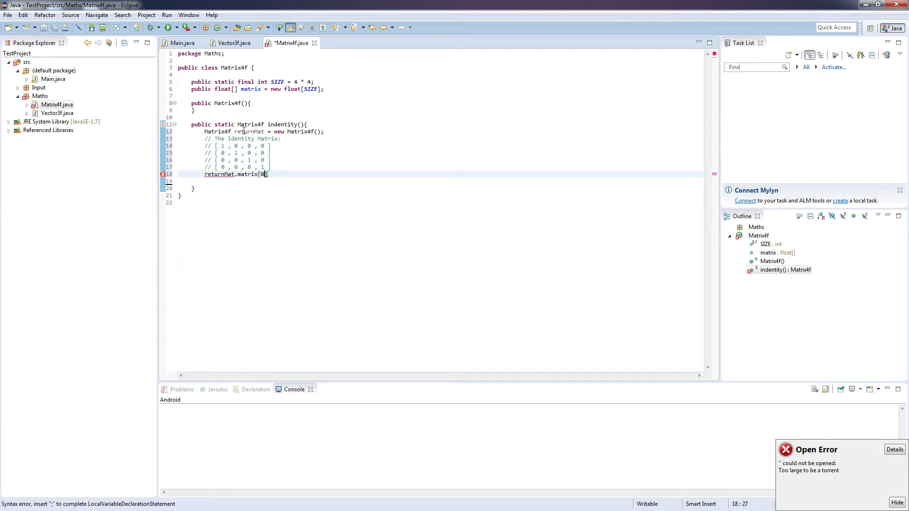
type("+ 0")
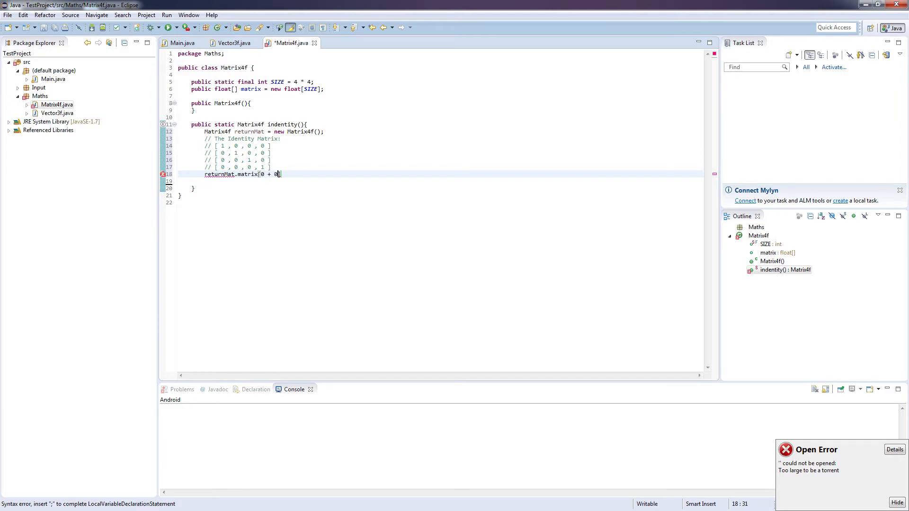
type("* 4] = 1.0f;")
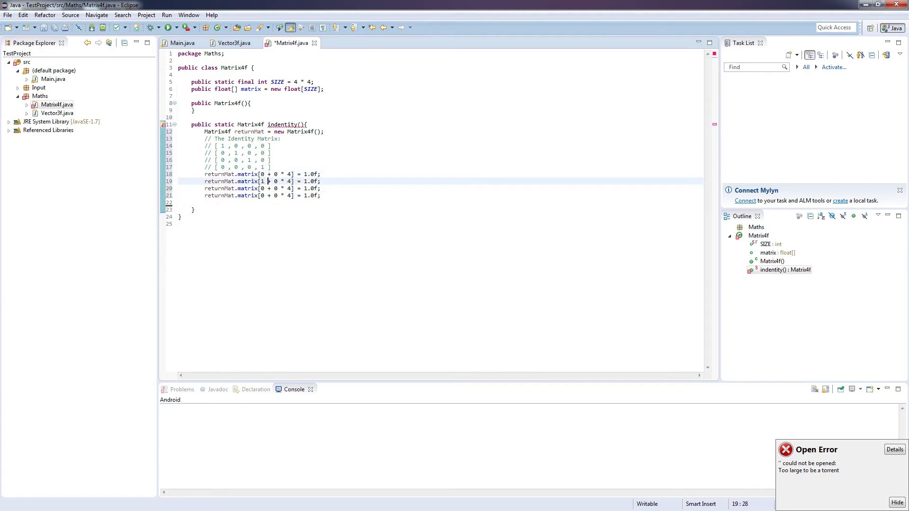
type("1")
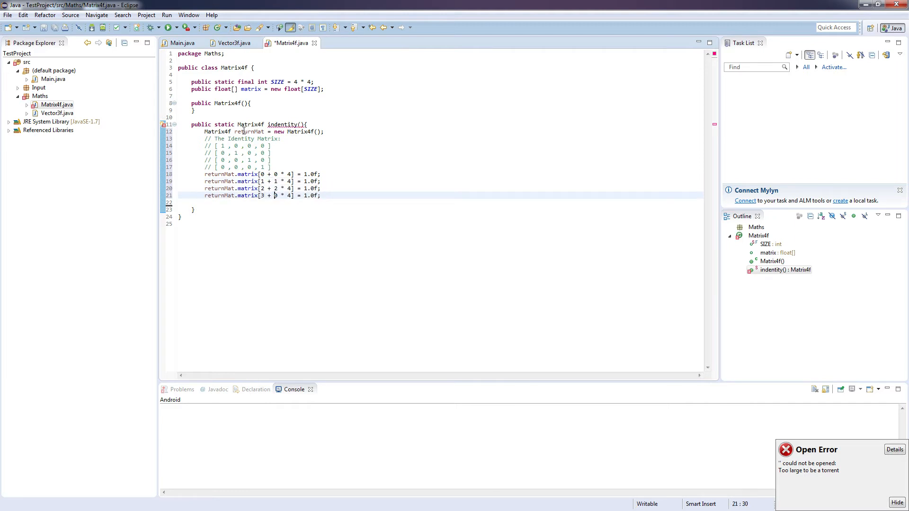
Add identity()'s return statement and make it return returnMat instead of matrix
key("enter")
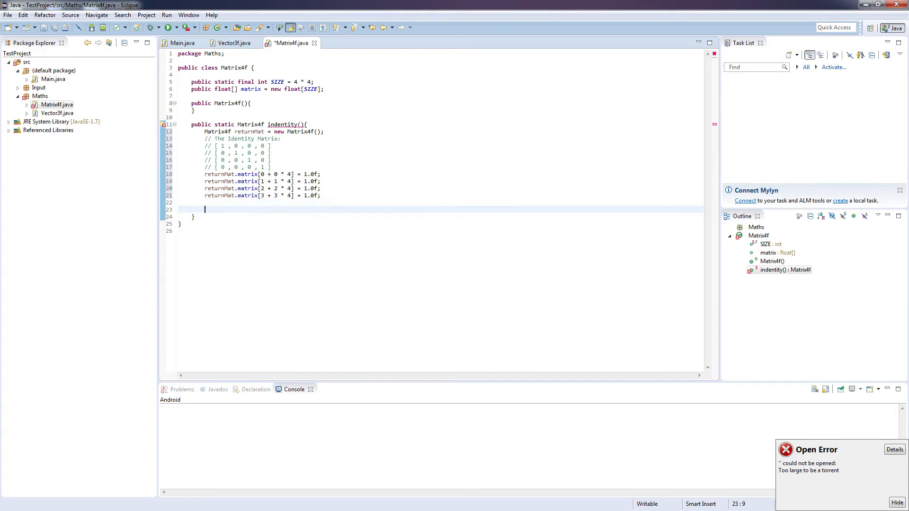
type("re")
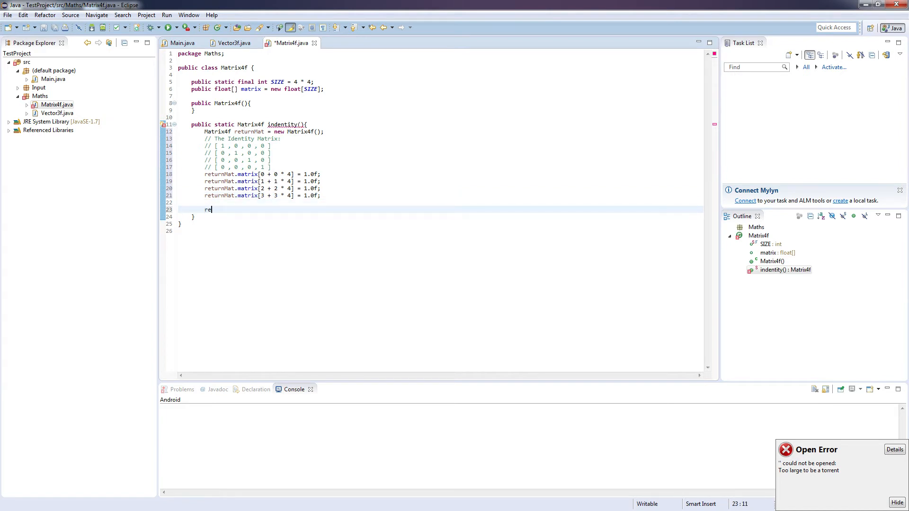
type("turn matr")
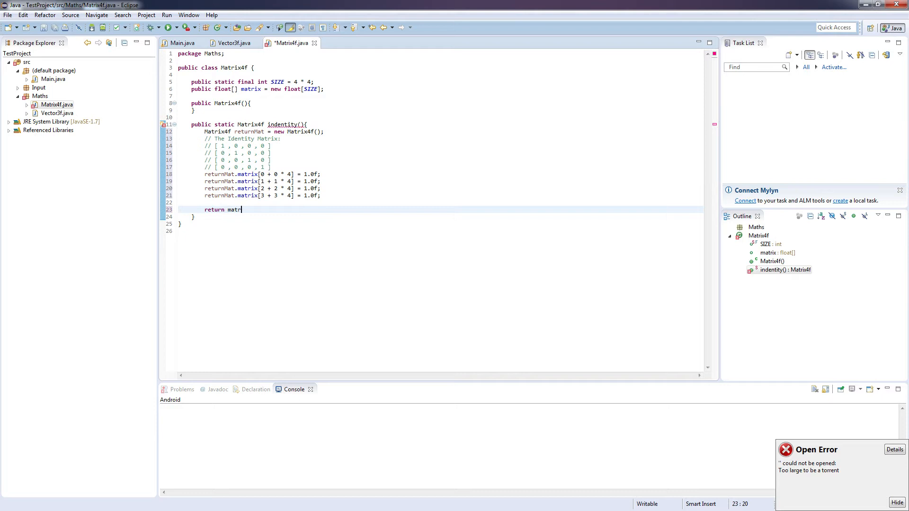
type("ix;")
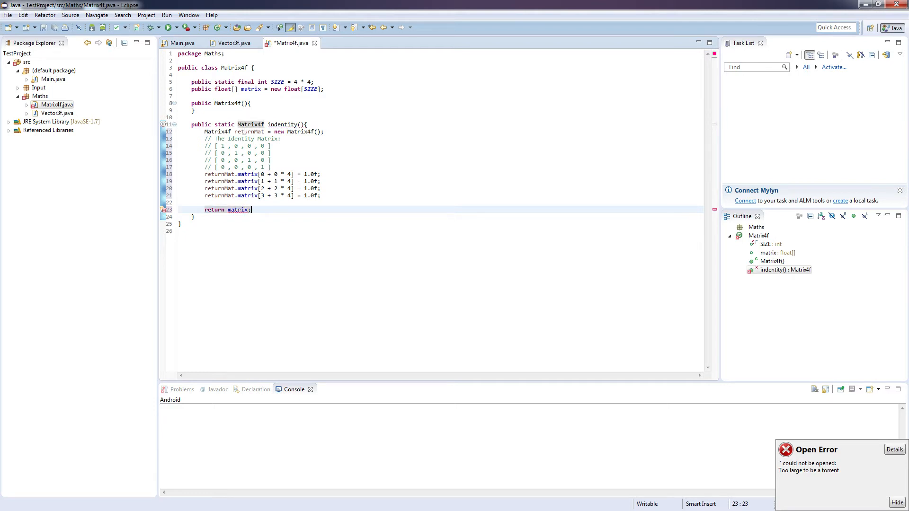
double_click(238, 210)
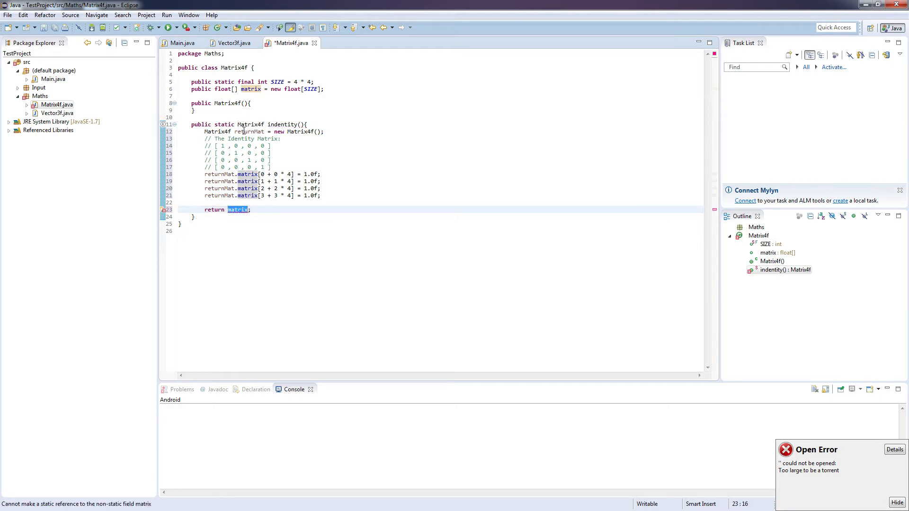
type("returnMat")
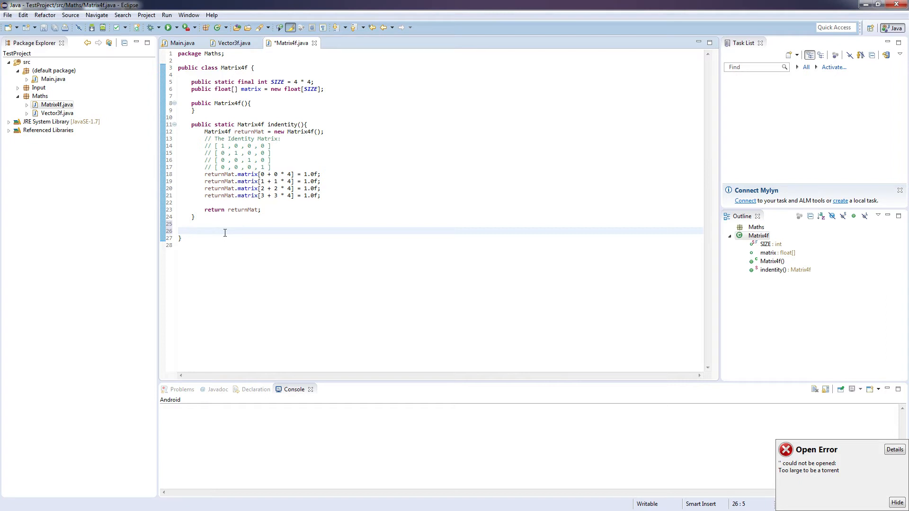
Declare static translate(Vector3f vector) with returnMat created from identity(), and save
type("public")
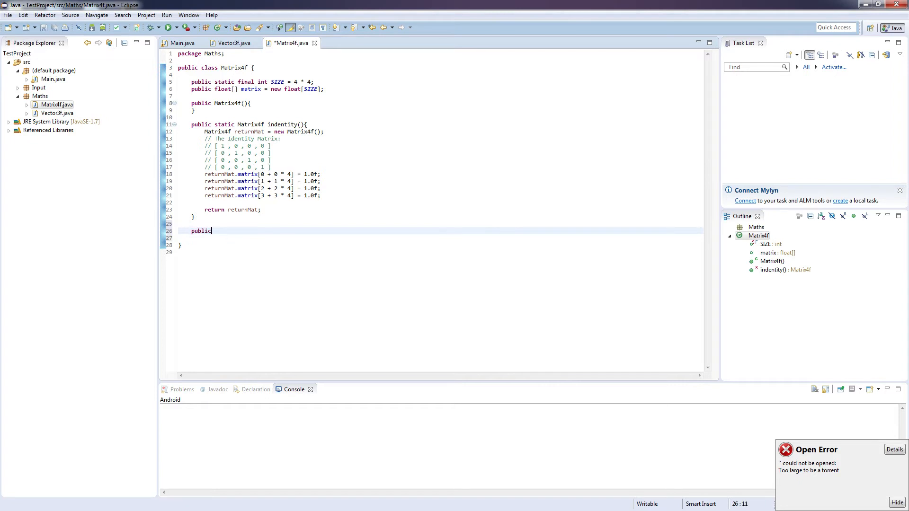
type("static M")
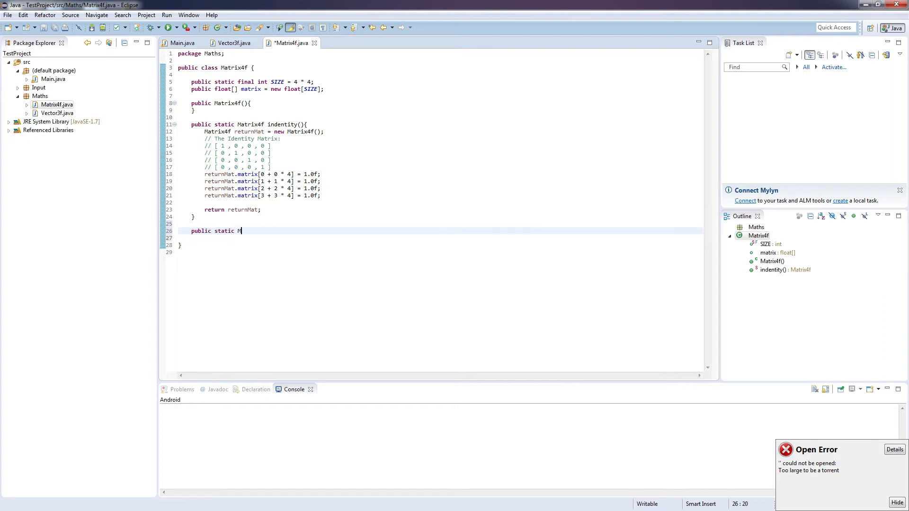
type("atrix4f")
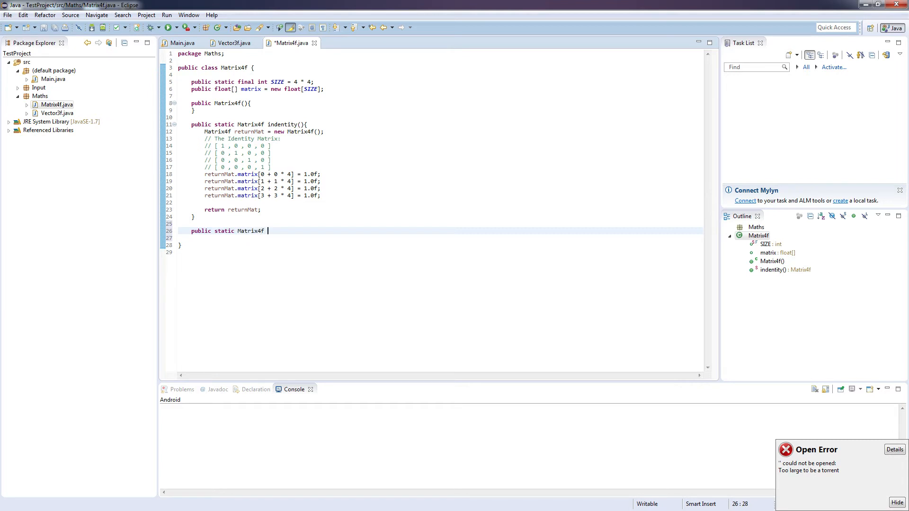
type("translate(V)")
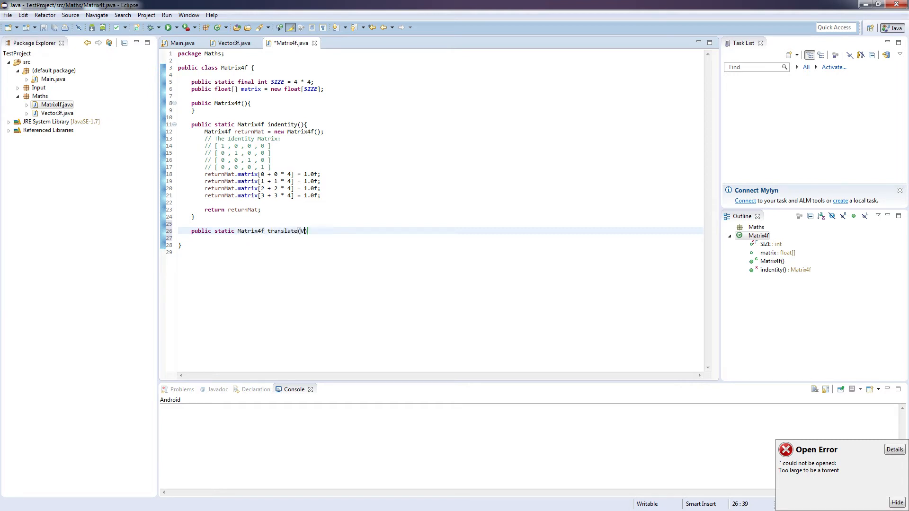
type("ector3f")
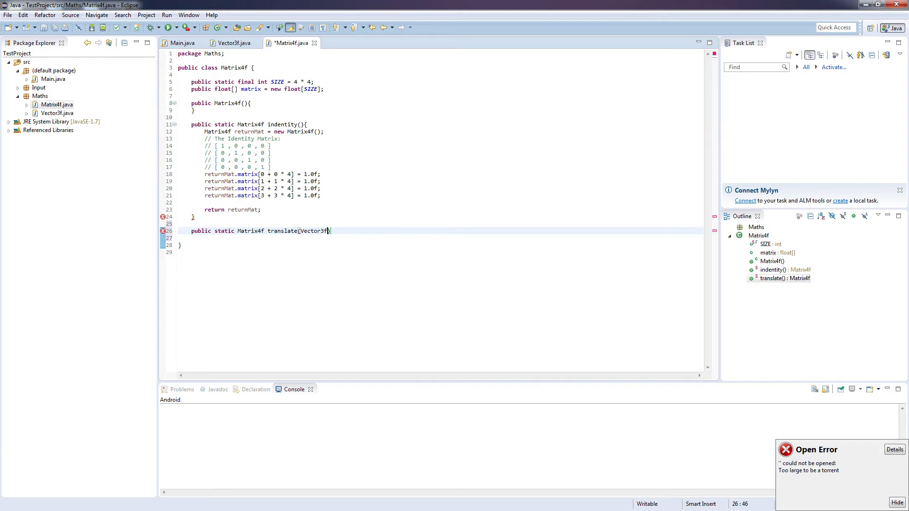
type("vector)")
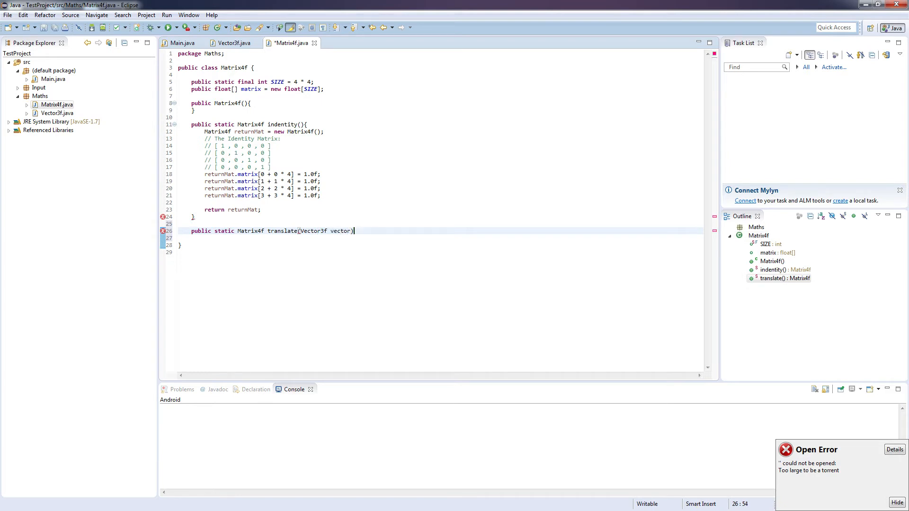
type("{")
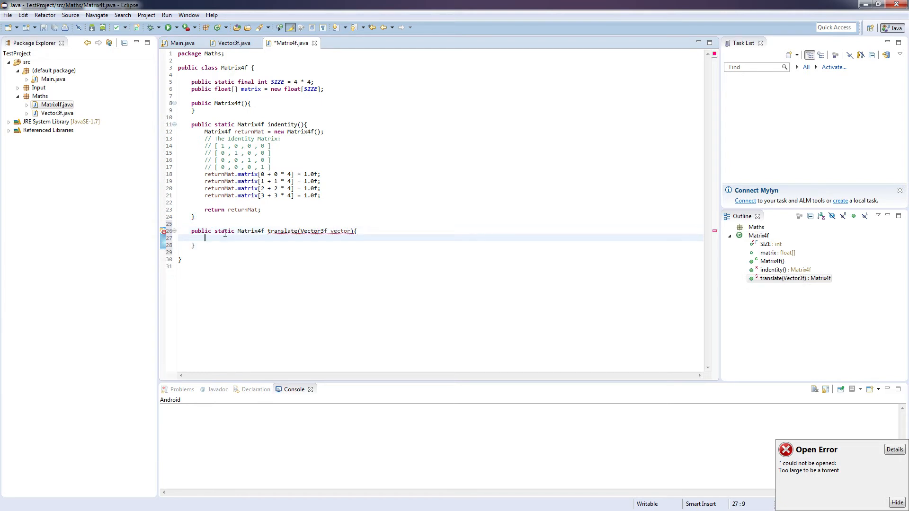
type("Matrix4f")
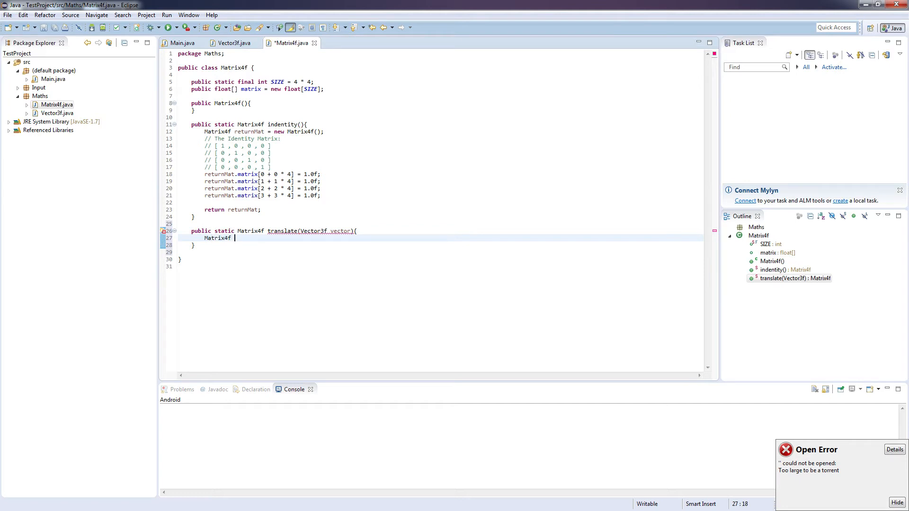
type("returnMat =")
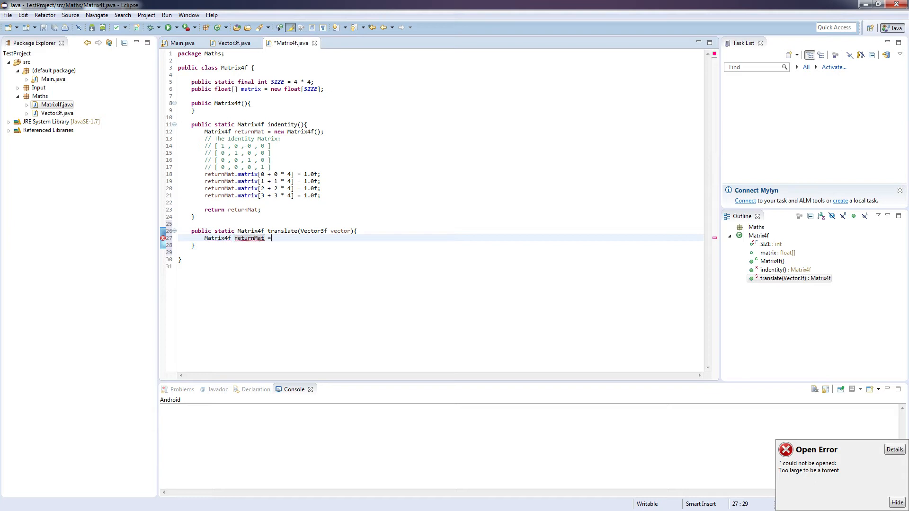
type("identity();")
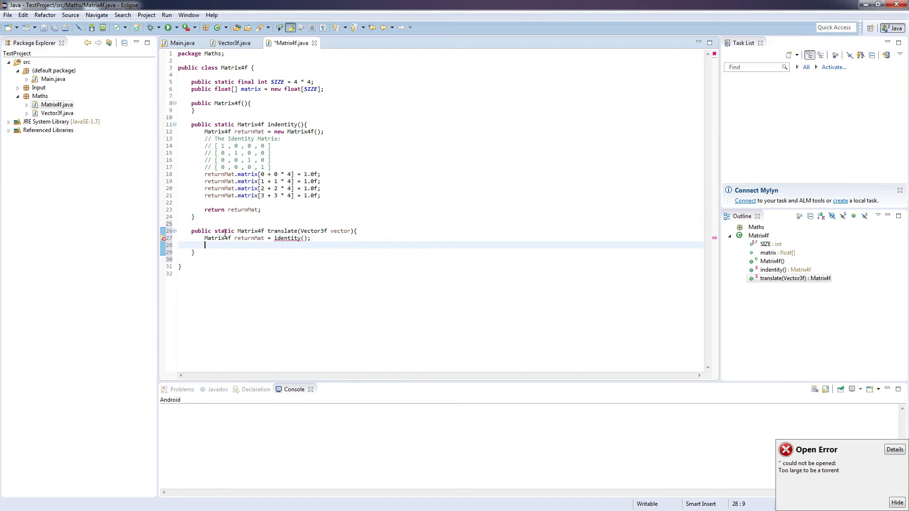
key("ctrl+s")
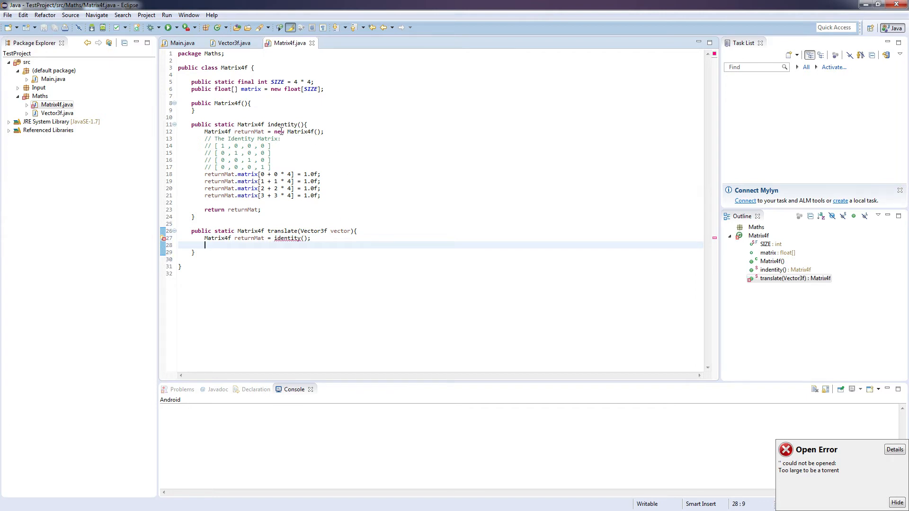
Write the returnMat.elements assignments taking vector.x, y and z into translation entries
left_click(283, 124)
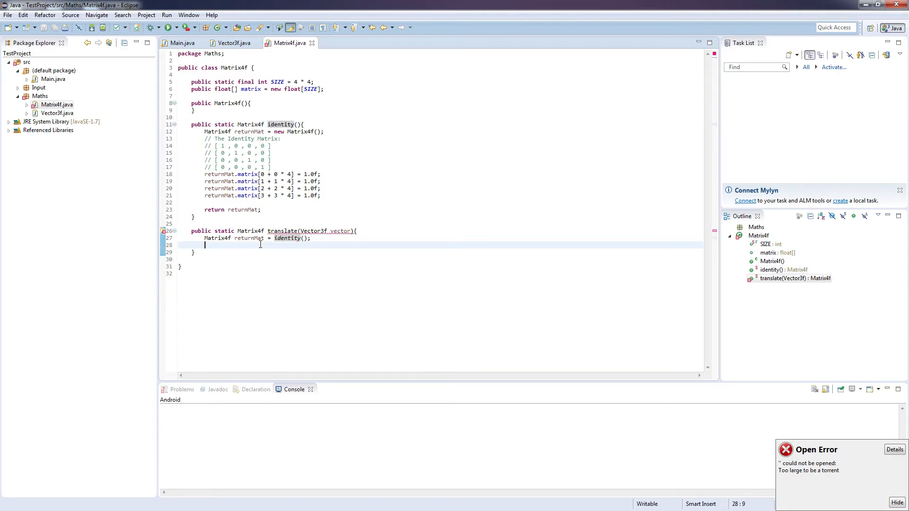
type("m")
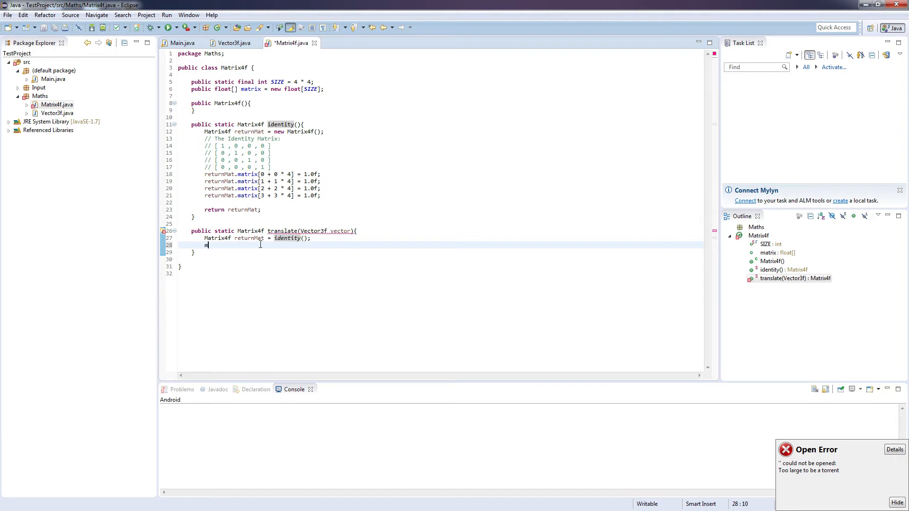
type("return")
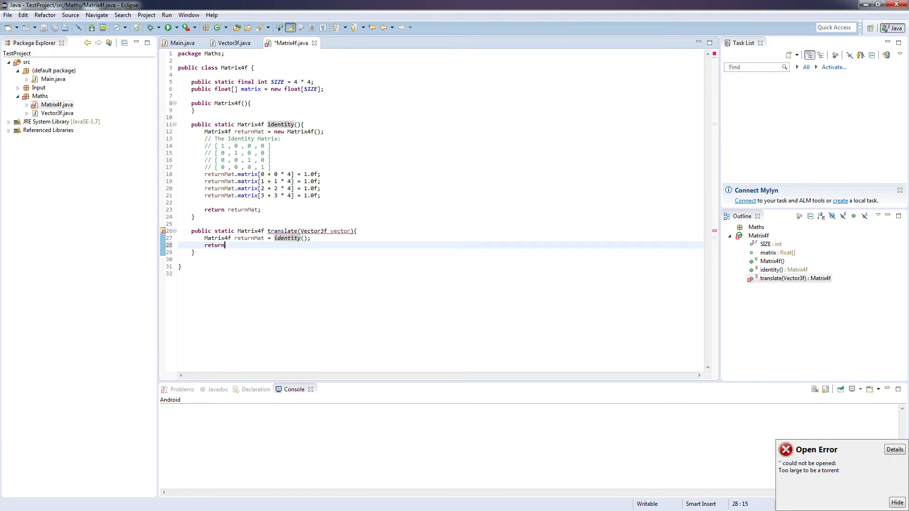
type(".")
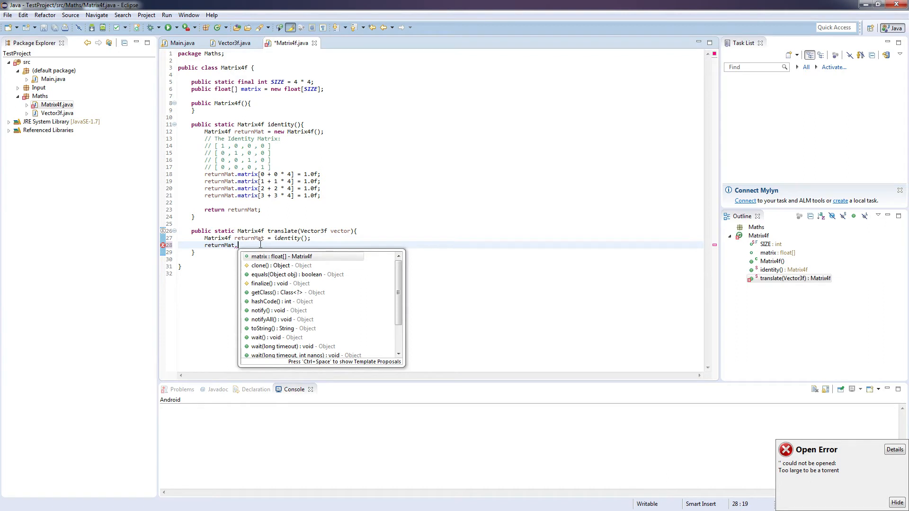
type("elements[")
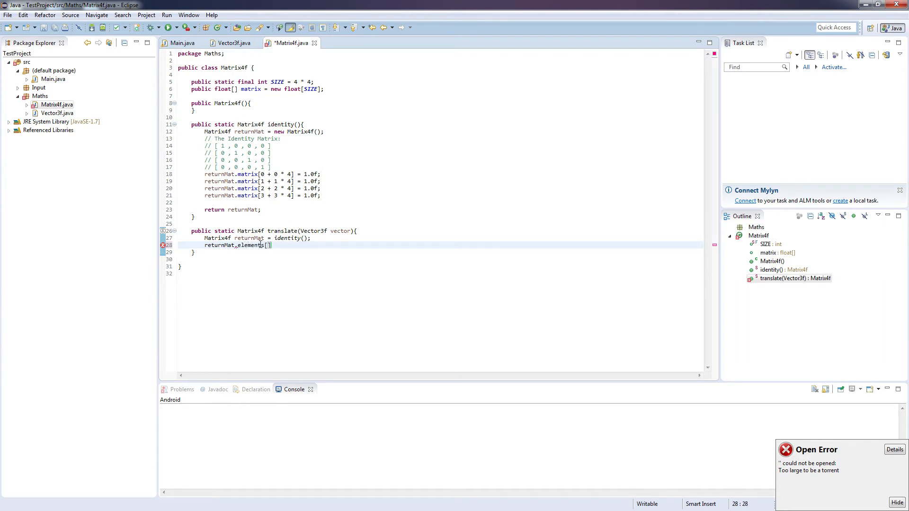
type("0 + 3 *")
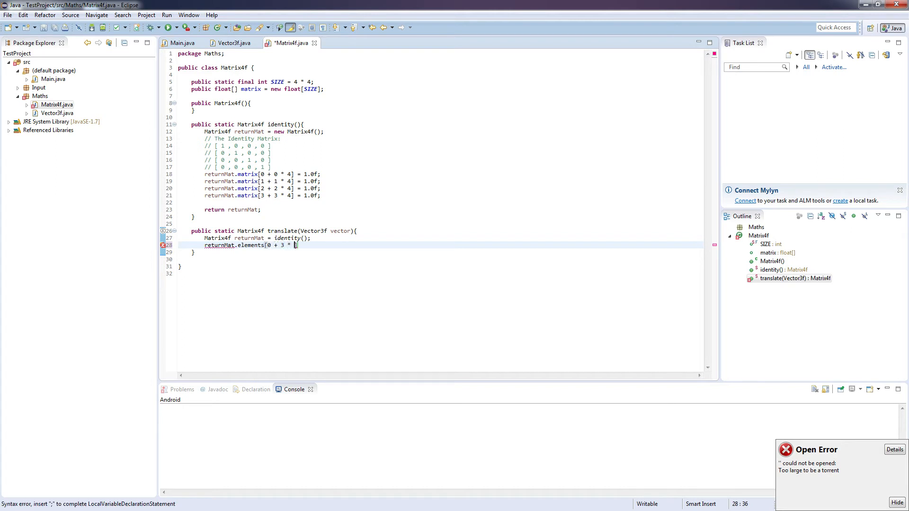
type("= vector.x;")
type("returnMat.elements[1 + 3 * 4] = vector.y;")
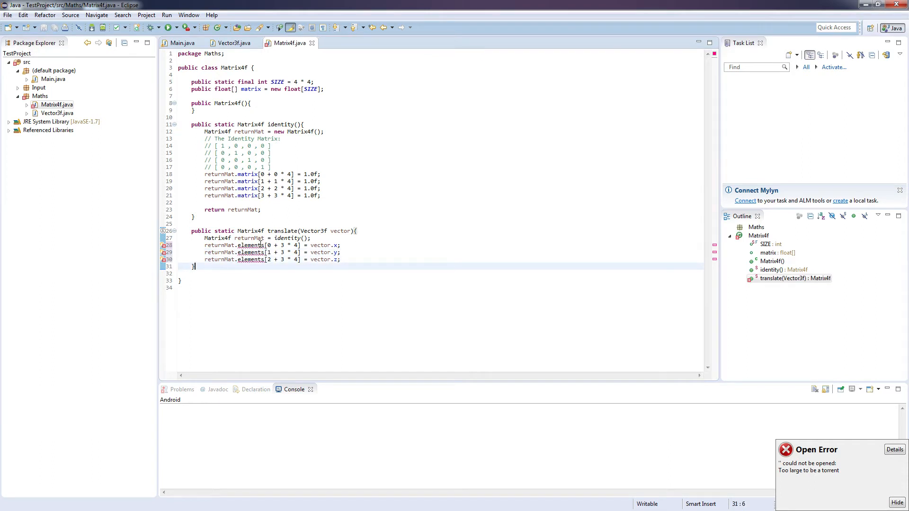
left_click(334, 245)
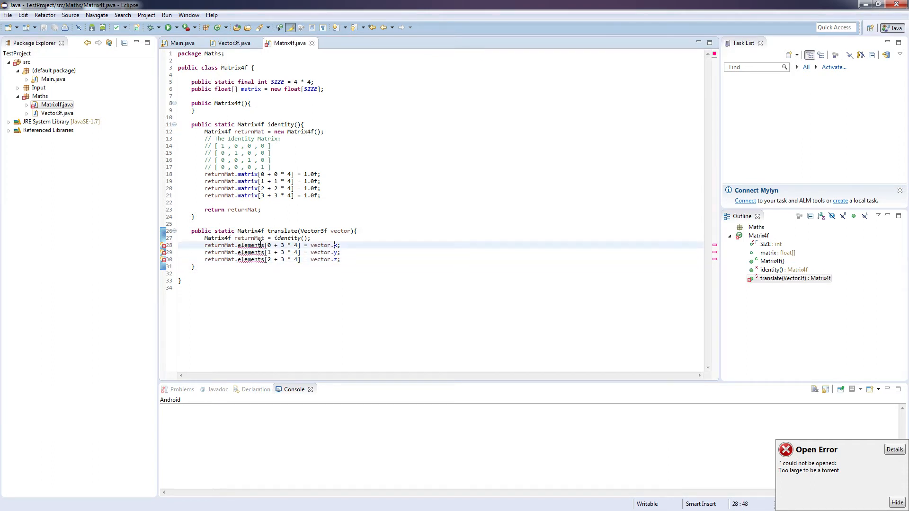
Replace elements with matrix in translate's assignments, add 'return returnMat;', and start a public static method
double_click(250, 245)
type("atrix")
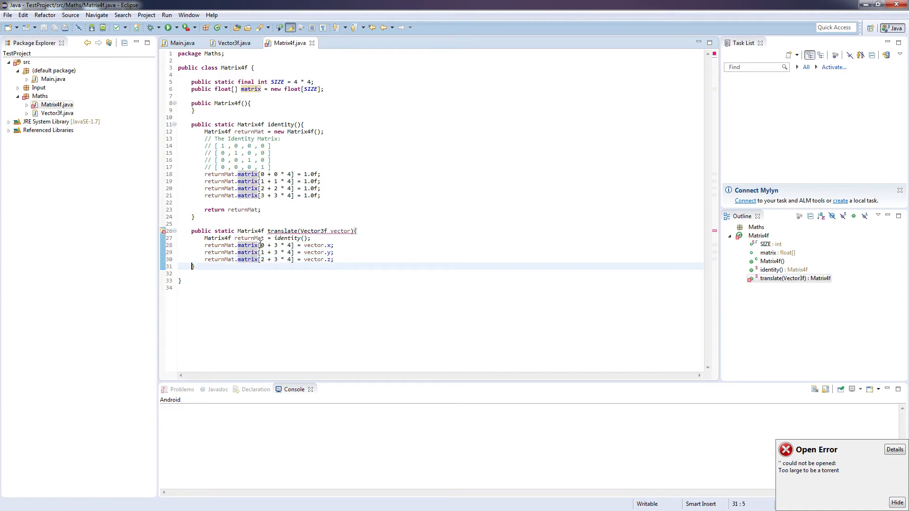
type("return")
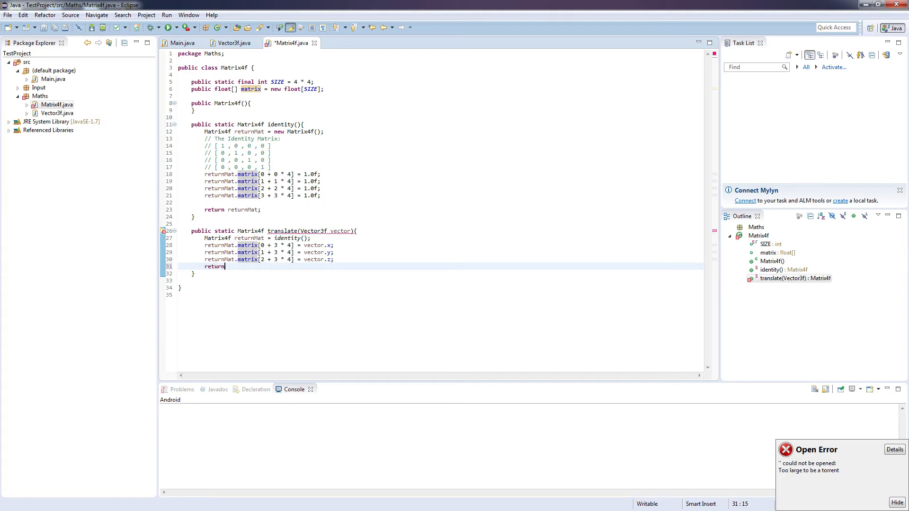
type("returnMat;")
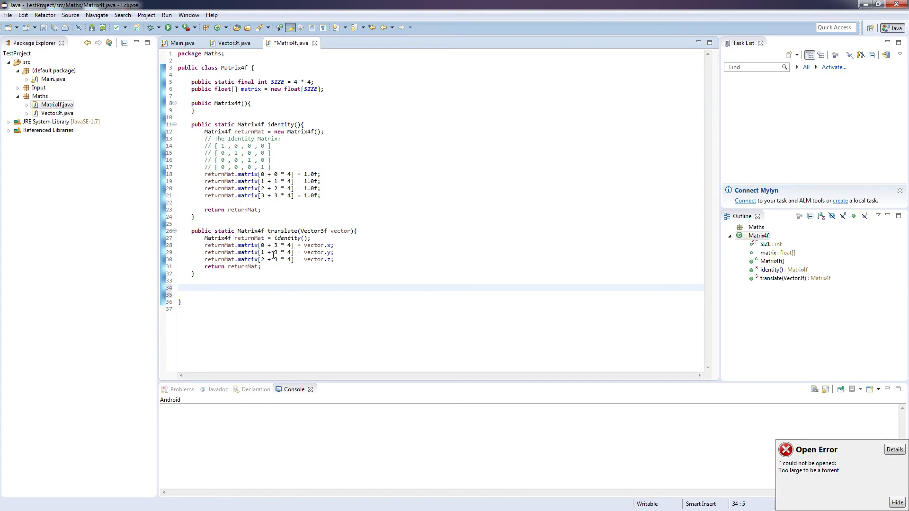
double_click(341, 231)
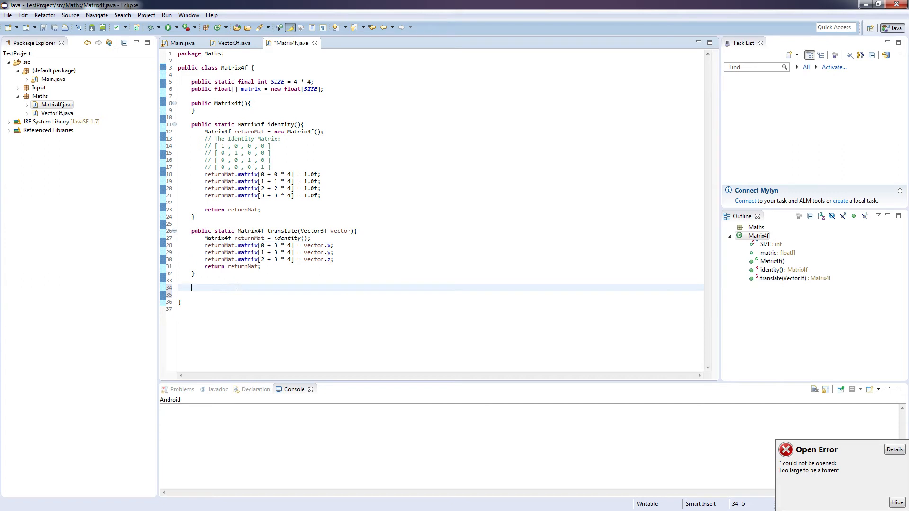
type("public static")
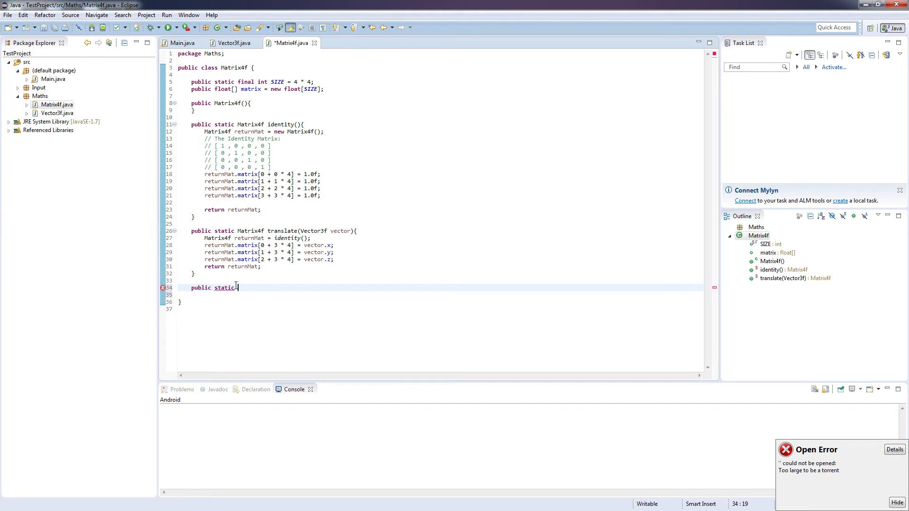
Declare the static rotate method with Matrix4f returnMat = identity()
type("Mat")
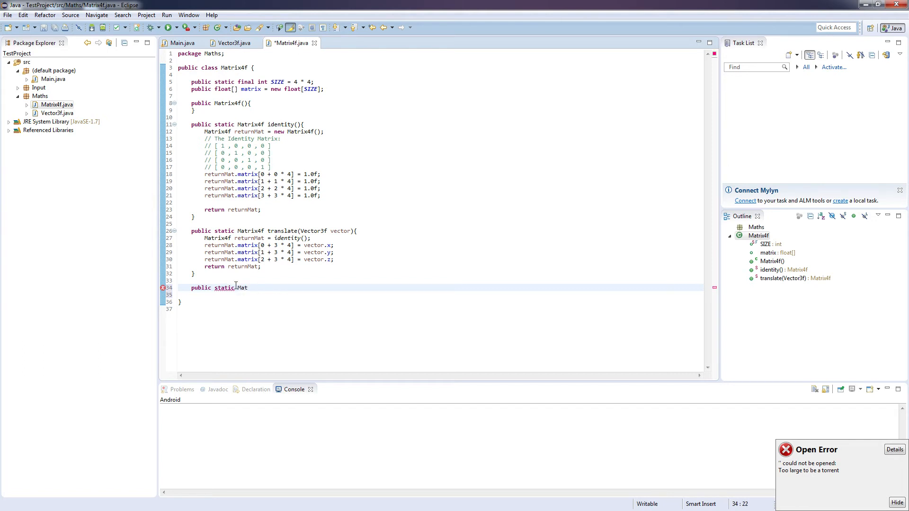
type("Matrix43")
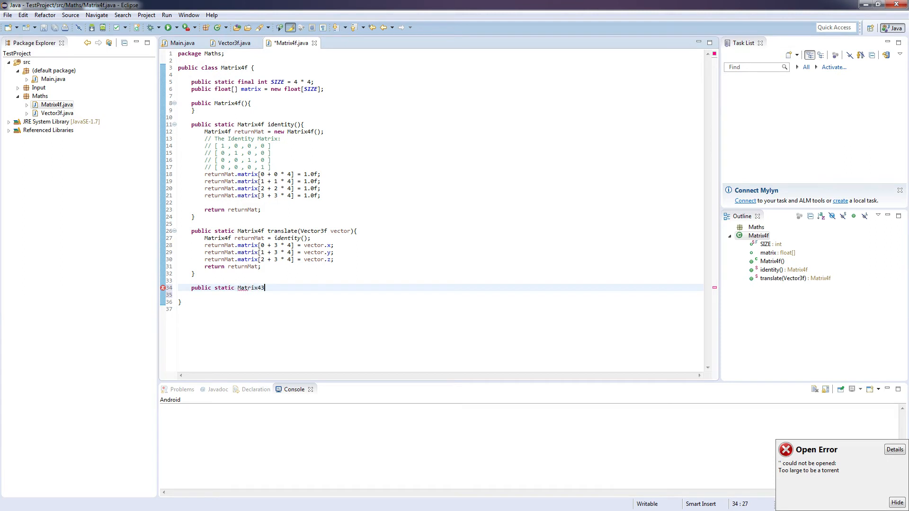
type("roat")
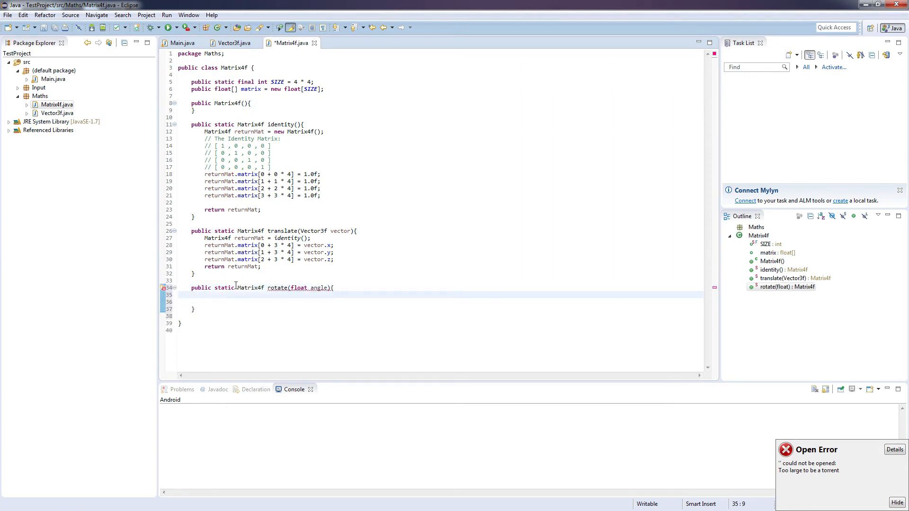
type("Matrix4f returnMat")
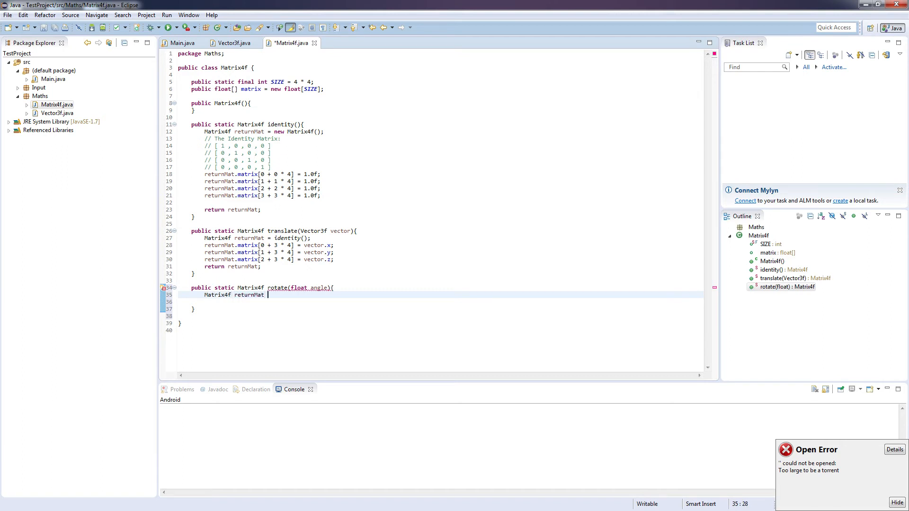
type("= identity();")
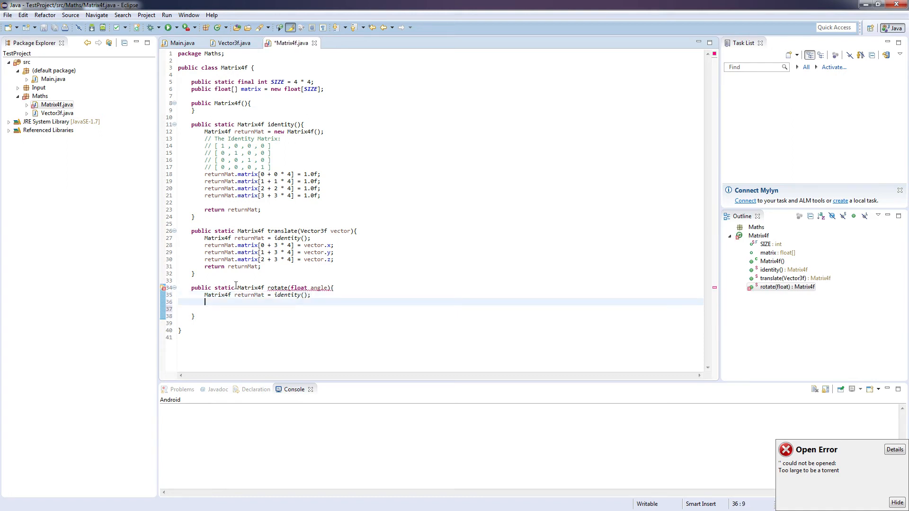
Add 'float r = (float) Math.toRadians(angle);' to rotate
type("float")
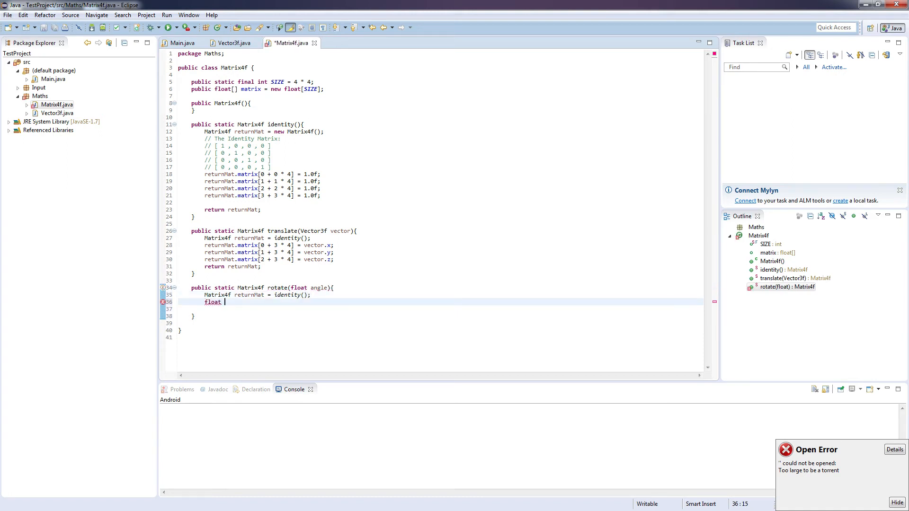
type("r =")
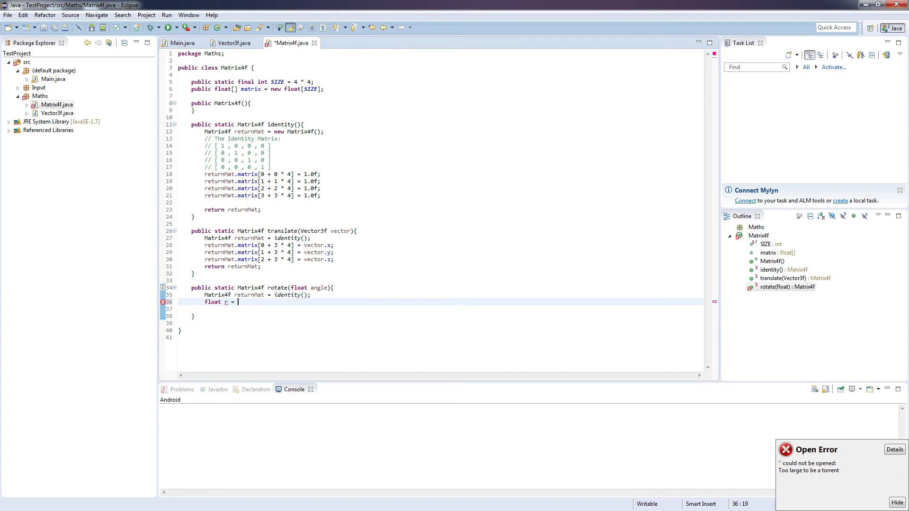
type("(float)")
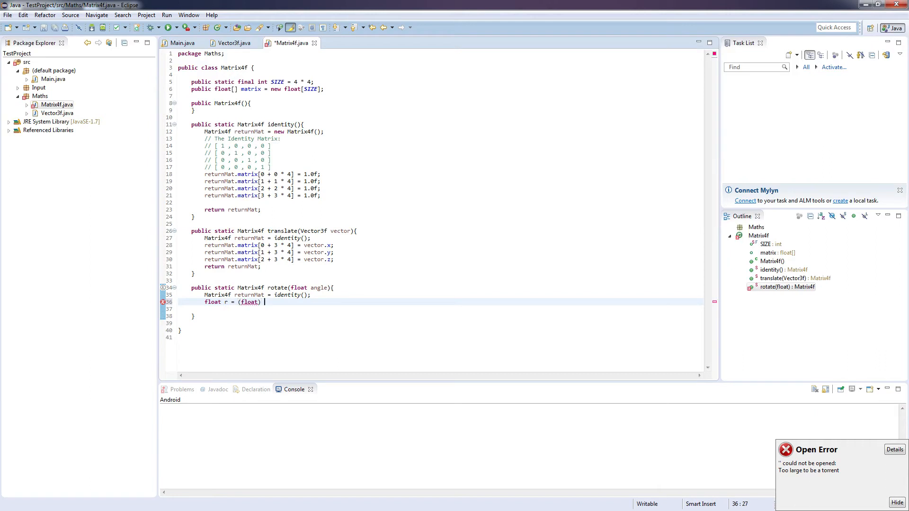
type("Math.toRadians(angle);")
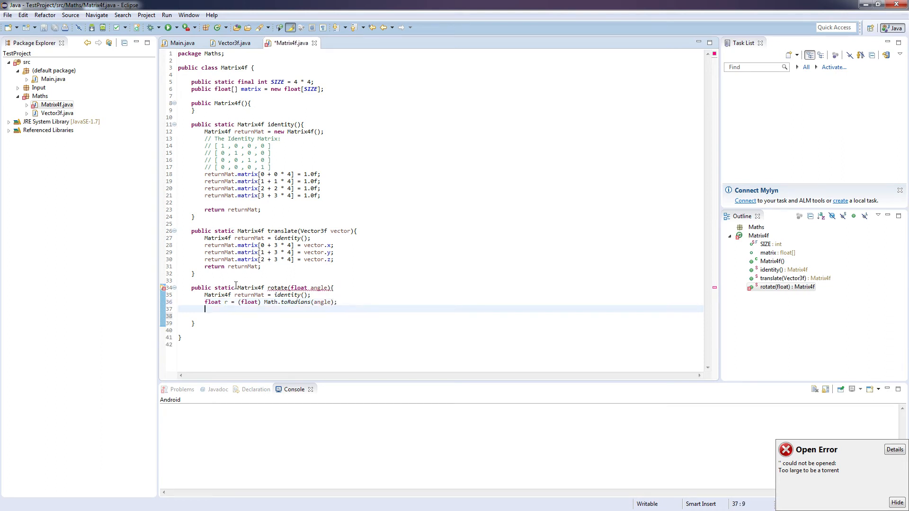
Add 'float cos = (float) Math.cos(r);' and 'float sin = (float) Math.sin(r);' to rotate
type("float cos = (fl")
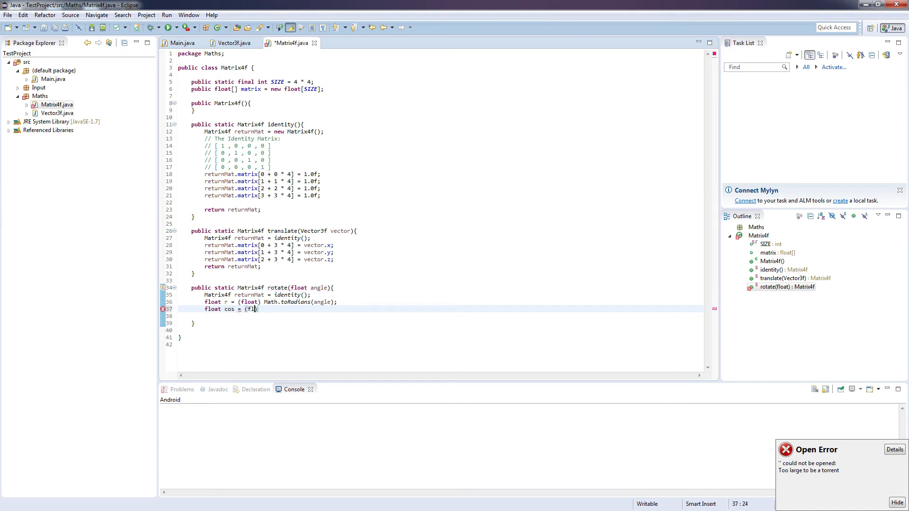
type("loat) Math")
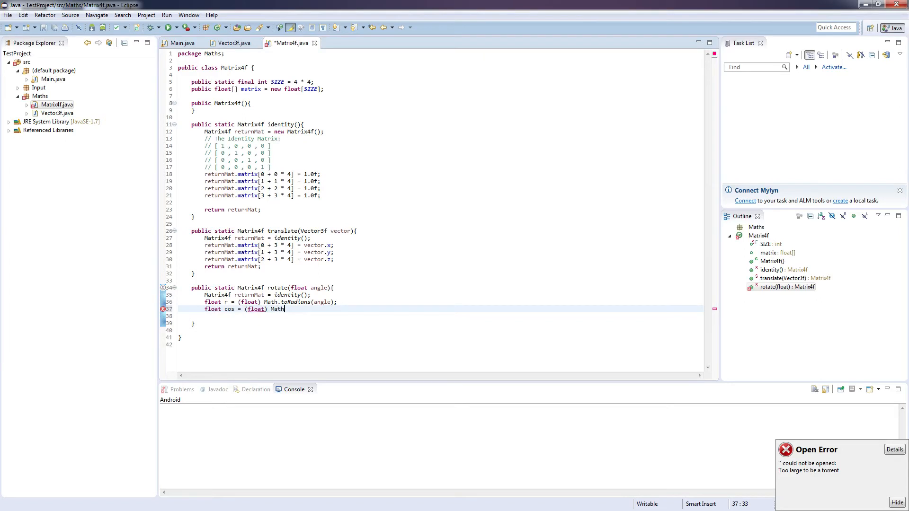
type(".cos(r);")
type("float sin = (float) ")
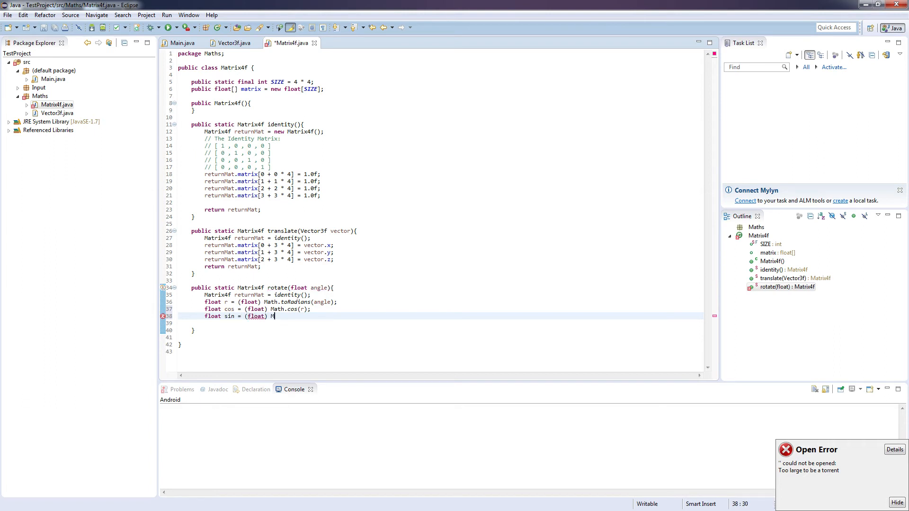
type("Math.sin(r);")
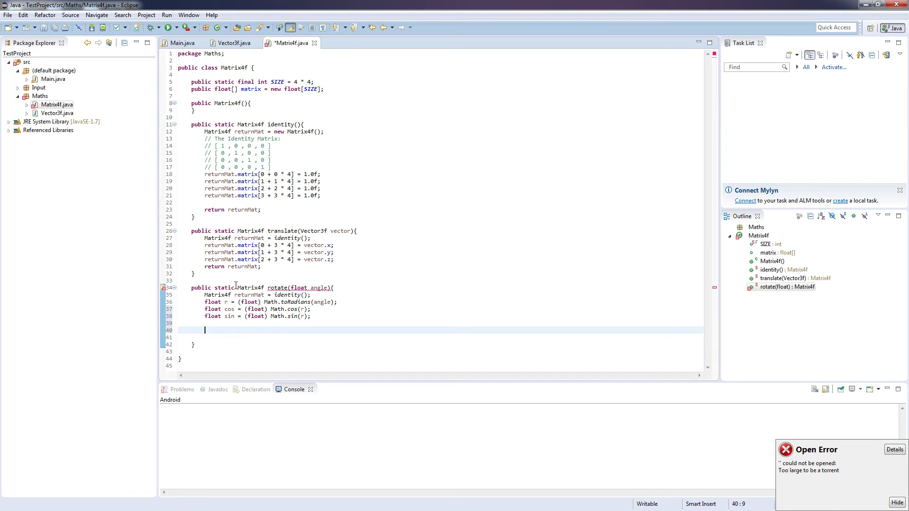
Write 'returnMat.matrix[0 + 0 * 4] = cos;', copy it three times, and edit the copies' indices
type("returnma")
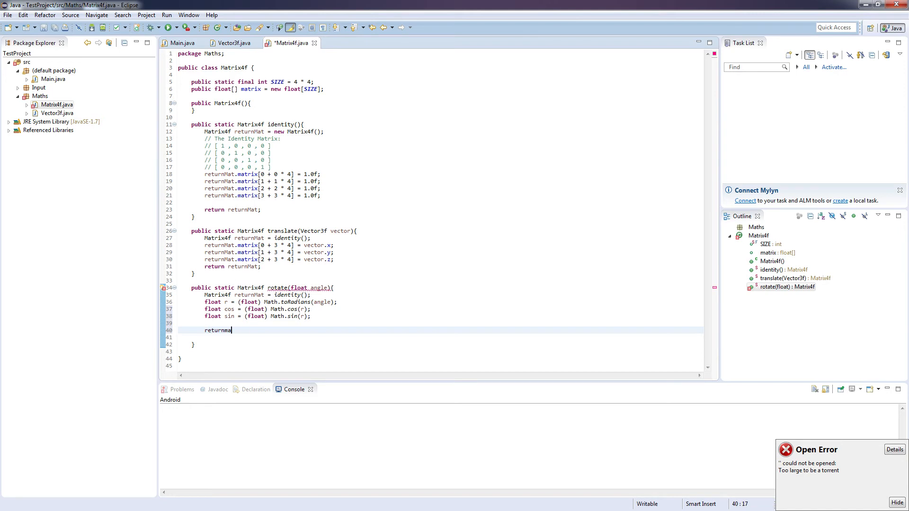
type("t.matrix[")
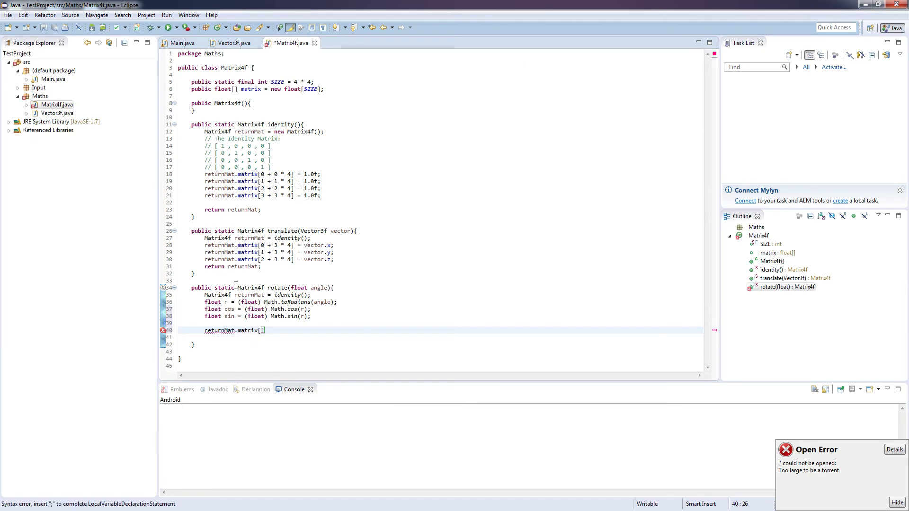
type("0 + 0")
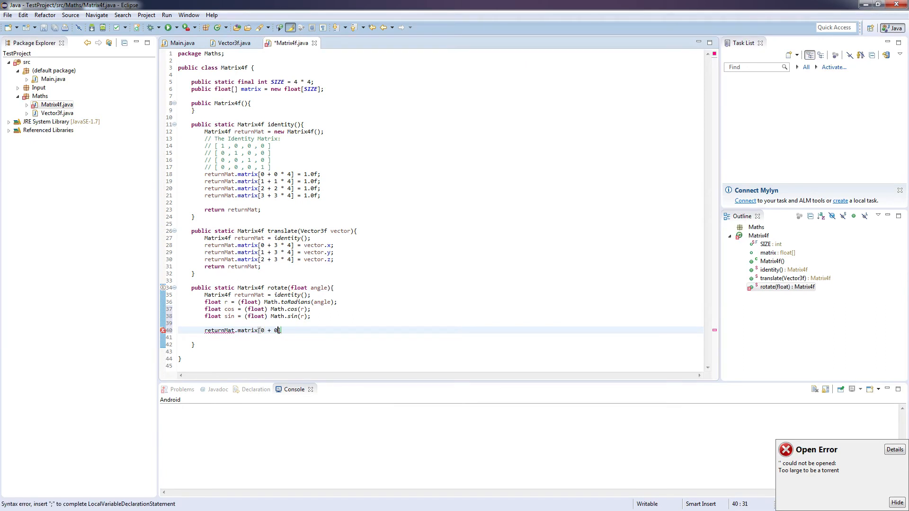
type("* 4]")
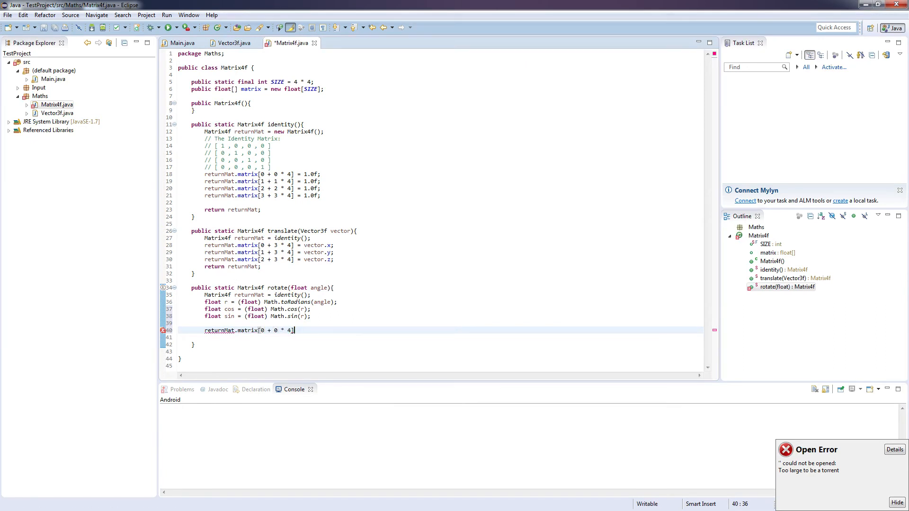
type("= cos;")
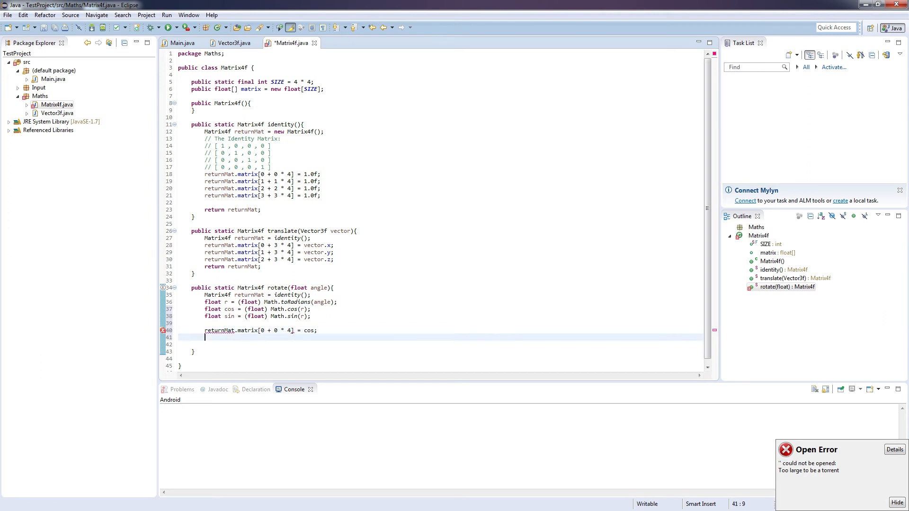
type("ma")
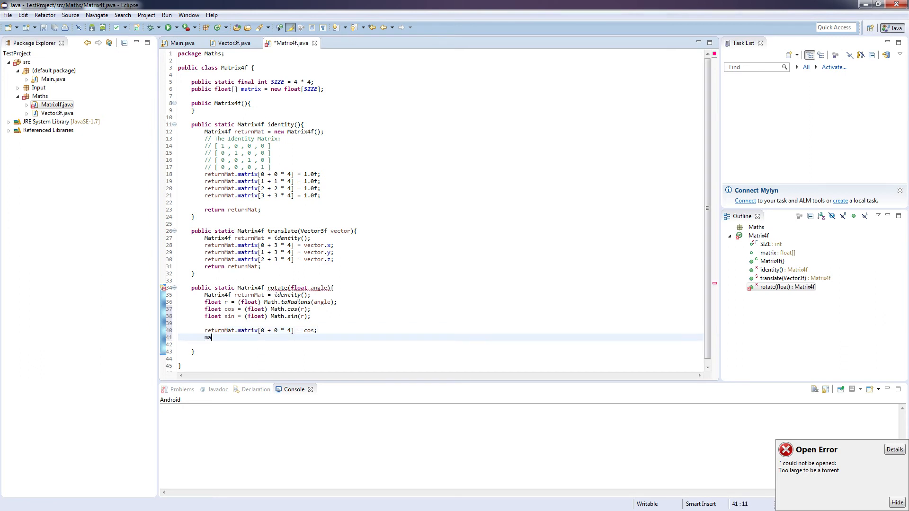
key("BackSpace")
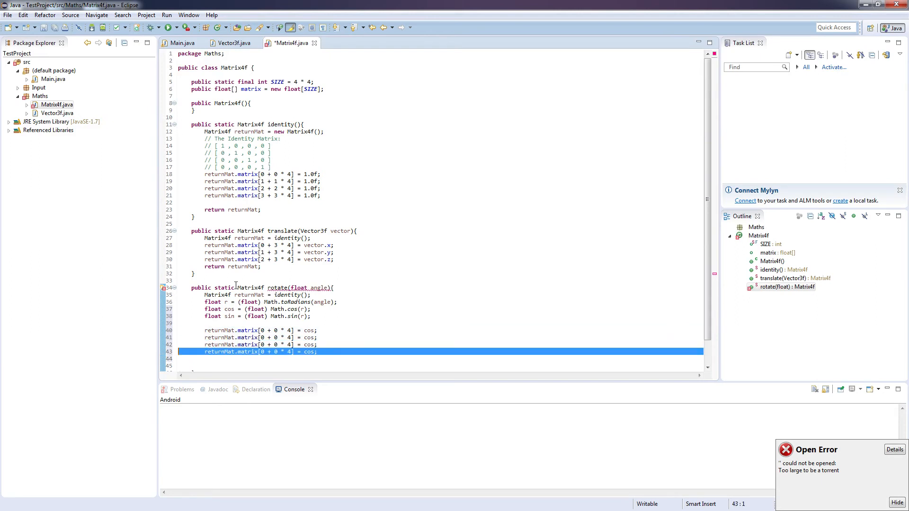
left_click(268, 344)
type("return returnMat;")
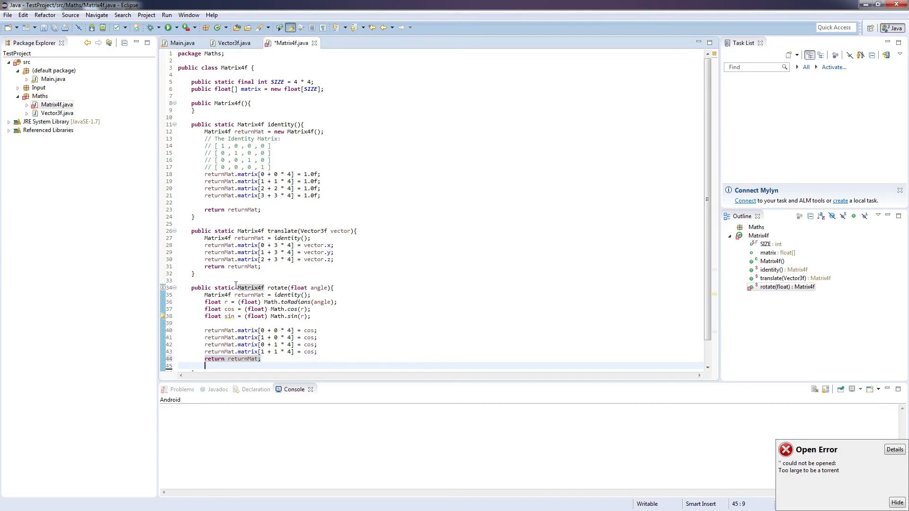
Save Matrix4f.java and highlight rotate's angle parameter while explaining the code
key("ctrl+s")
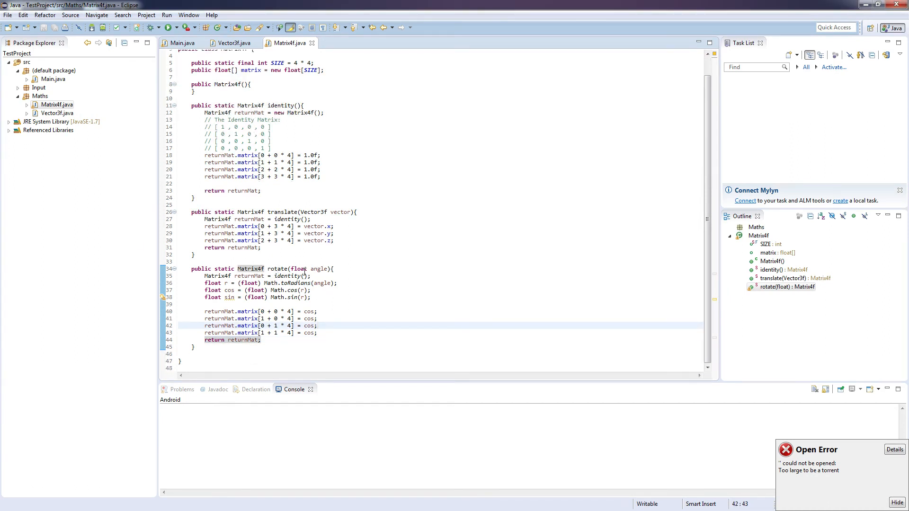
double_click(318, 268)
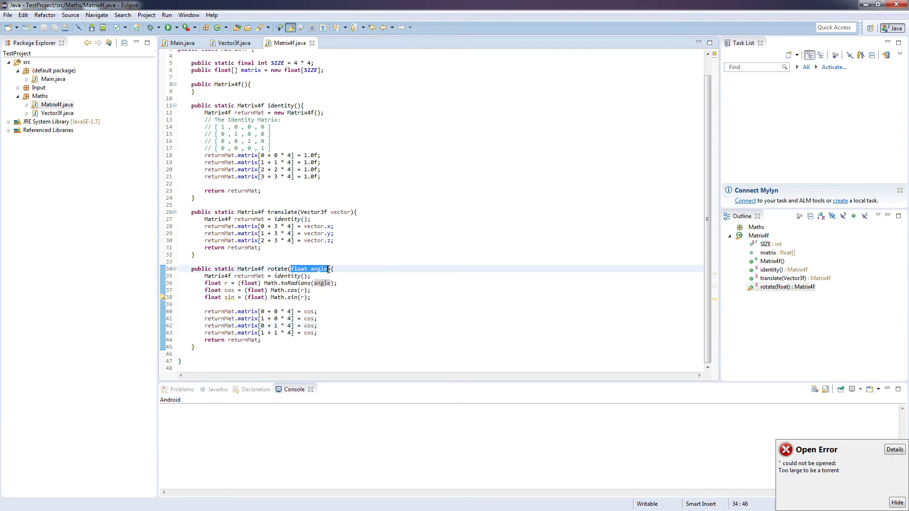
left_click(318, 333)
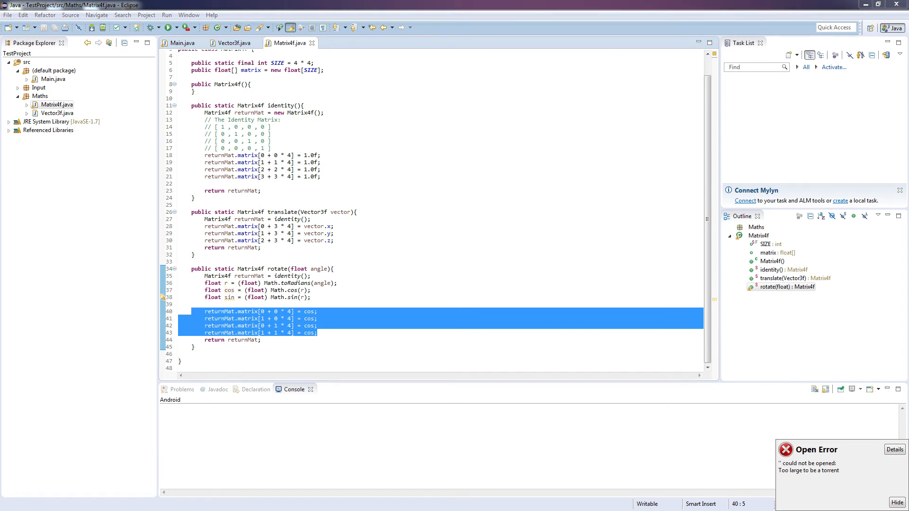
left_click(302, 333)
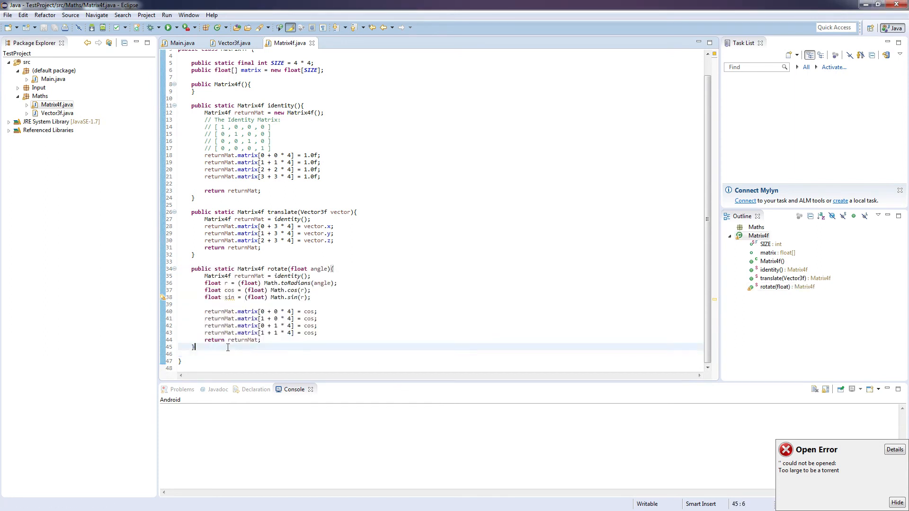
Type 'public Matrix4f multiply(Matrix4f mat4f)' with 'Matrix4f result = new Matrix4f();' inside
type("publi")
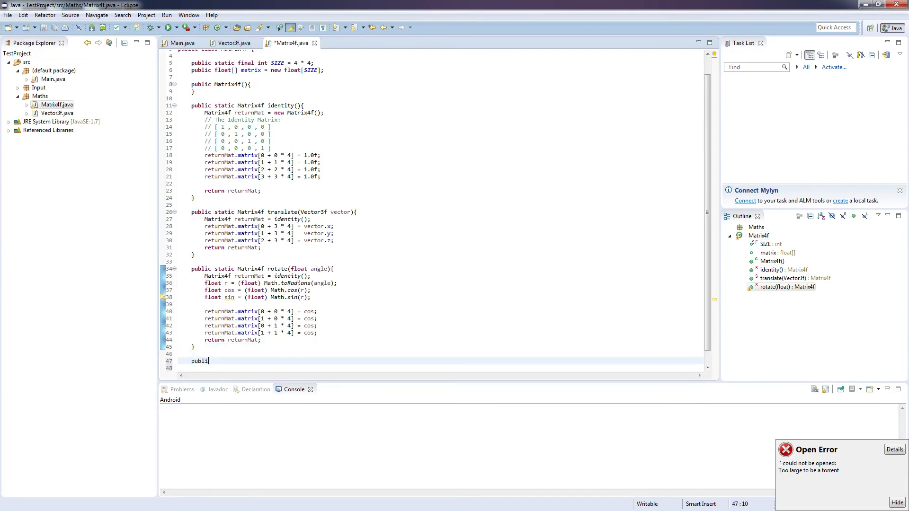
type("c Matrix4f")
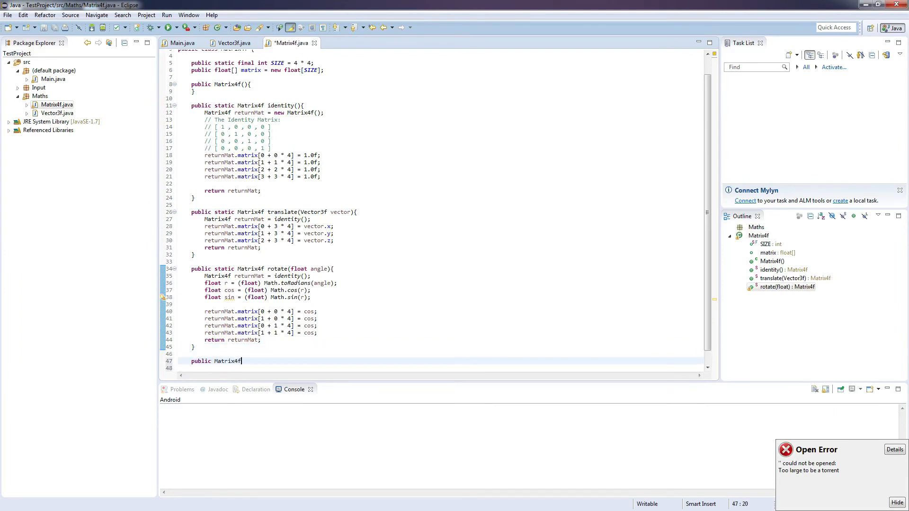
type("multiply")
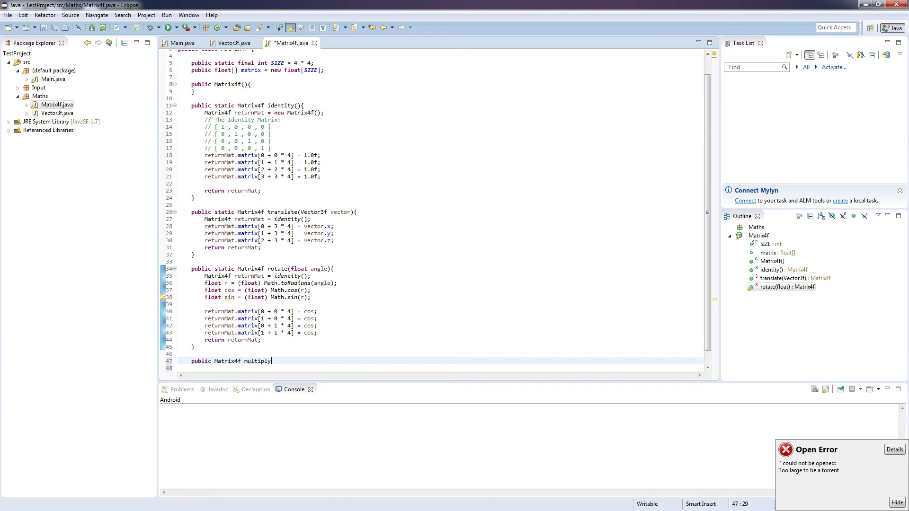
type("()")
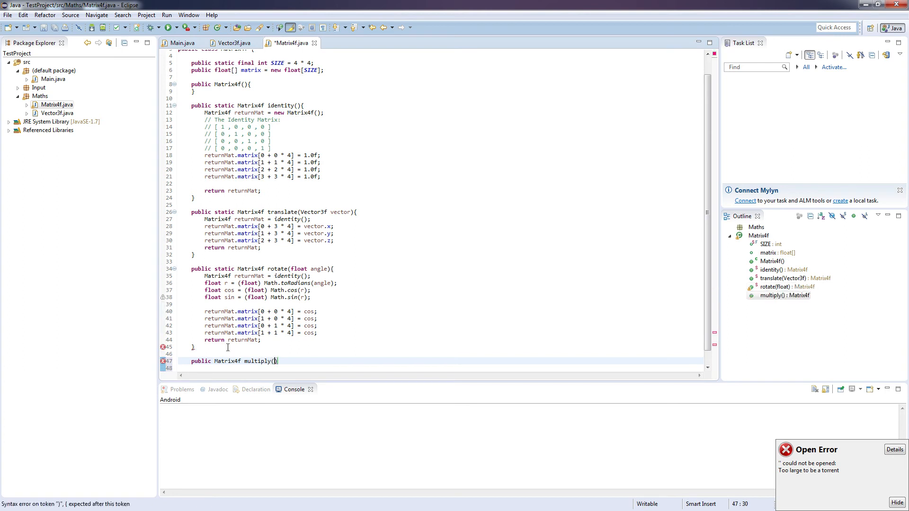
type("Matrix4f")
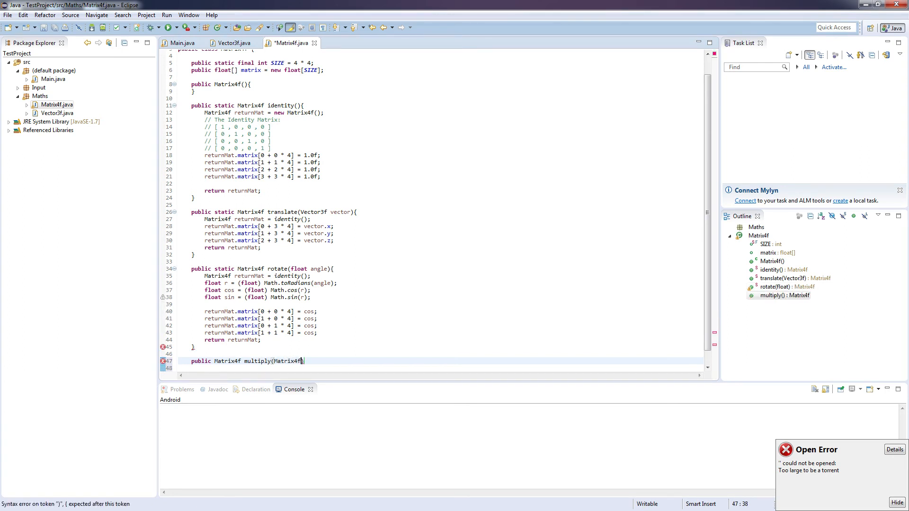
type("m")
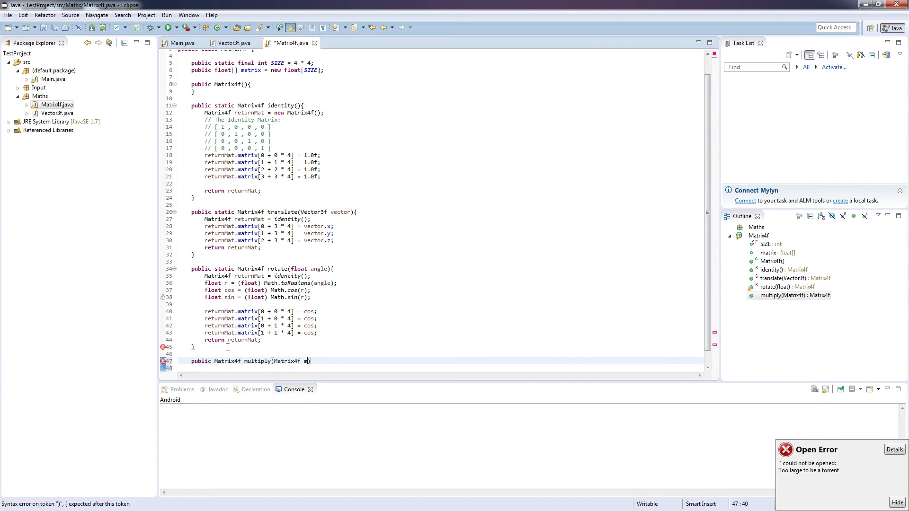
type("at4f")
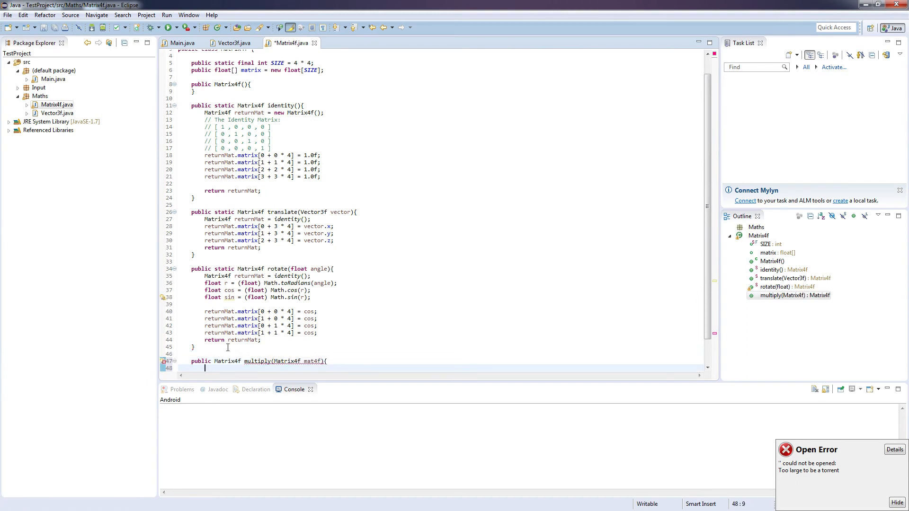
type("Matrix4f")
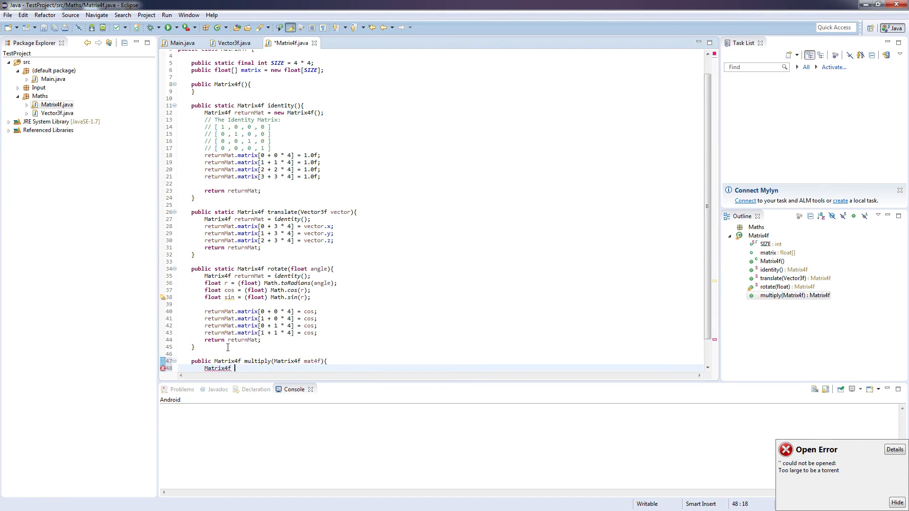
type("result = new Matrix4f();")
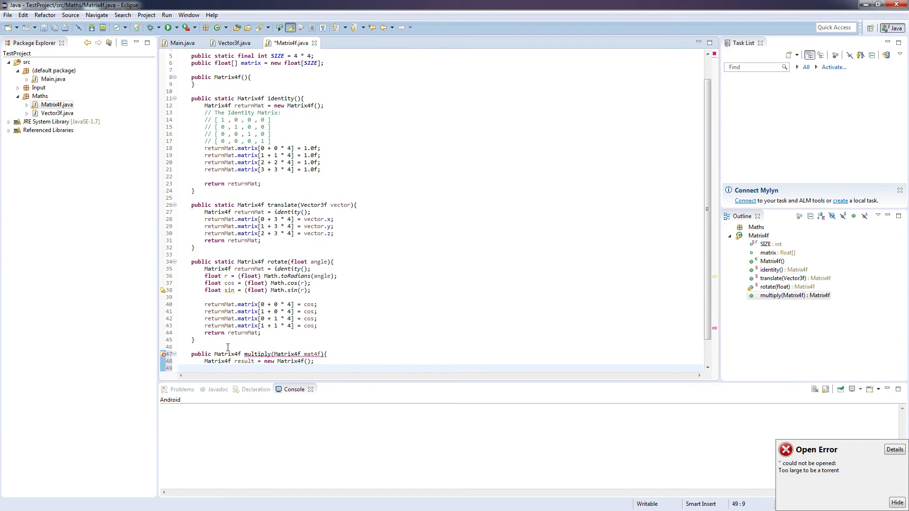
Write 'for(int x = 0; x < 4; x++)', duplicate it, and change the copy to loop over y
type("for(int b")
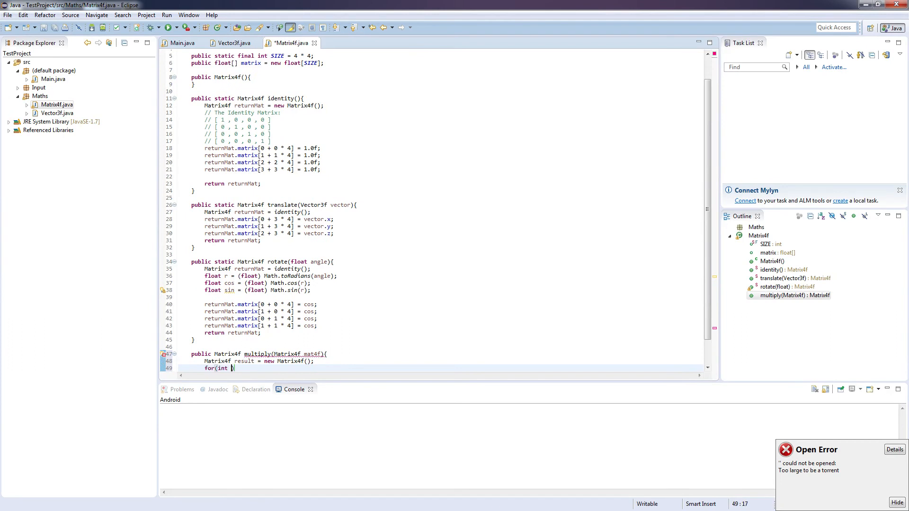
type("x = 0; x<")
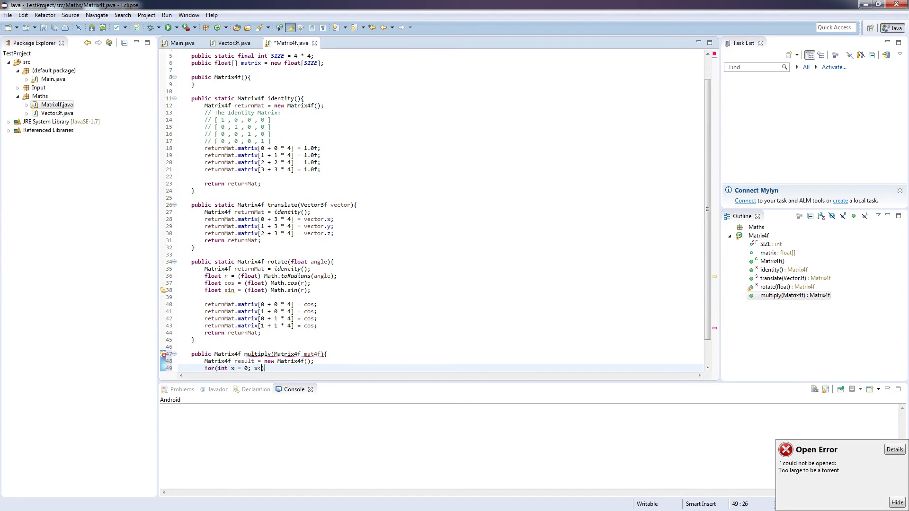
type("\" \"")
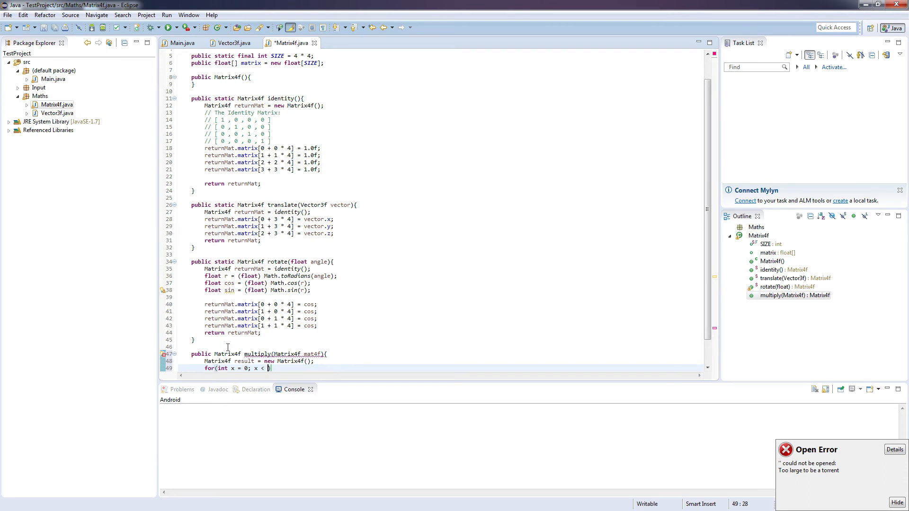
type("4; x++)")
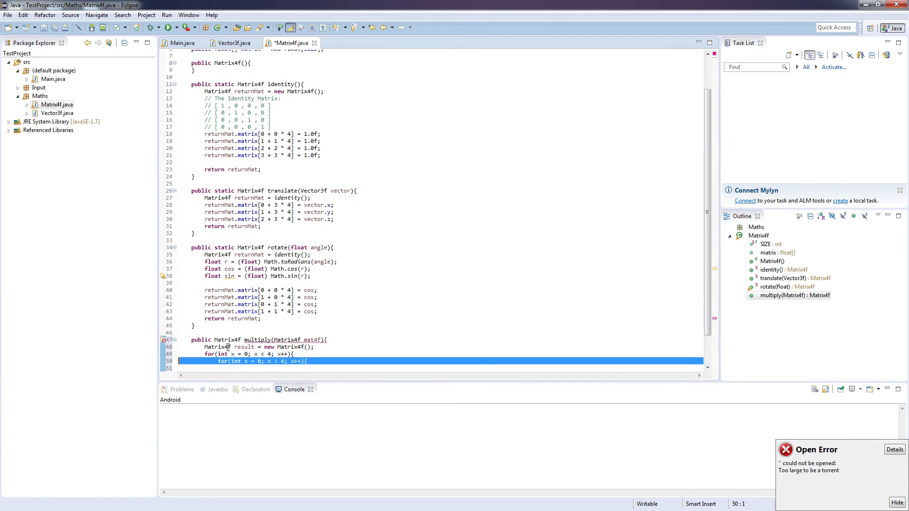
left_click(291, 362)
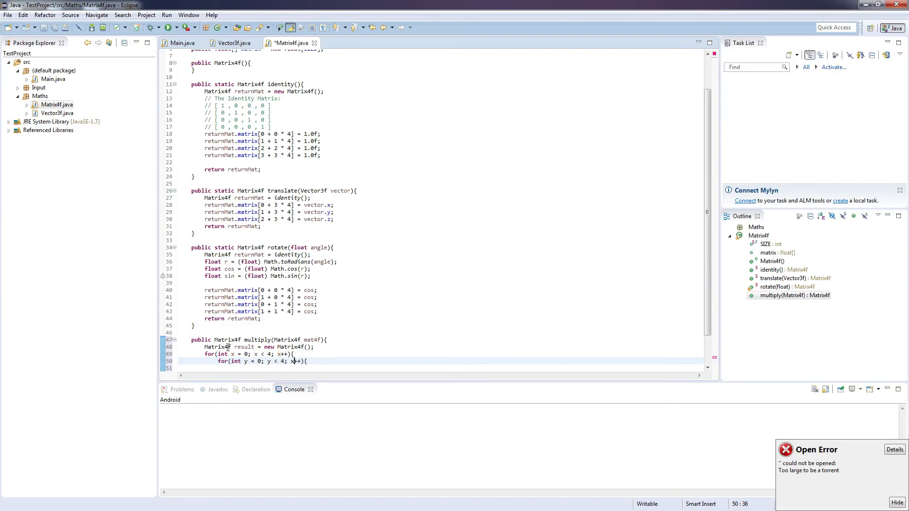
type("y")
key("Return")
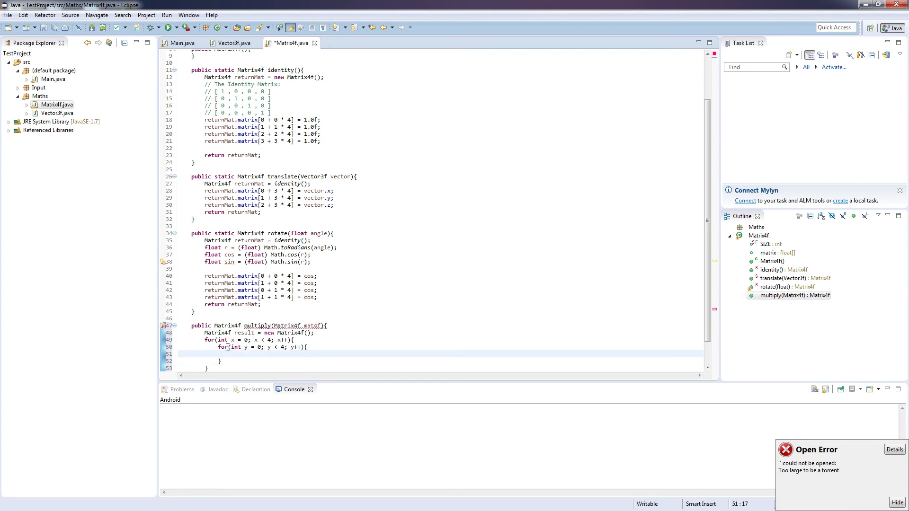
Add 'float sum = 0.0f;' and an e loop adding this.elements[x + ...] times elements[e + y * 4]
type("float sum = 0")
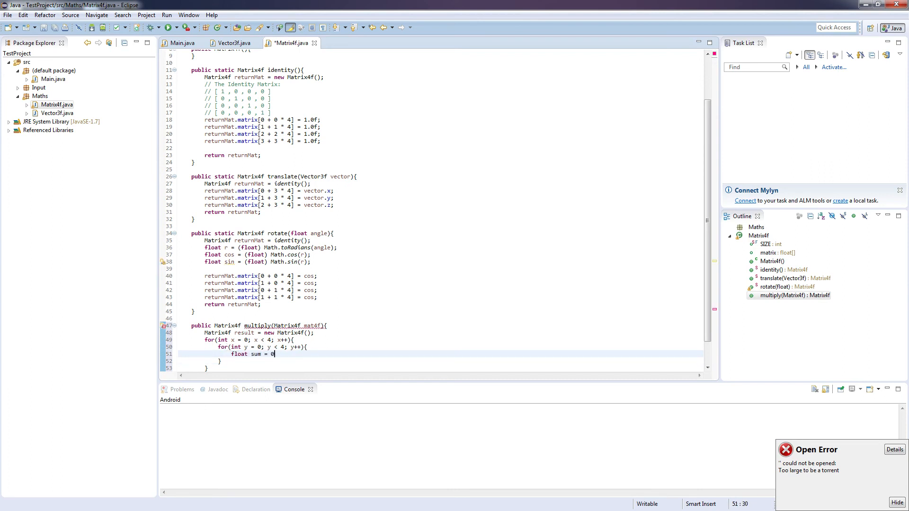
type(".0f;")
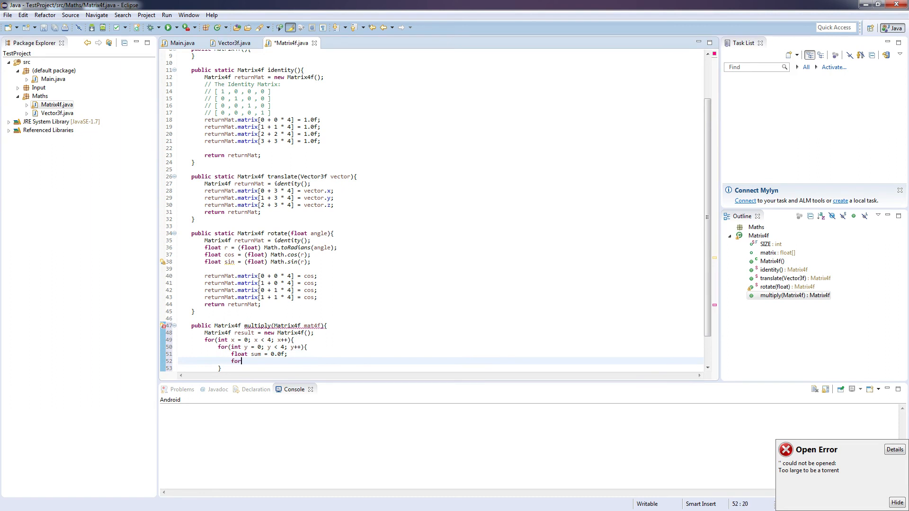
type("(int e = 0; e")
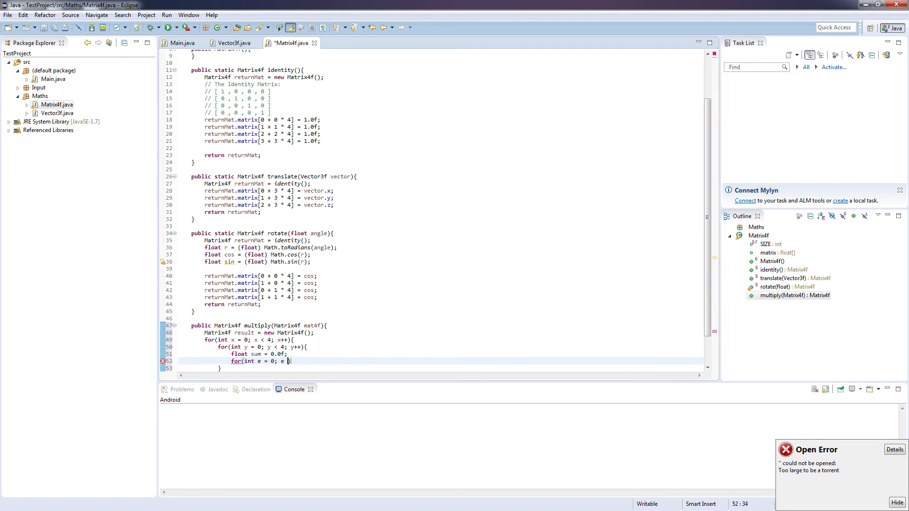
type("< 4; e++")
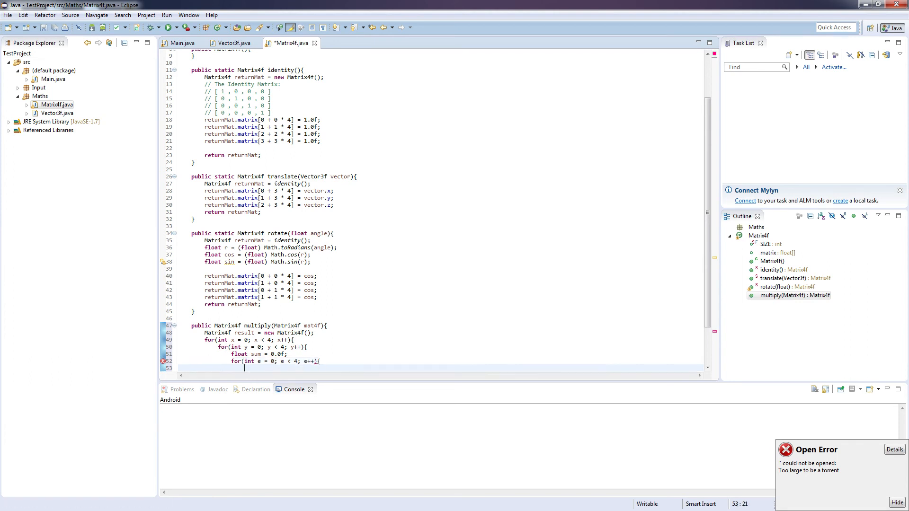
type("sum +=")
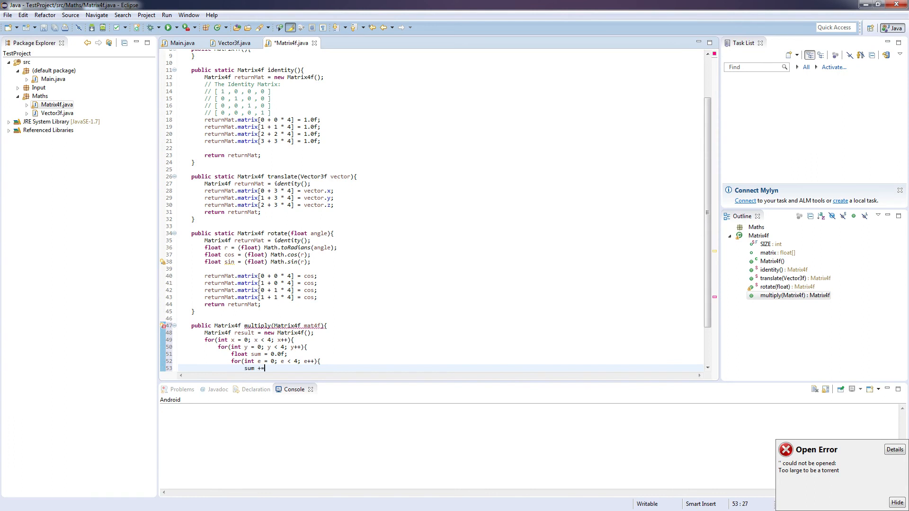
type("this.element")
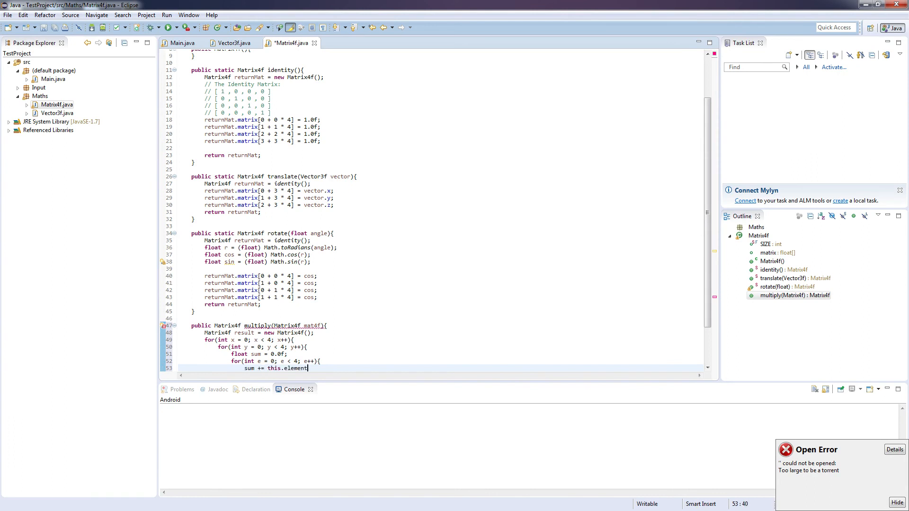
type("s[x + e * 4] * matrix.eleme")
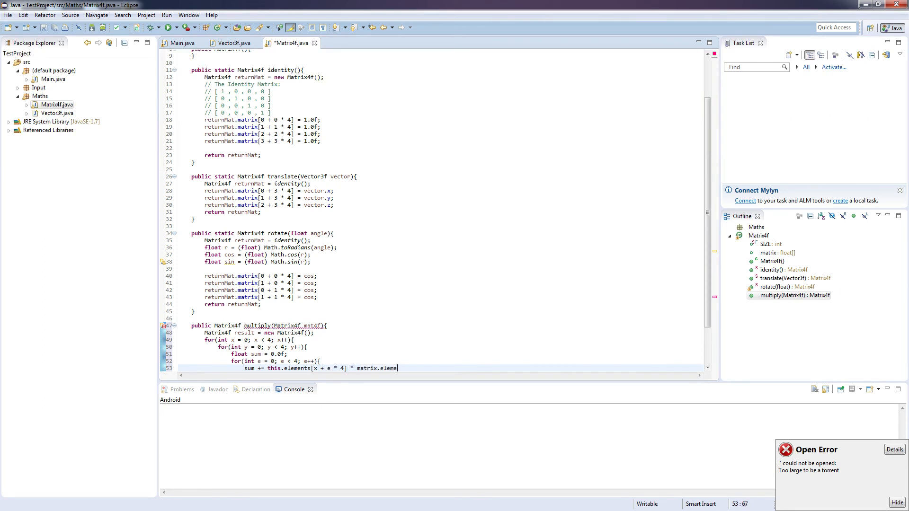
type("nts[e + y]")
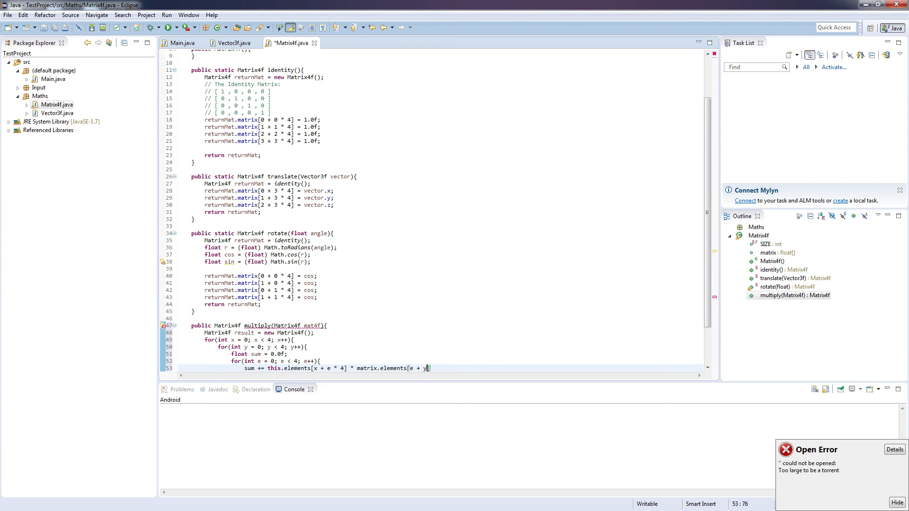
type("* 4];")
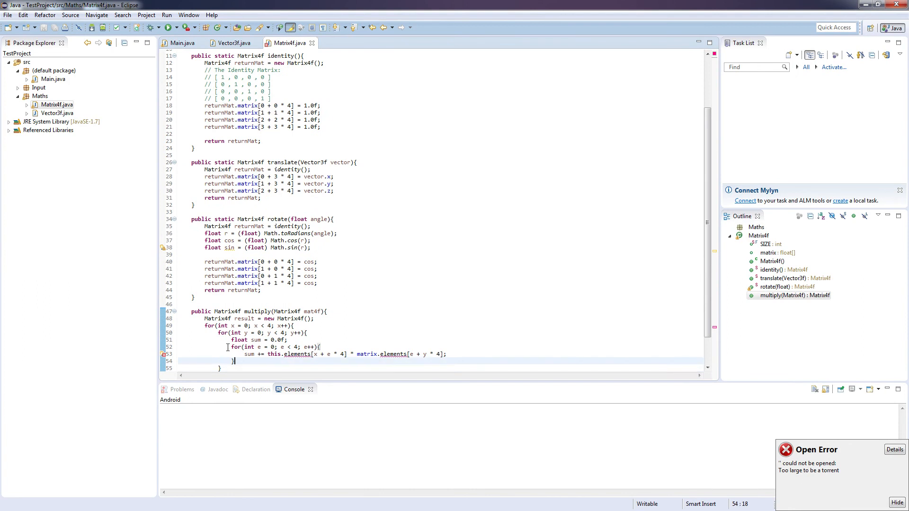
Replace both 'elements' references with matrix and mat4f.matrix, storing each sum in result.matrix[x + y * 4]
left_click(406, 355)
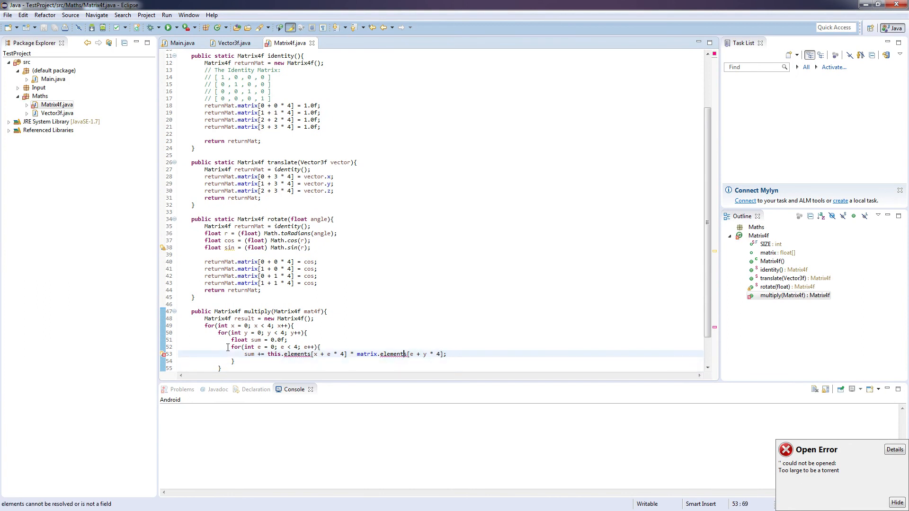
double_click(393, 354)
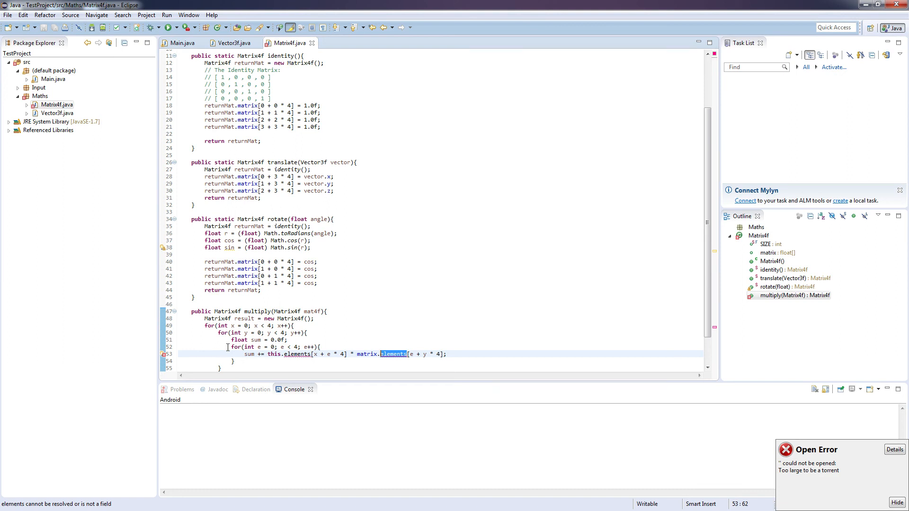
type("mat4f")
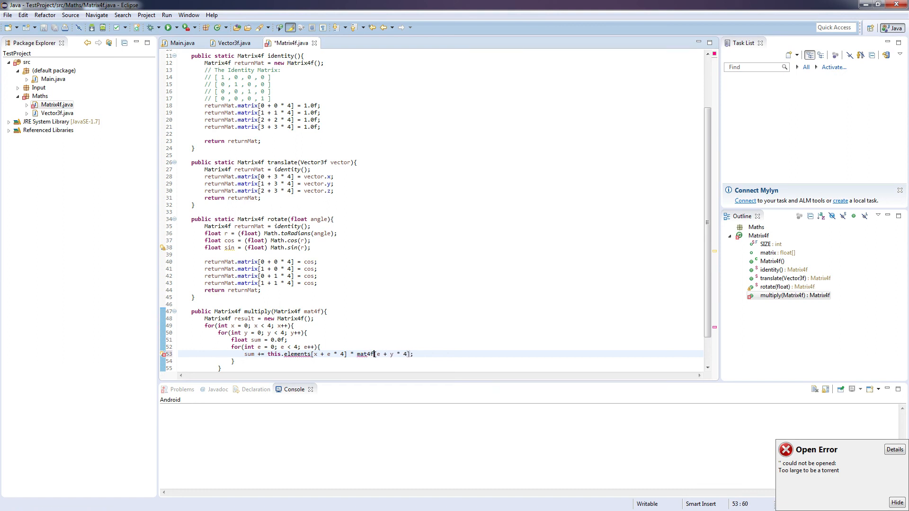
type(".matrix[")
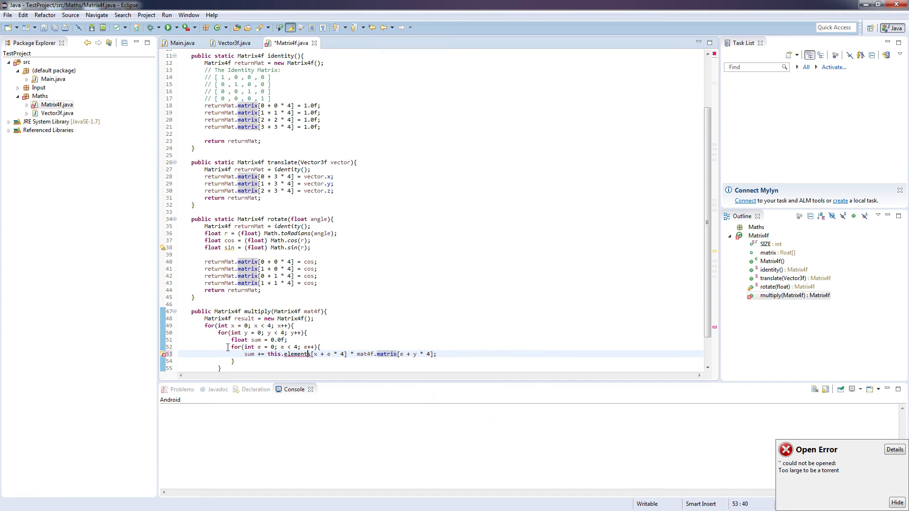
double_click(296, 354)
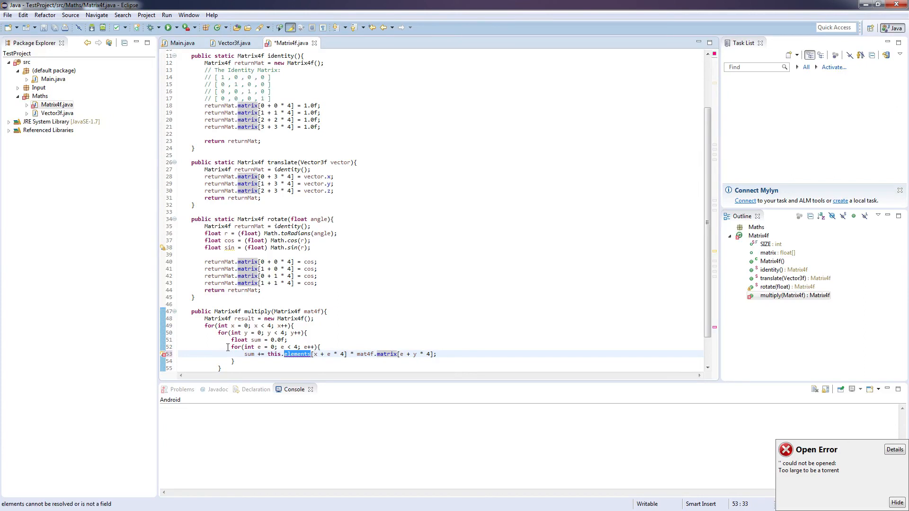
type("matrix")
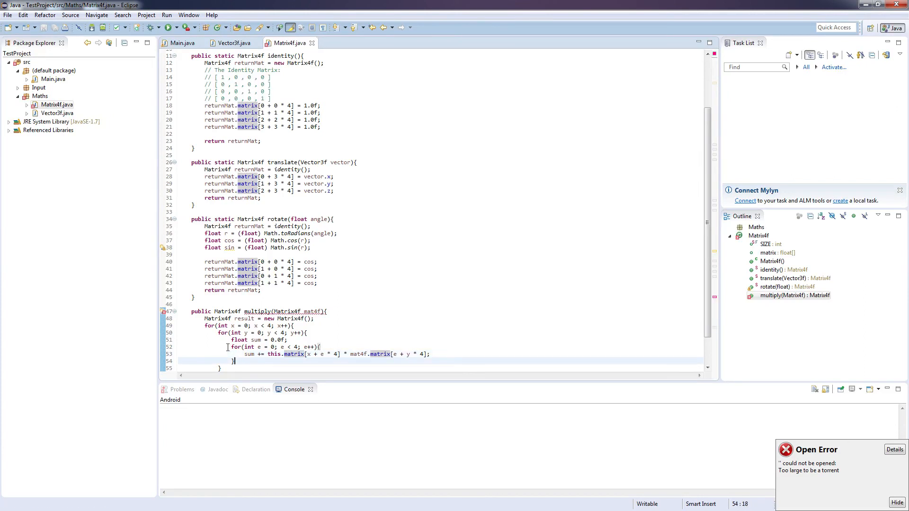
type("result.matrix[x + y * 4] = sum;")
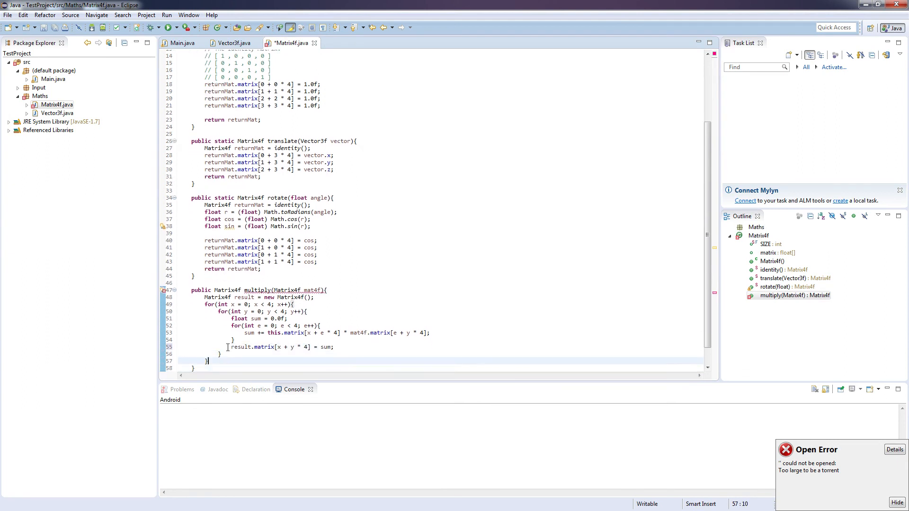
End multiply() with 'return result;', save Matrix4f.java, and select the mat4f parameter
type("return")
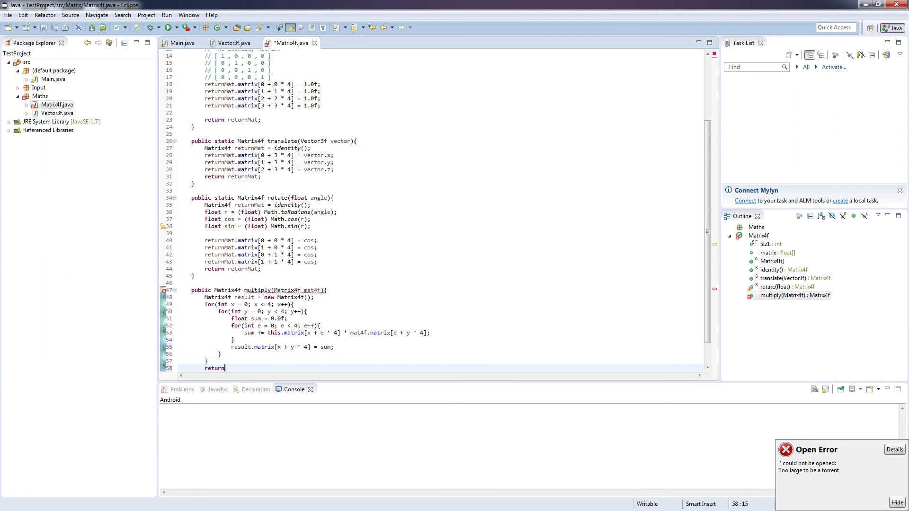
type("result;")
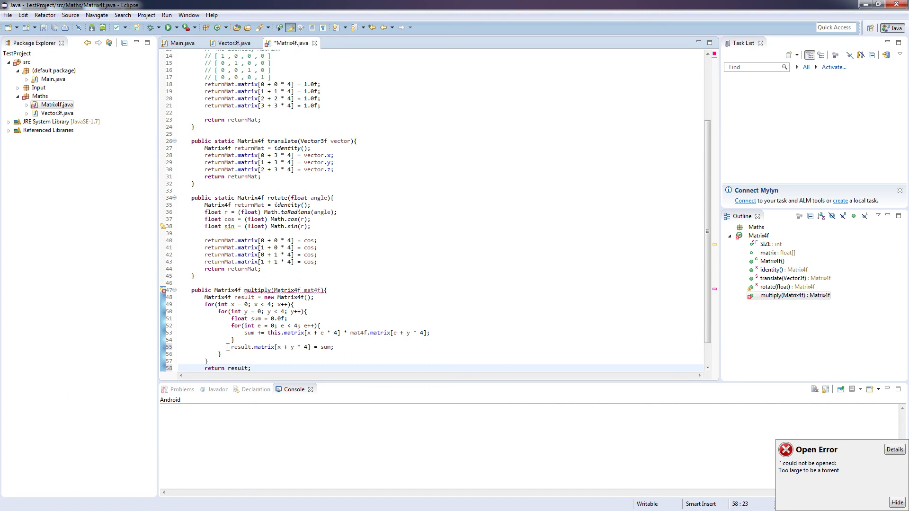
key("ctrl+s")
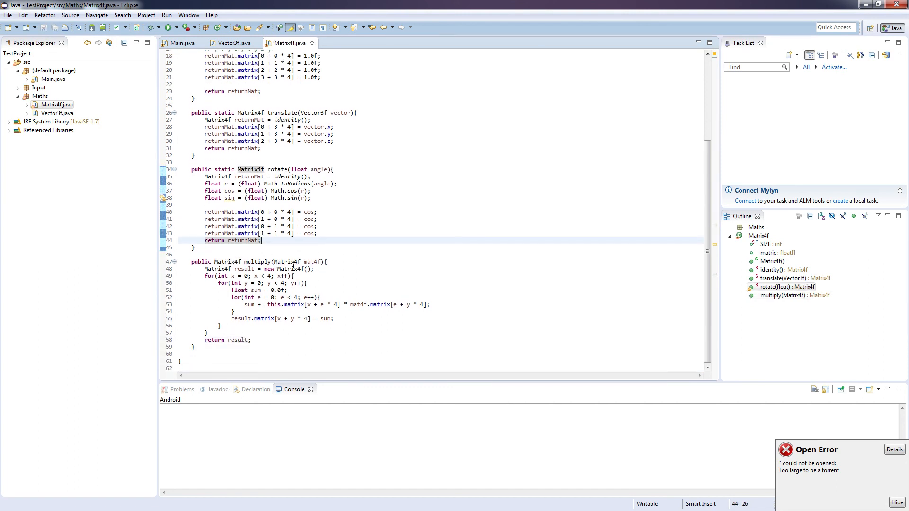
left_click(315, 262)
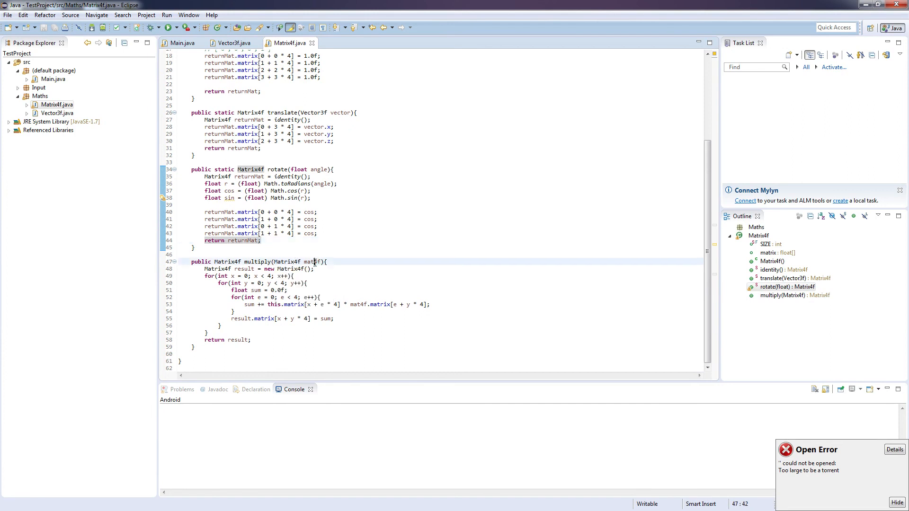
double_click(313, 262)
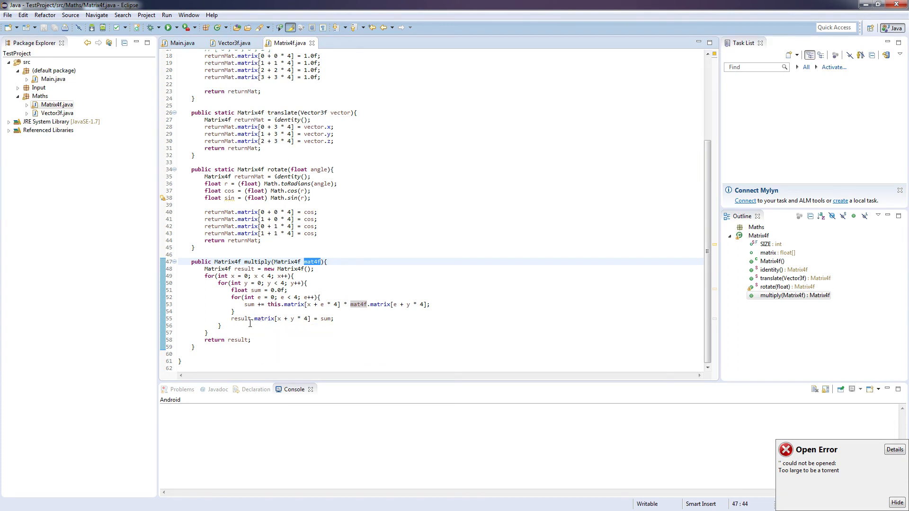
mouse_move(195, 279)
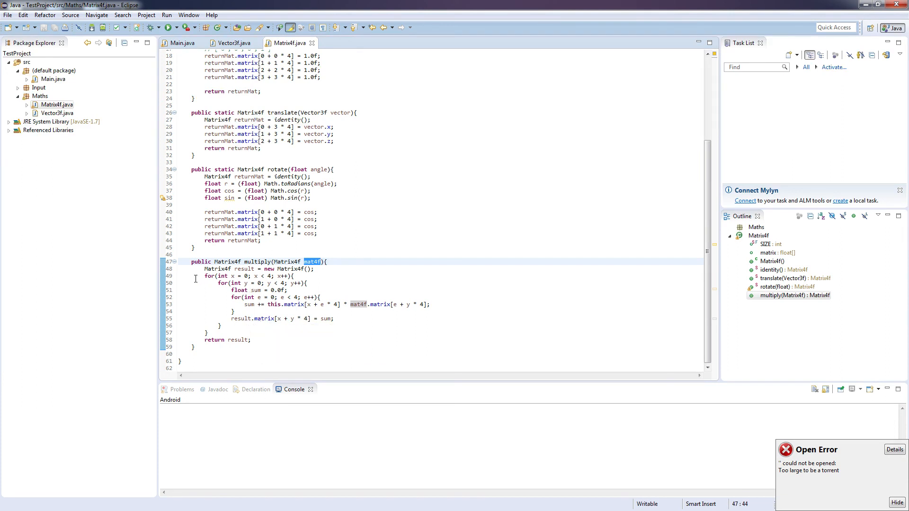
left_click(261, 276)
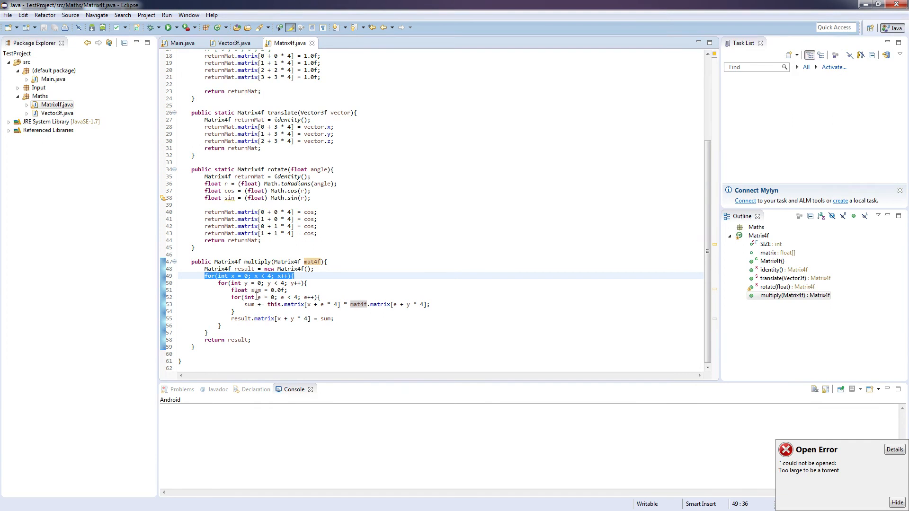
left_click(194, 155)
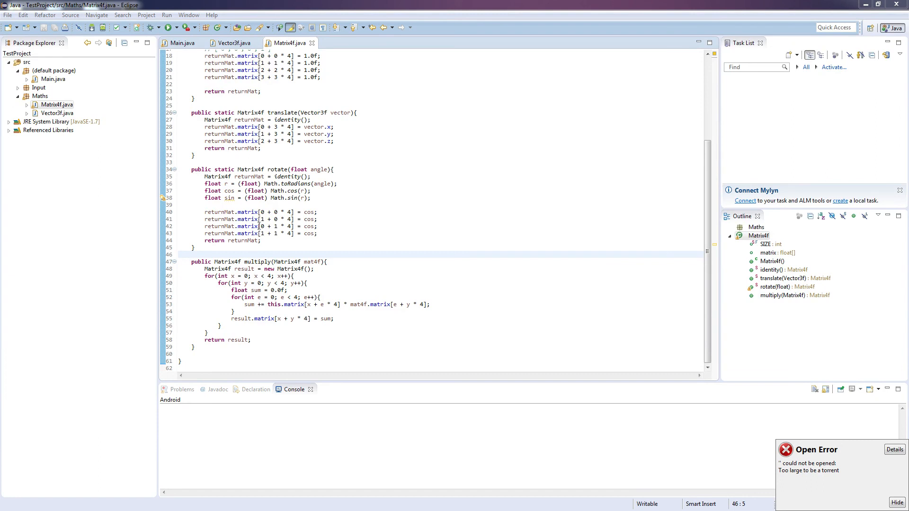
left_click(385, 273)
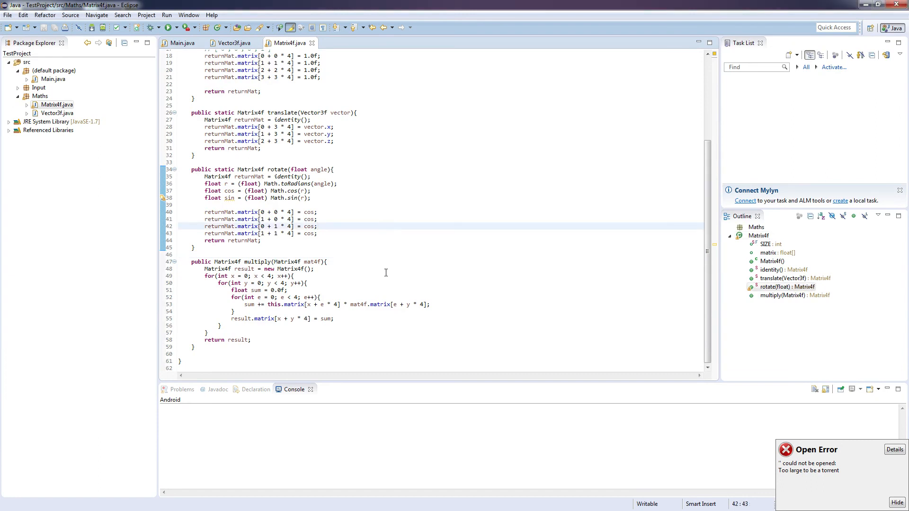